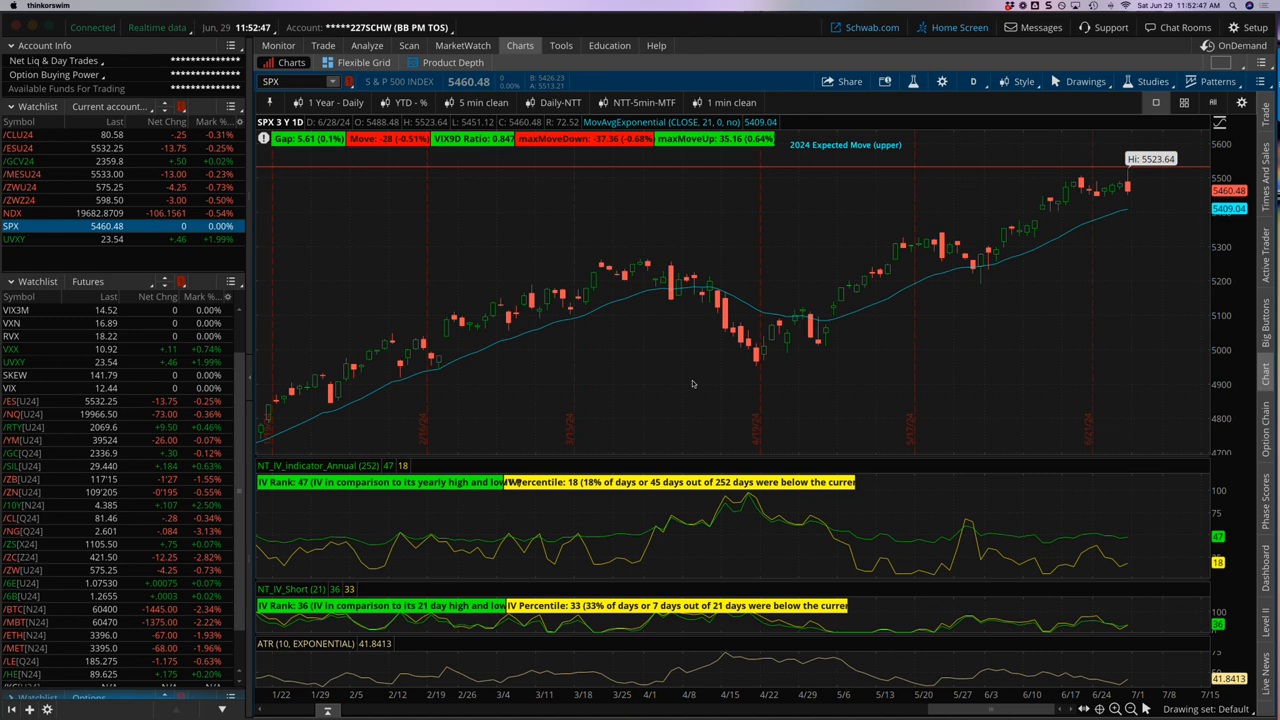
{"action": "mouse_move", "coordinate": [490, 200]}
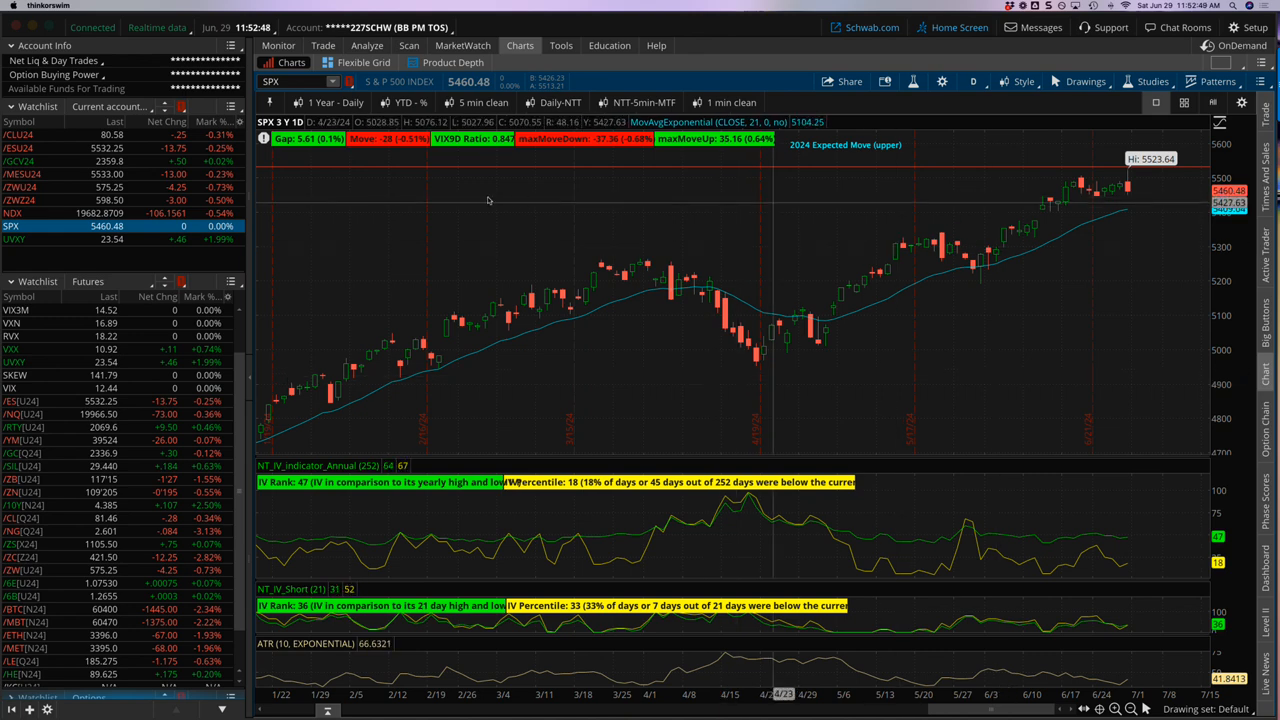
{"action": "mouse_move", "coordinate": [1113, 195]}
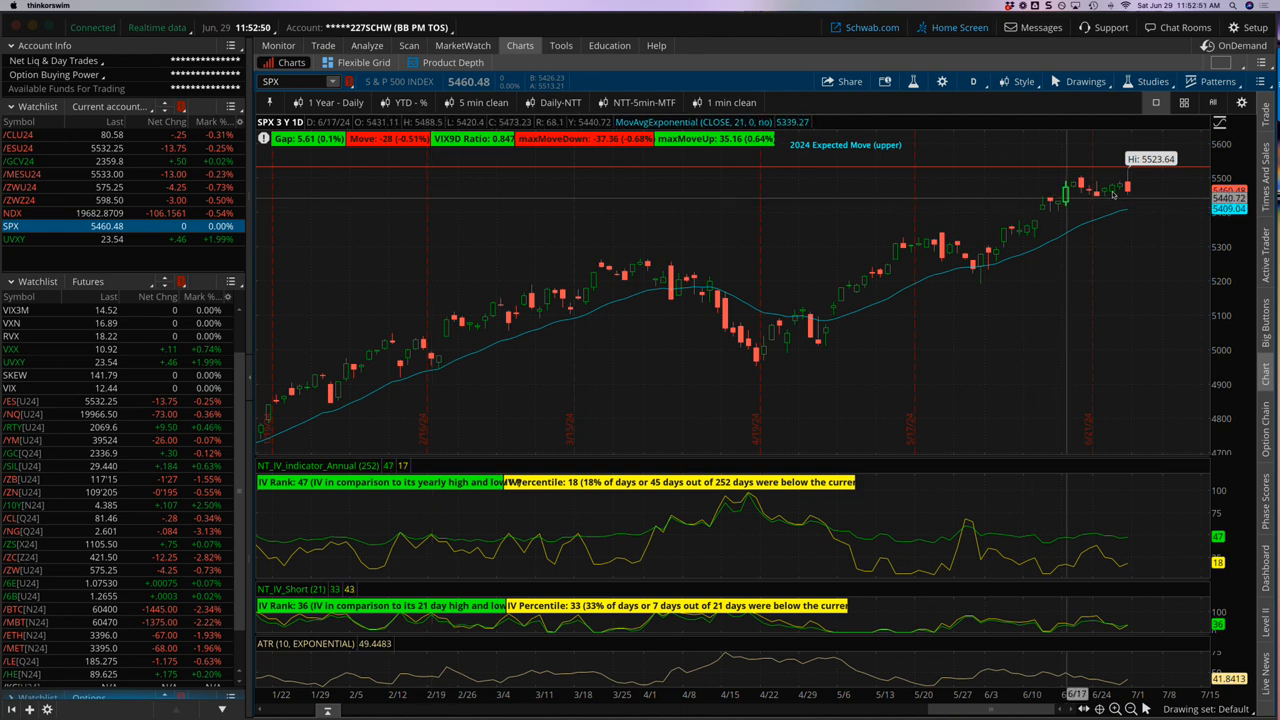
{"action": "mouse_move", "coordinate": [1130, 185]}
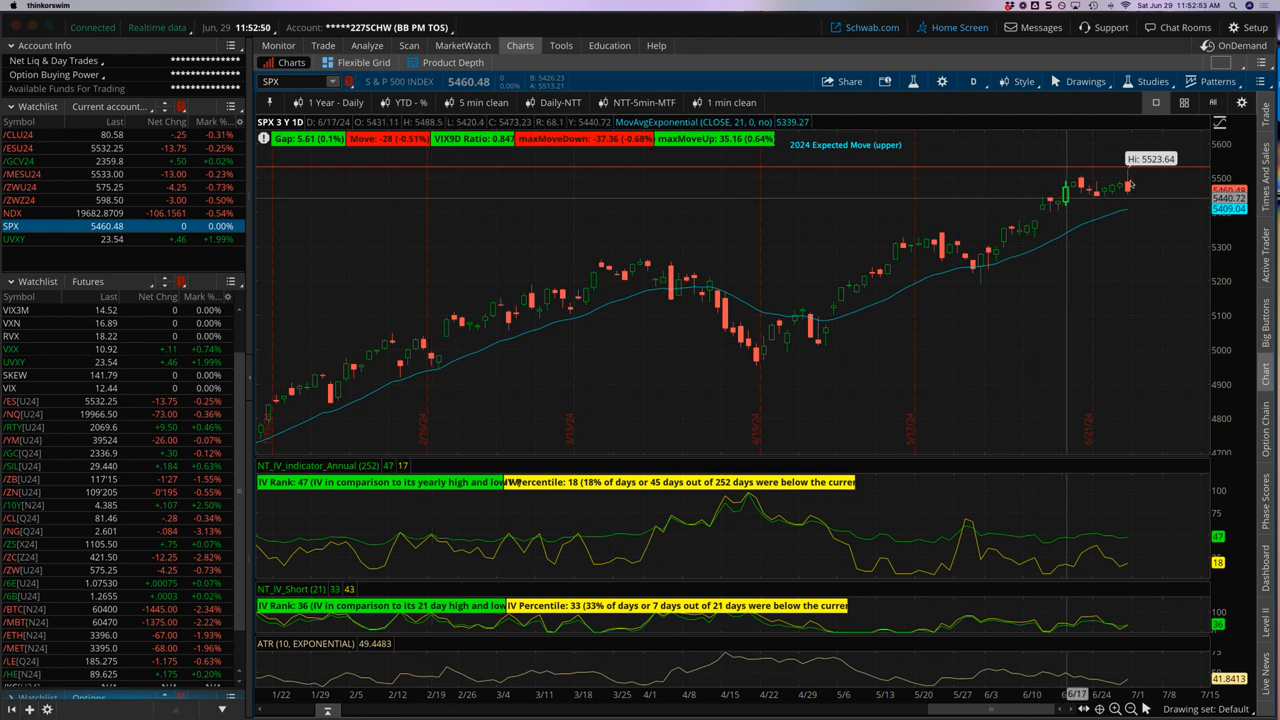
{"action": "mouse_move", "coordinate": [1128, 180]}
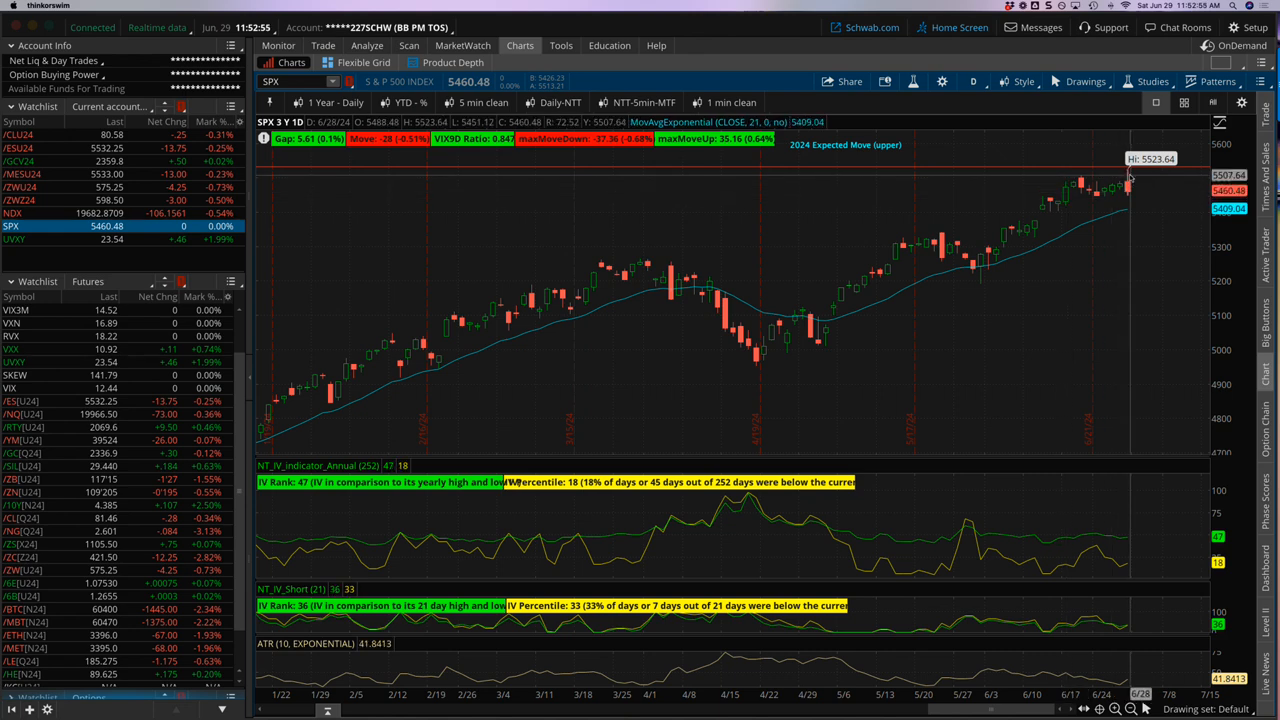
{"action": "mouse_move", "coordinate": [1097, 202]}
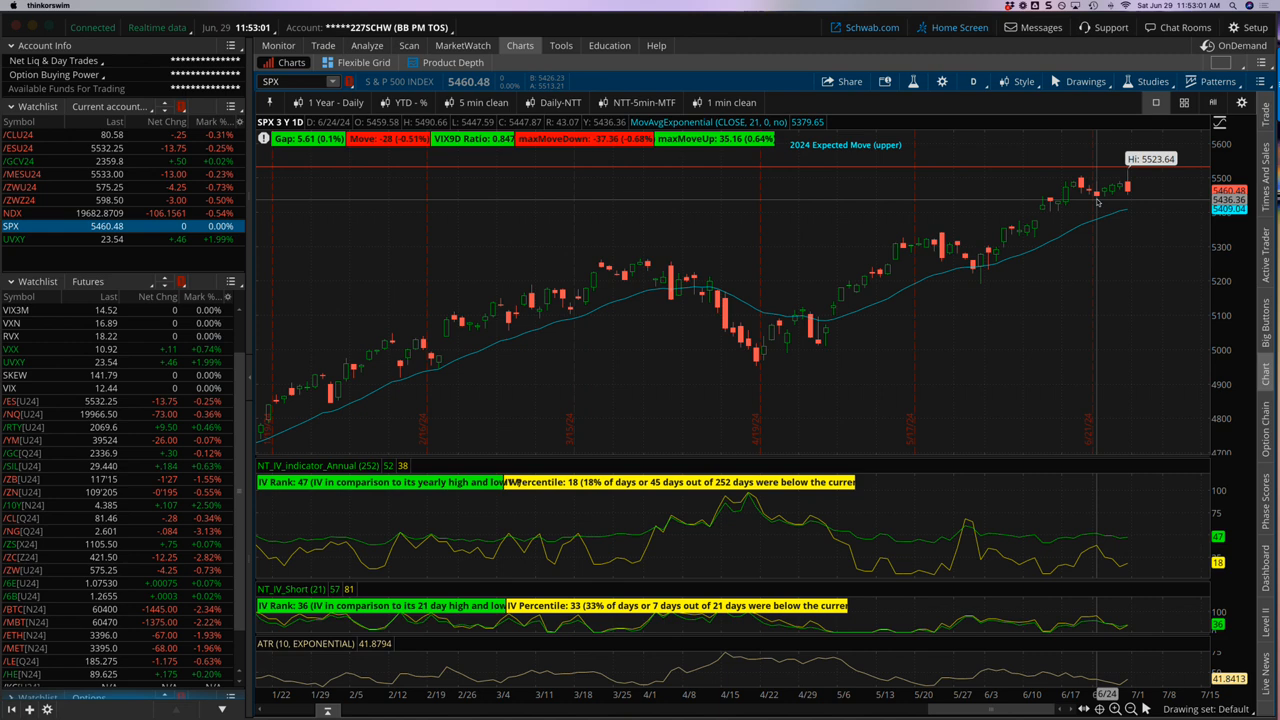
{"action": "mouse_move", "coordinate": [1127, 188]}
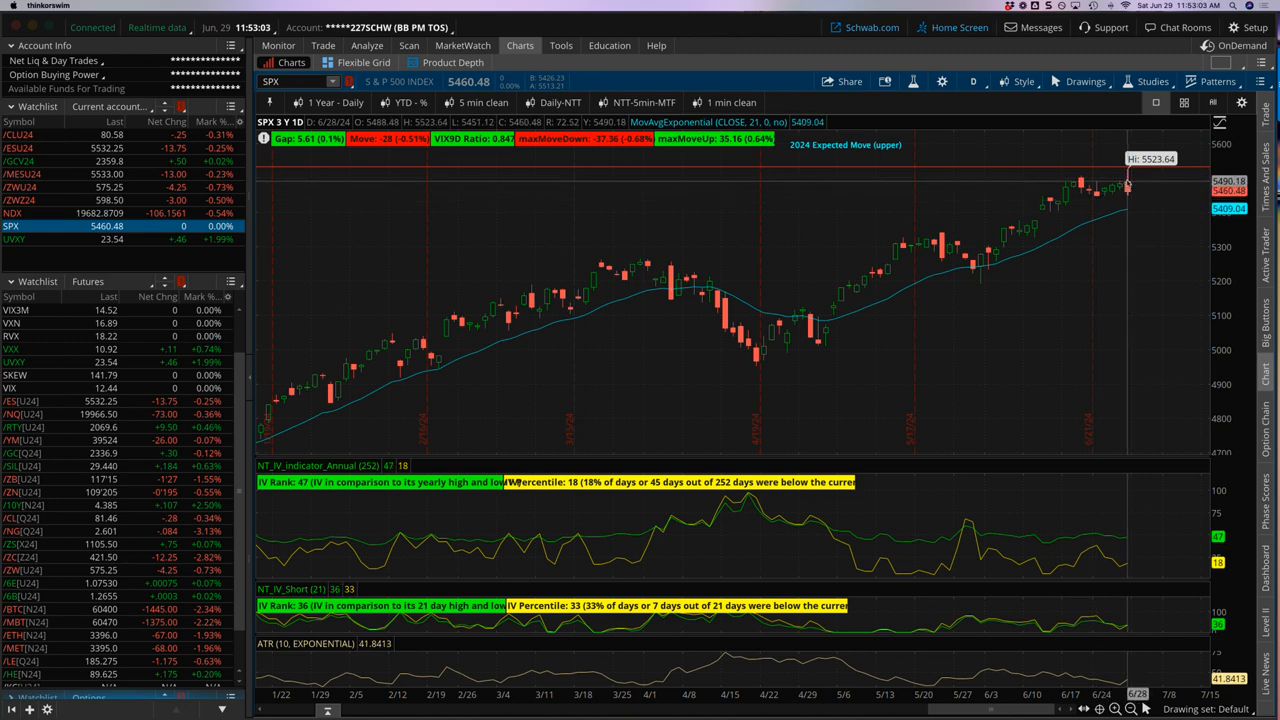
{"action": "mouse_move", "coordinate": [1145, 175]}
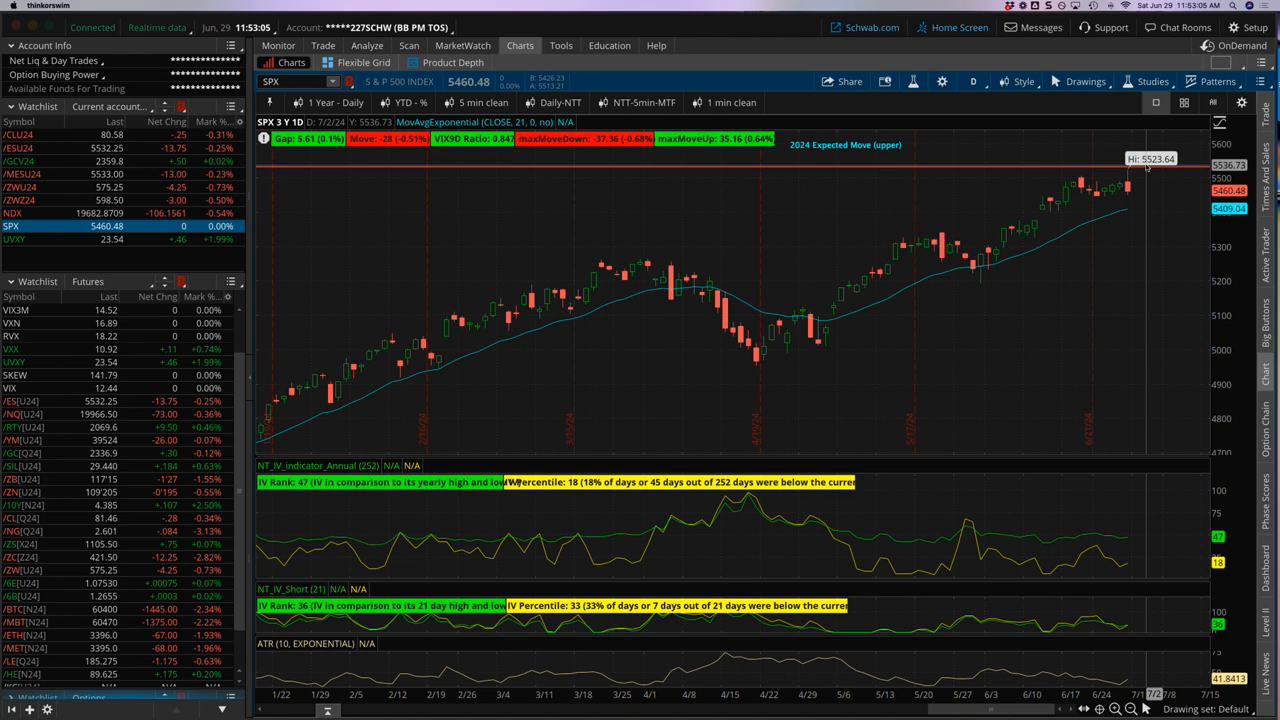
{"action": "mouse_move", "coordinate": [903, 168]}
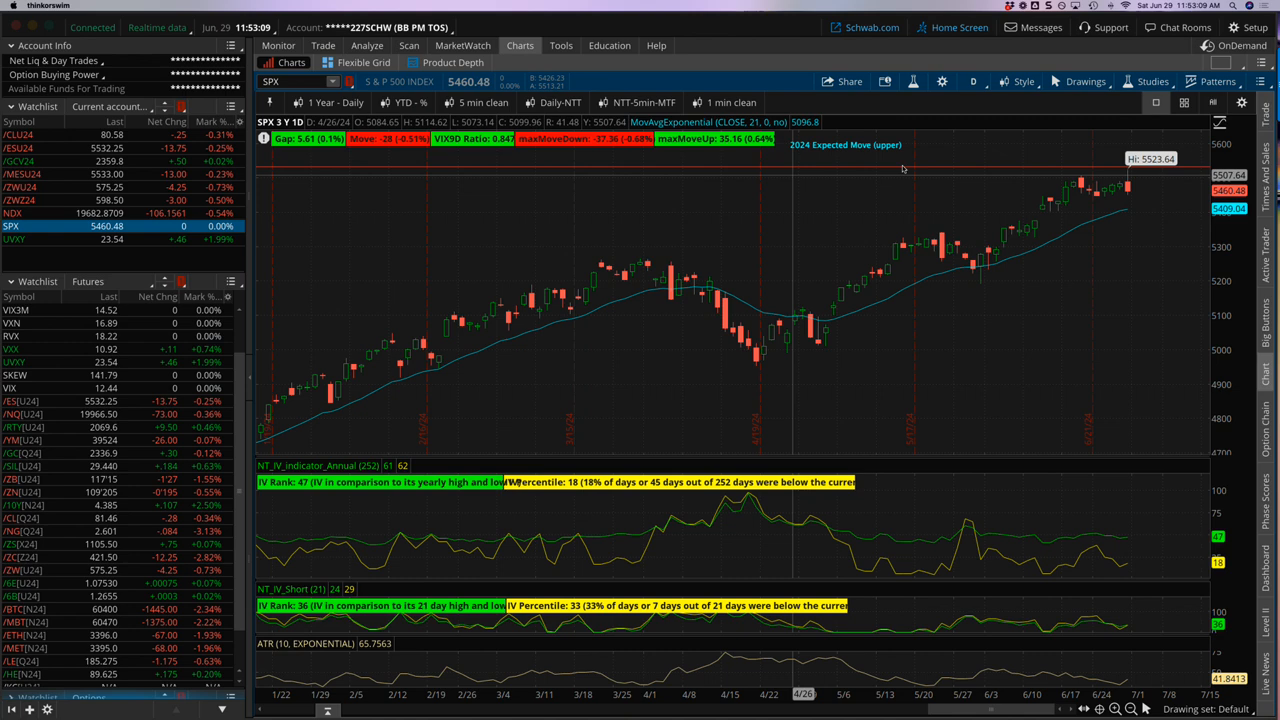
{"action": "mouse_move", "coordinate": [850, 170]}
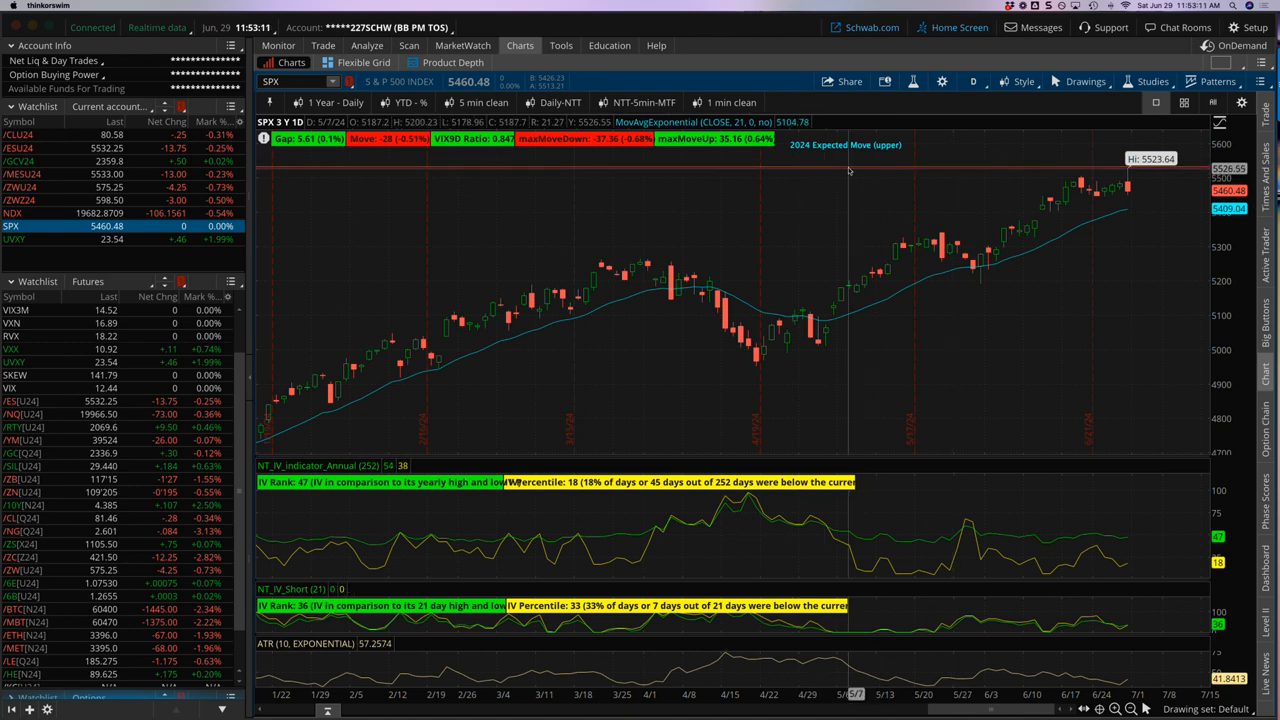
{"action": "mouse_move", "coordinate": [840, 160]}
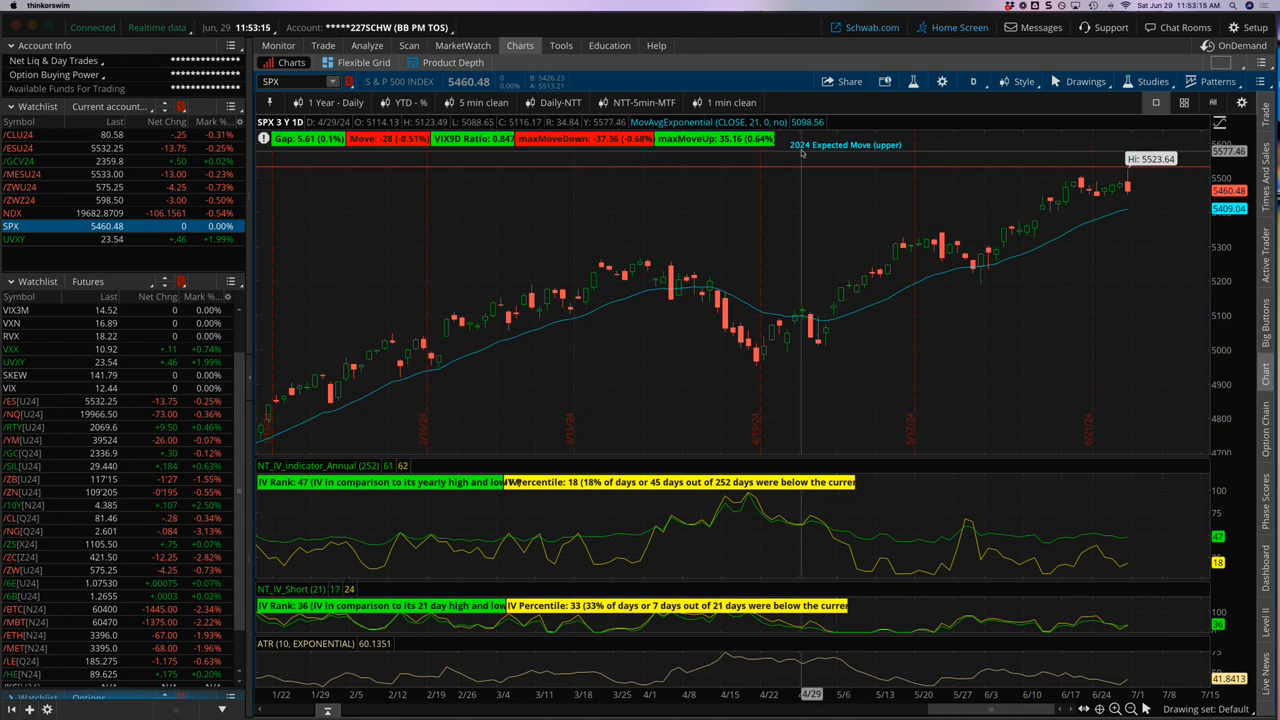
{"action": "mouse_move", "coordinate": [878, 155]}
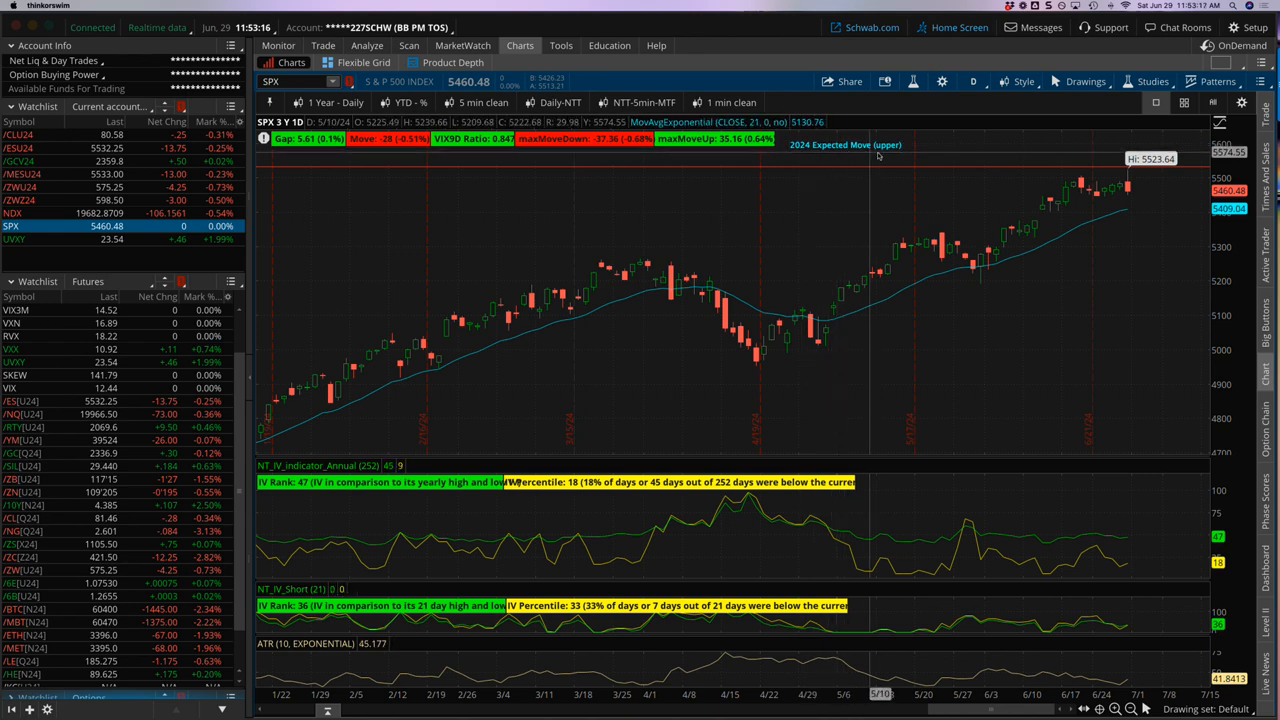
{"action": "mouse_move", "coordinate": [1113, 170]}
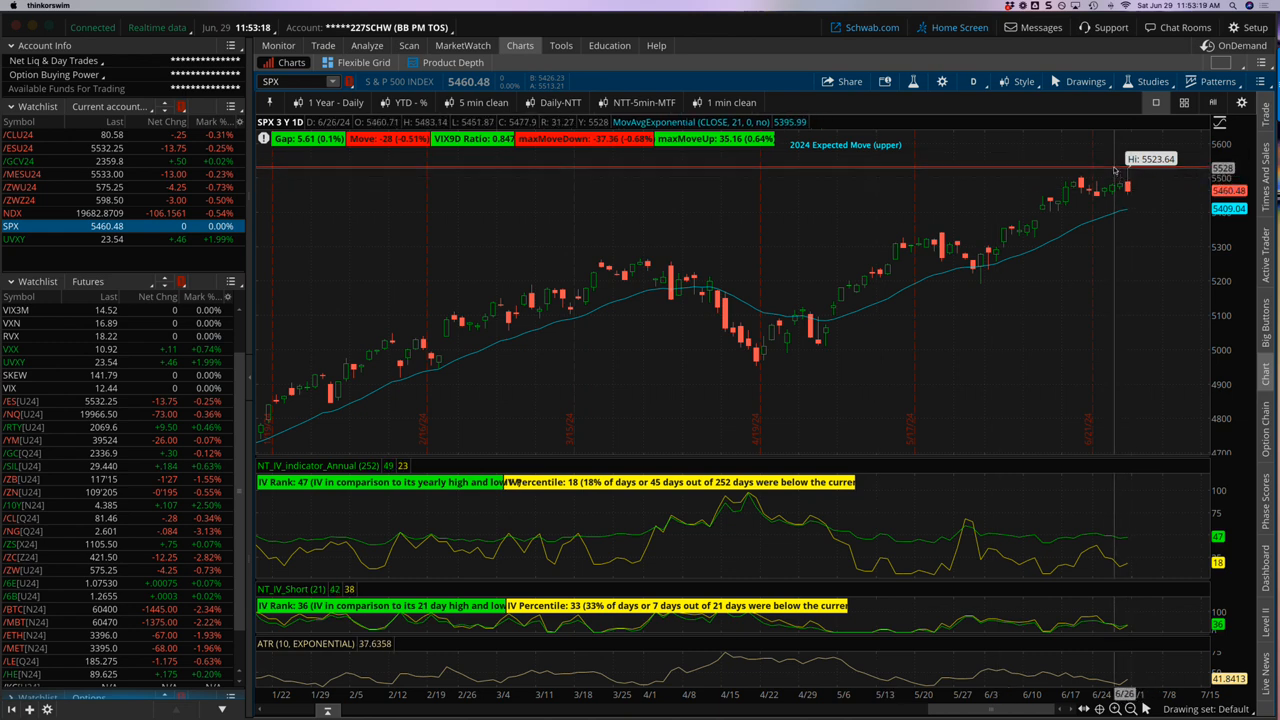
{"action": "mouse_move", "coordinate": [1127, 187]}
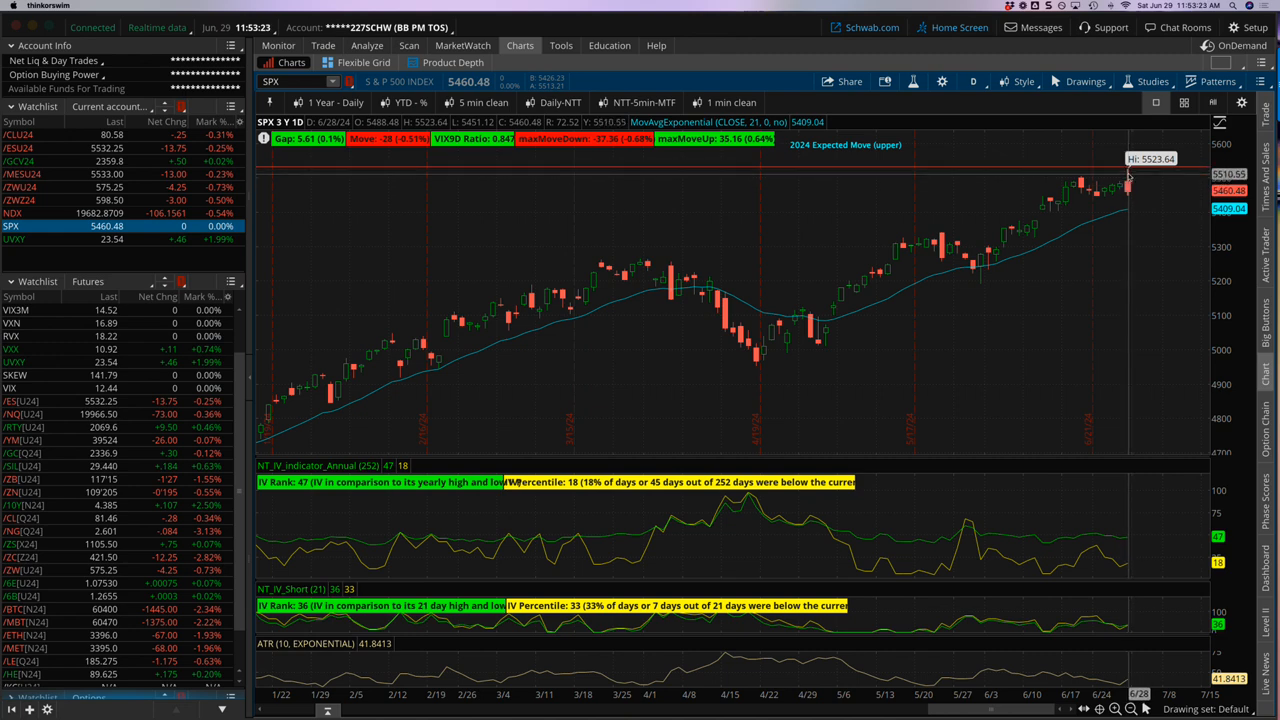
{"action": "mouse_move", "coordinate": [1120, 178]}
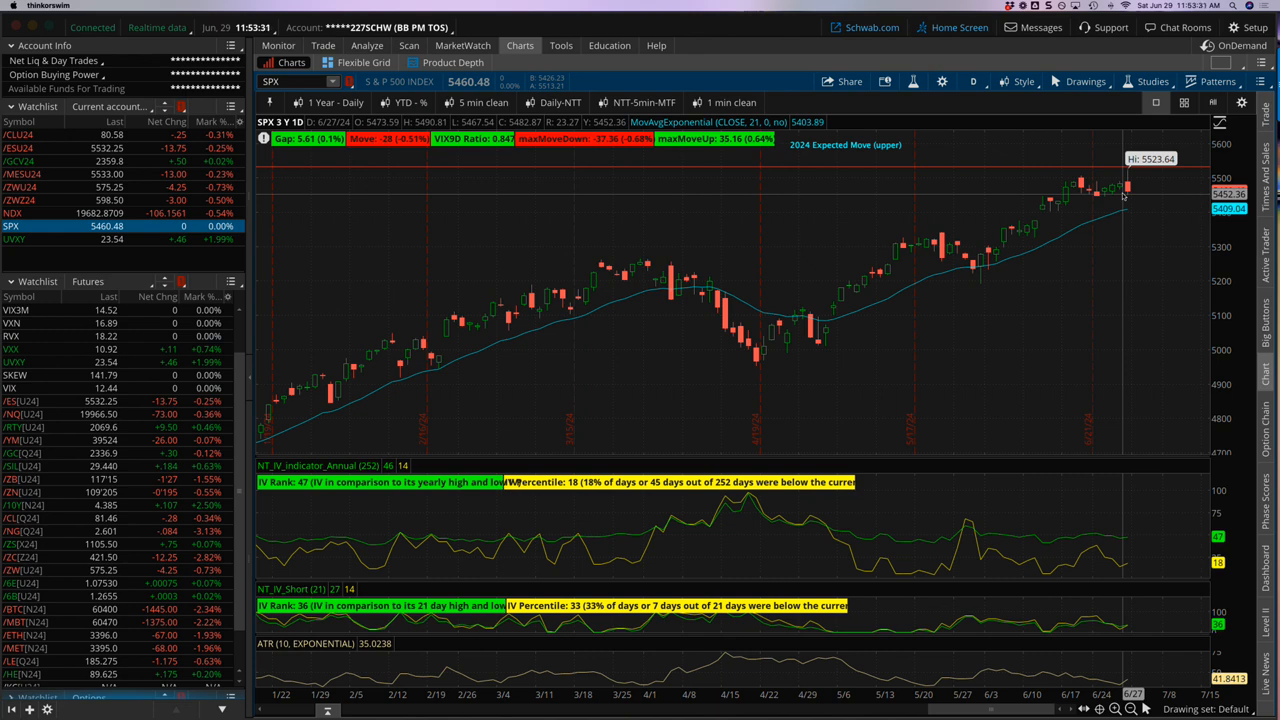
{"action": "mouse_move", "coordinate": [1137, 183]}
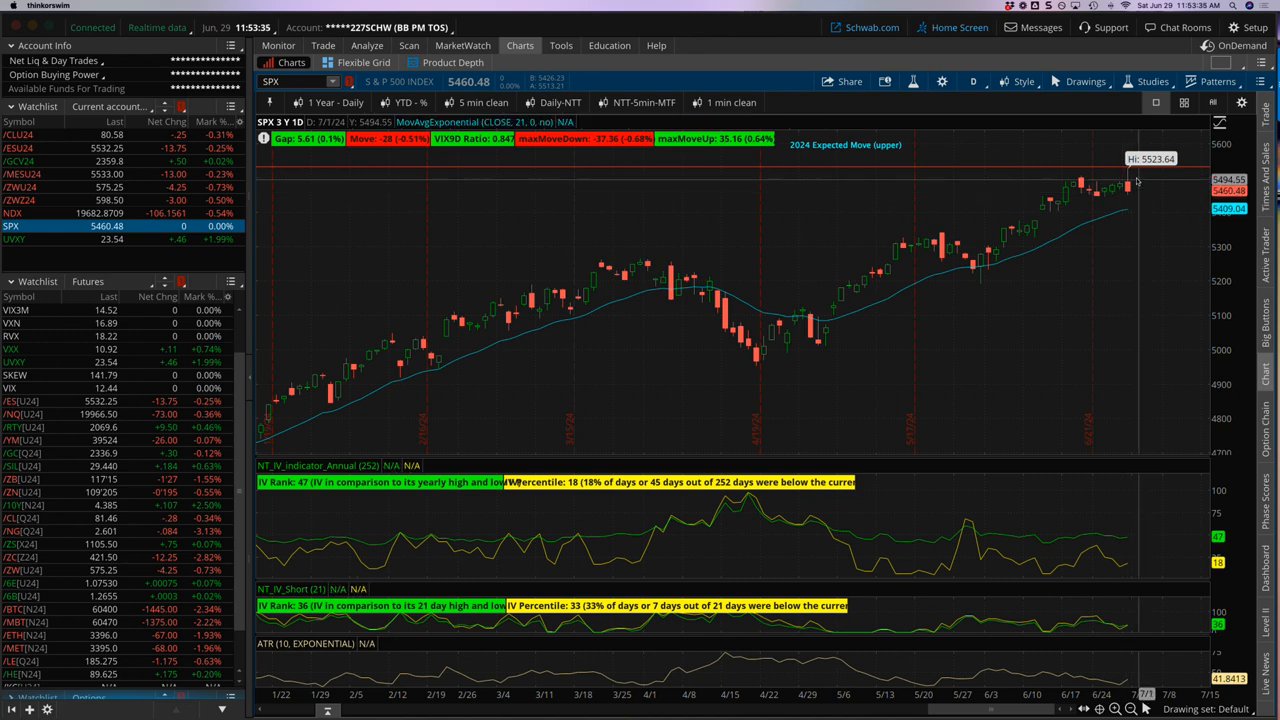
{"action": "mouse_move", "coordinate": [1130, 185]}
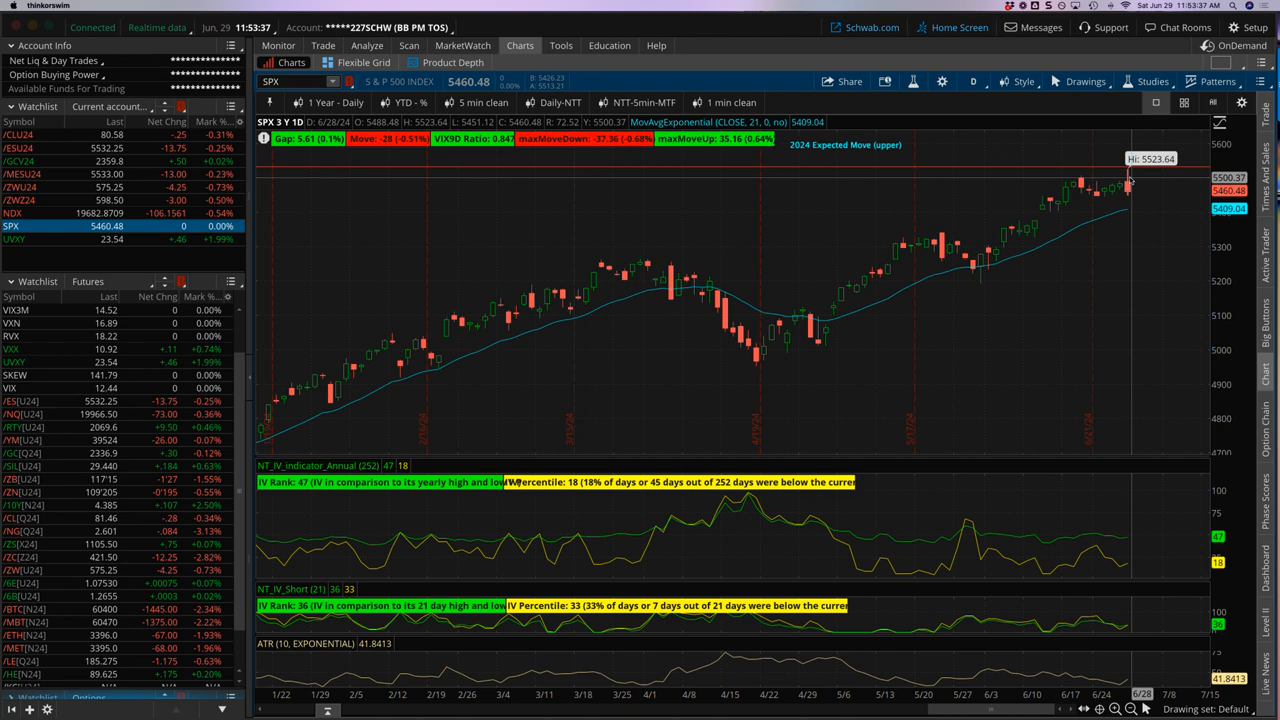
{"action": "mouse_move", "coordinate": [1128, 187]}
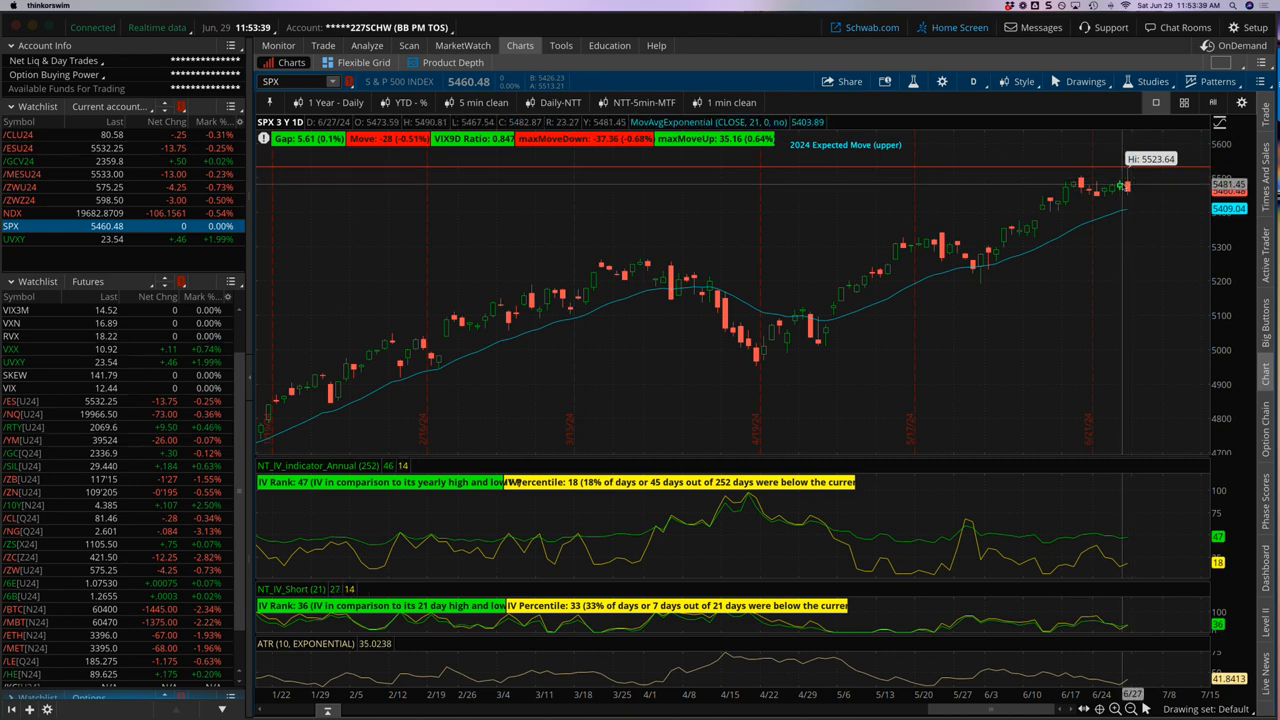
{"action": "mouse_move", "coordinate": [1123, 188]}
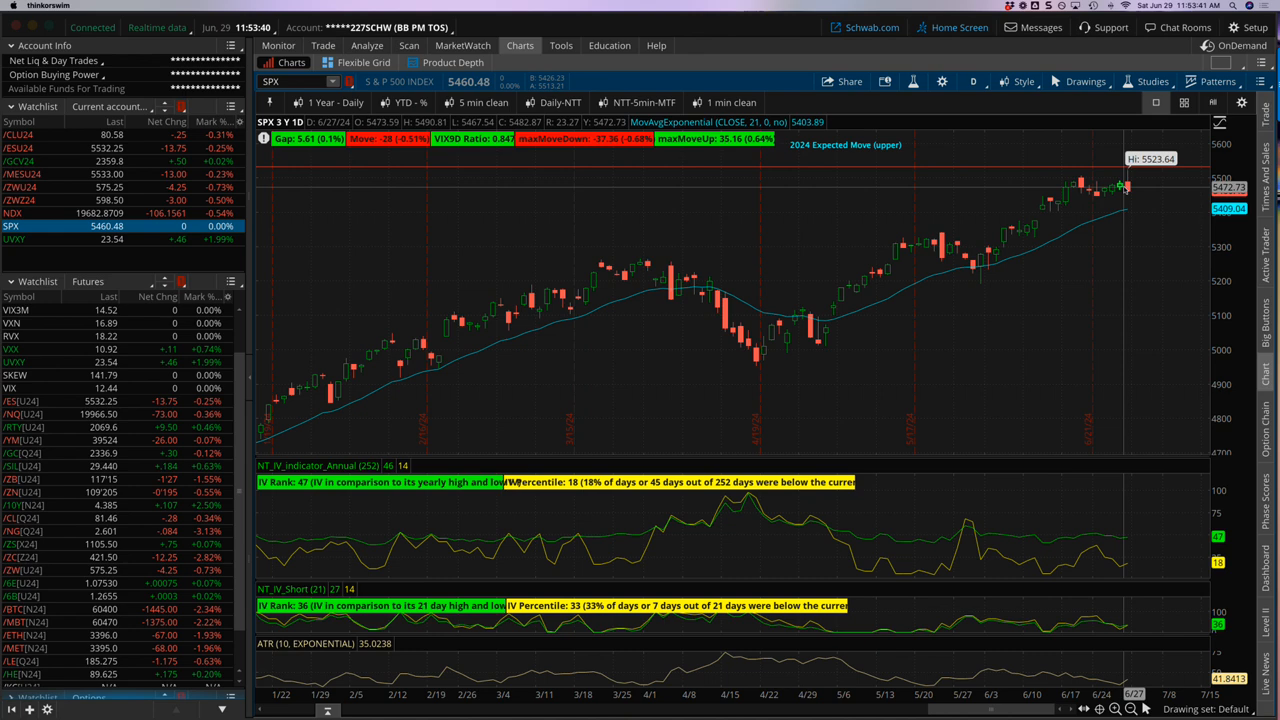
{"action": "mouse_move", "coordinate": [1127, 190]}
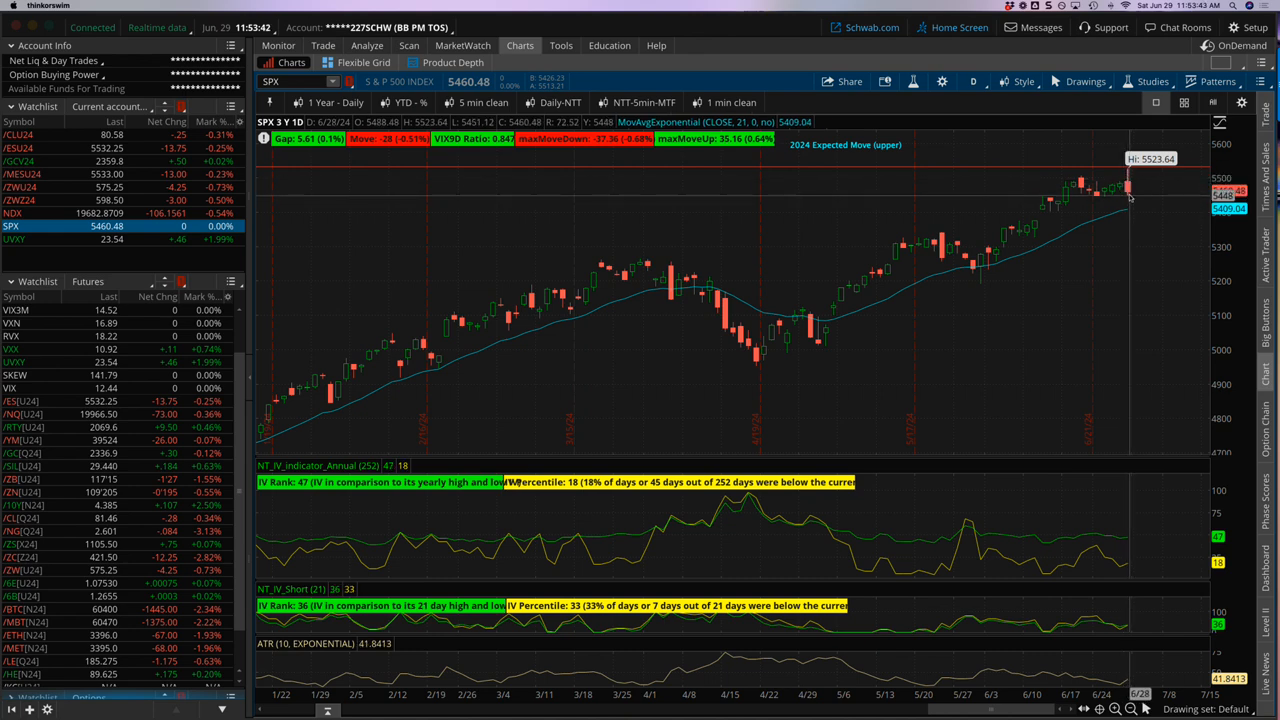
{"action": "mouse_move", "coordinate": [1130, 180]}
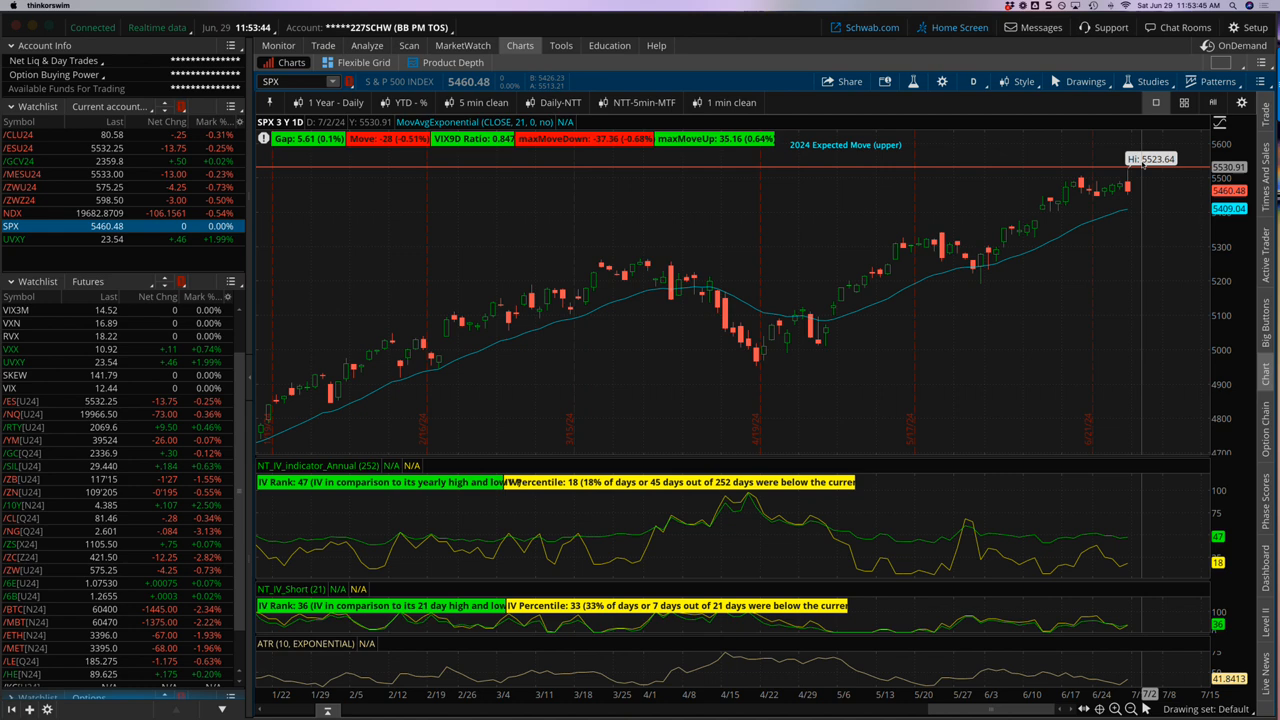
{"action": "mouse_move", "coordinate": [1133, 187]}
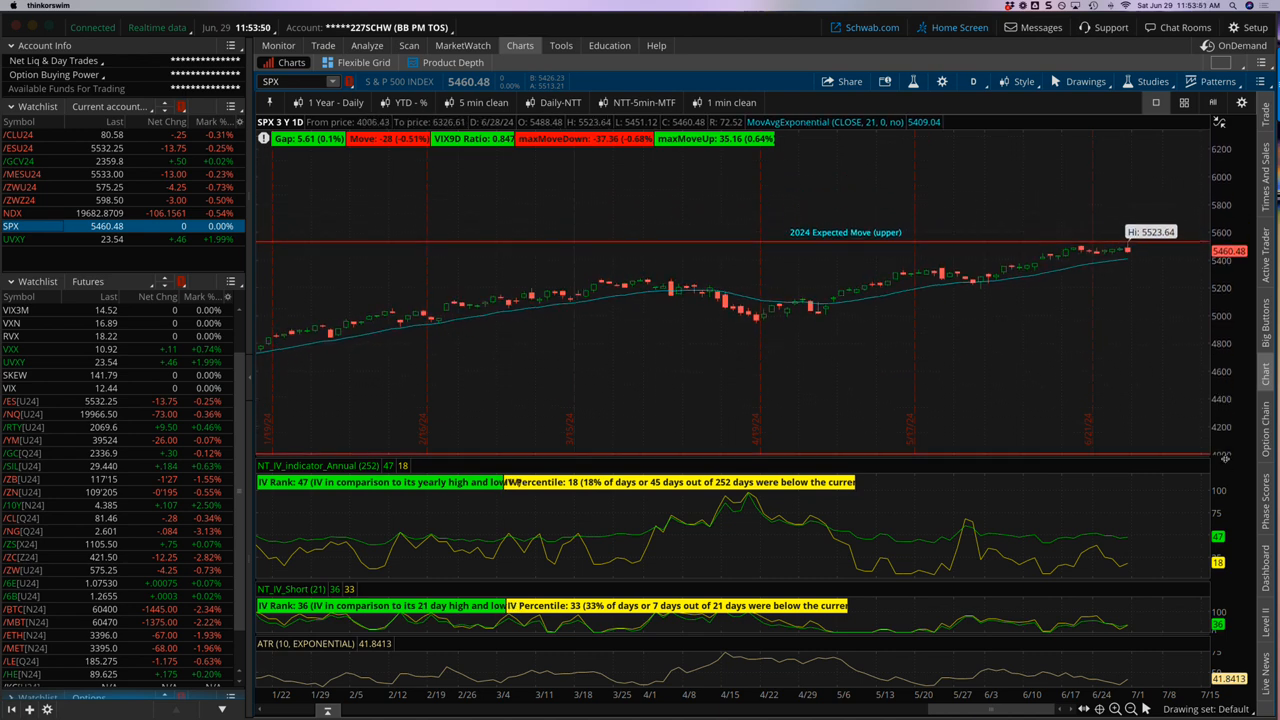
{"action": "mouse_move", "coordinate": [1210, 450]}
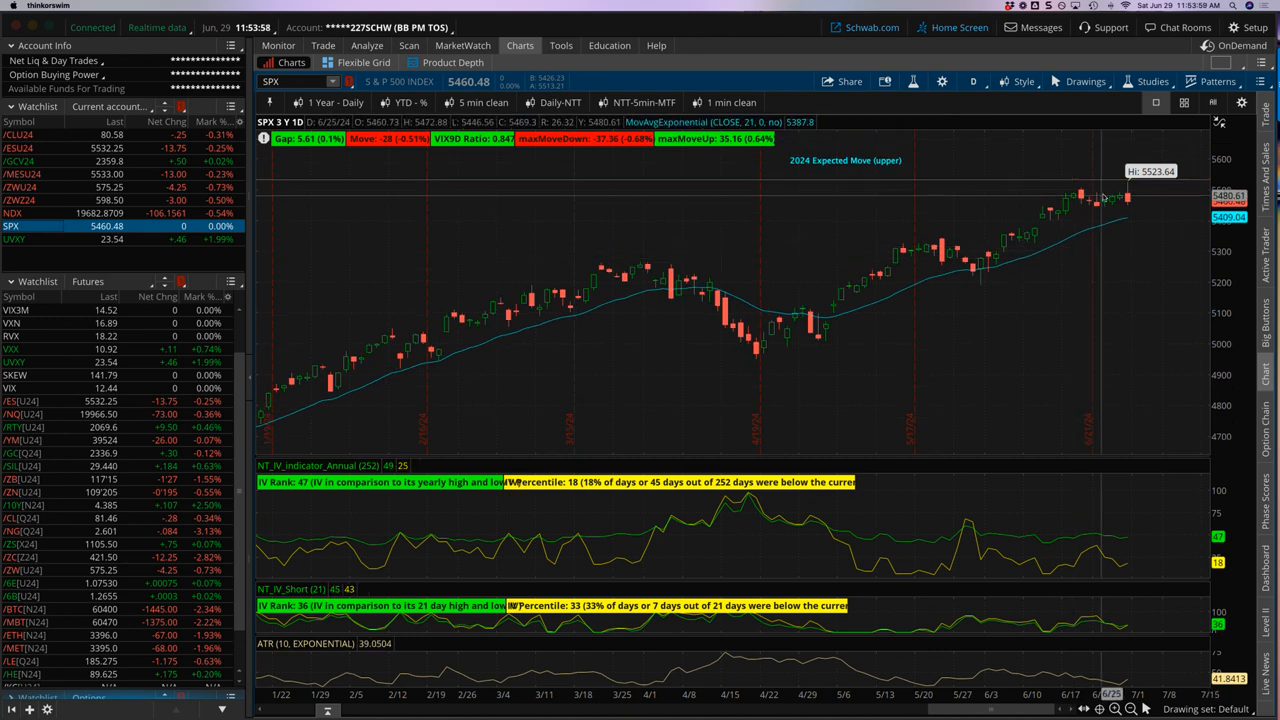
{"action": "mouse_move", "coordinate": [800, 243]}
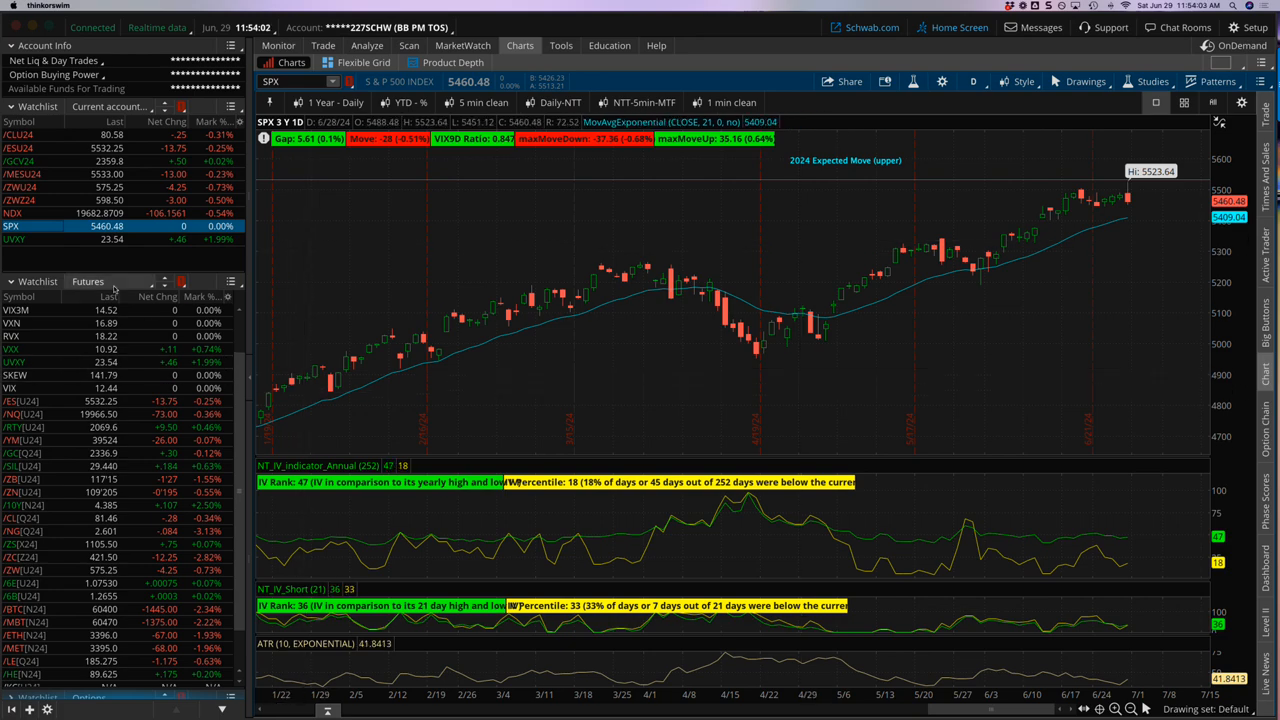
Load the Nasdaq 100 (NDX) daily chart from the Current account watchlist
{"action": "left_click", "coordinate": [13, 213]}
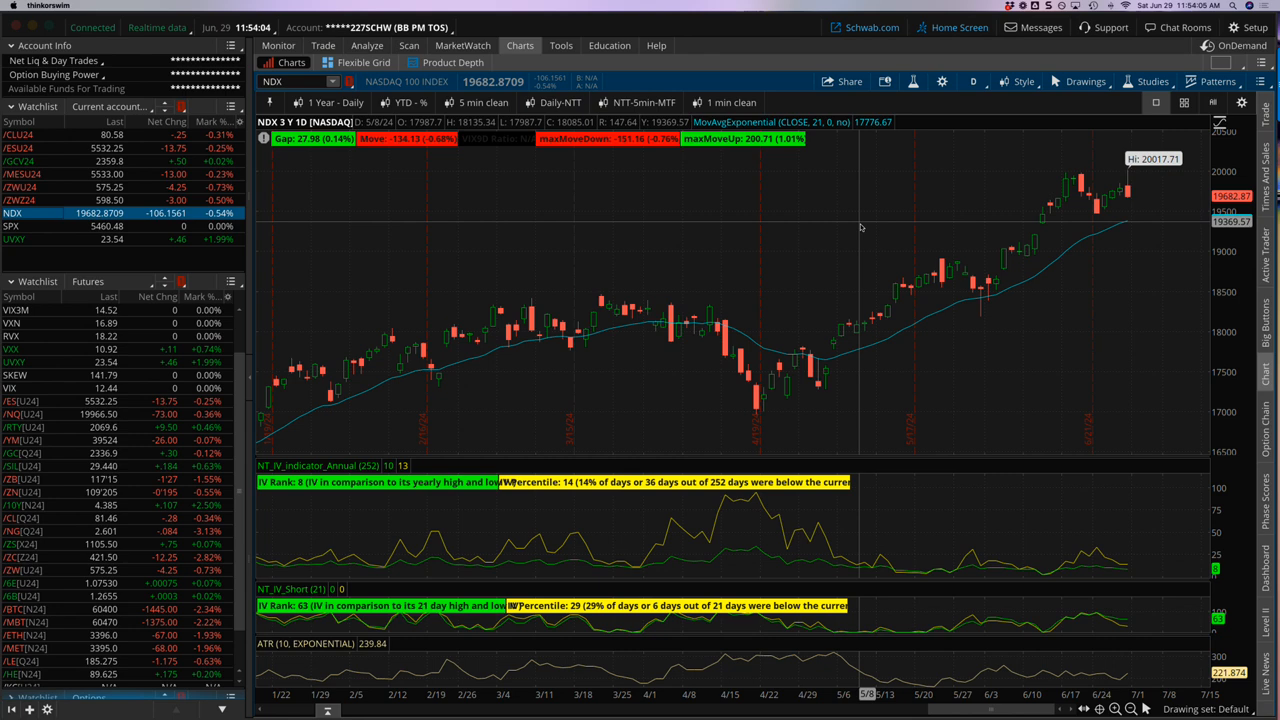
{"action": "mouse_move", "coordinate": [1157, 170]}
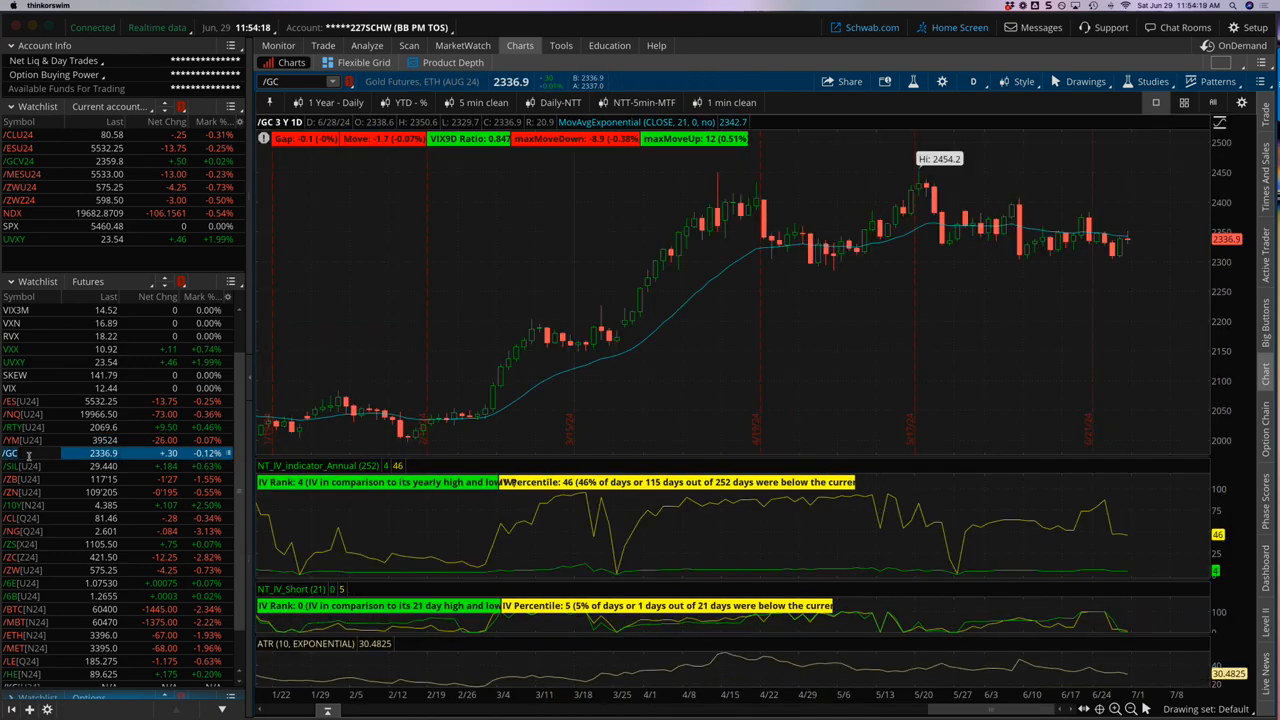
Flip through micro 10-year yield, crude oil, /6E Euro FX and /BTC futures daily charts
{"action": "left_click", "coordinate": [12, 466]}
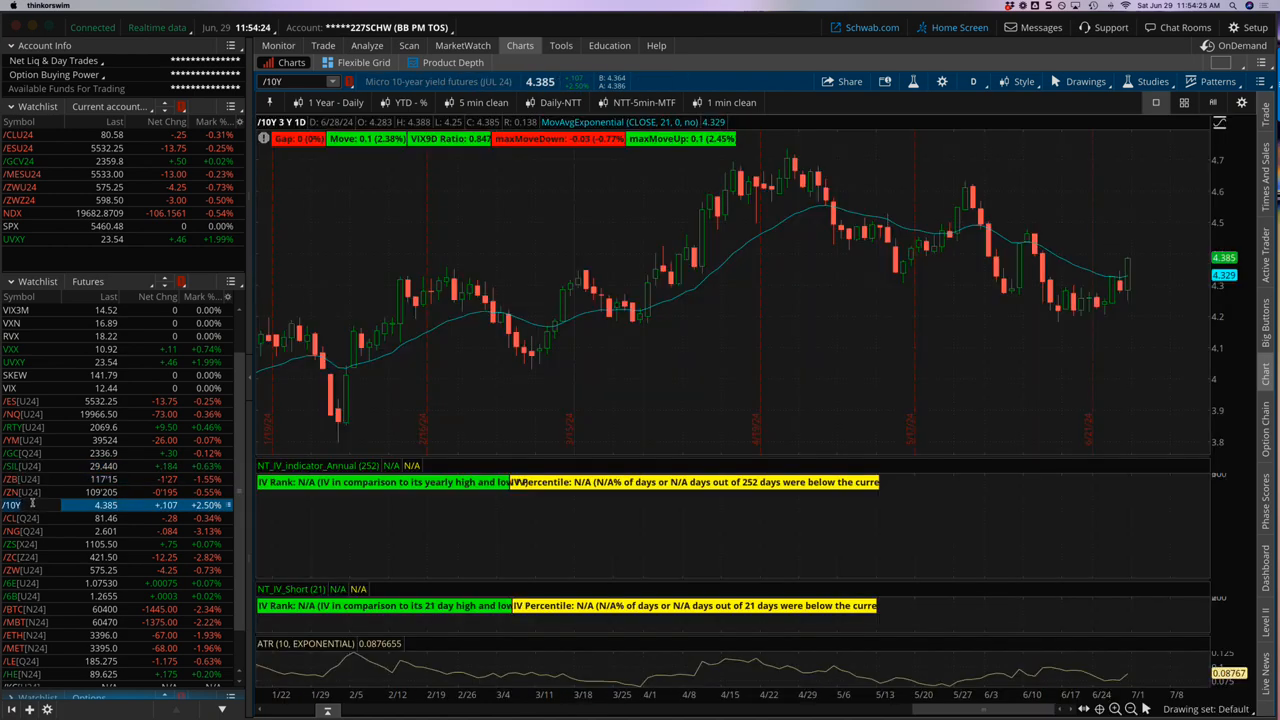
{"action": "left_click", "coordinate": [12, 518]}
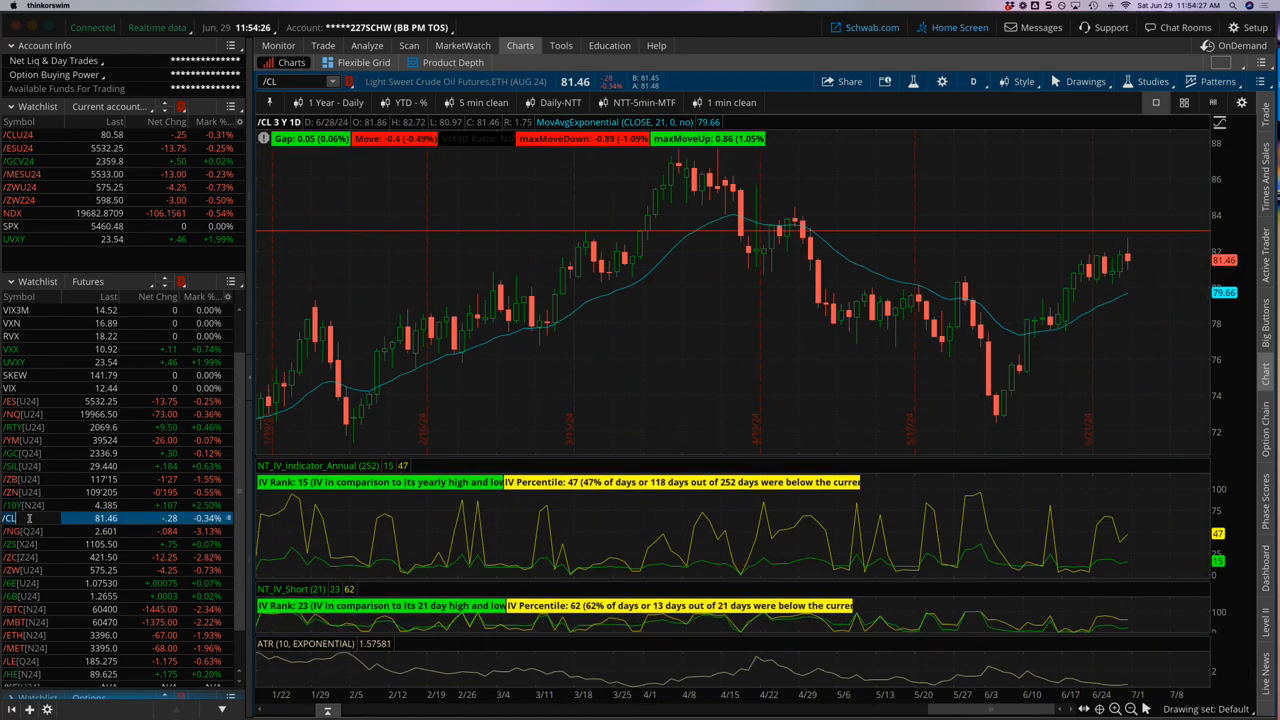
{"action": "left_click", "coordinate": [10, 531]}
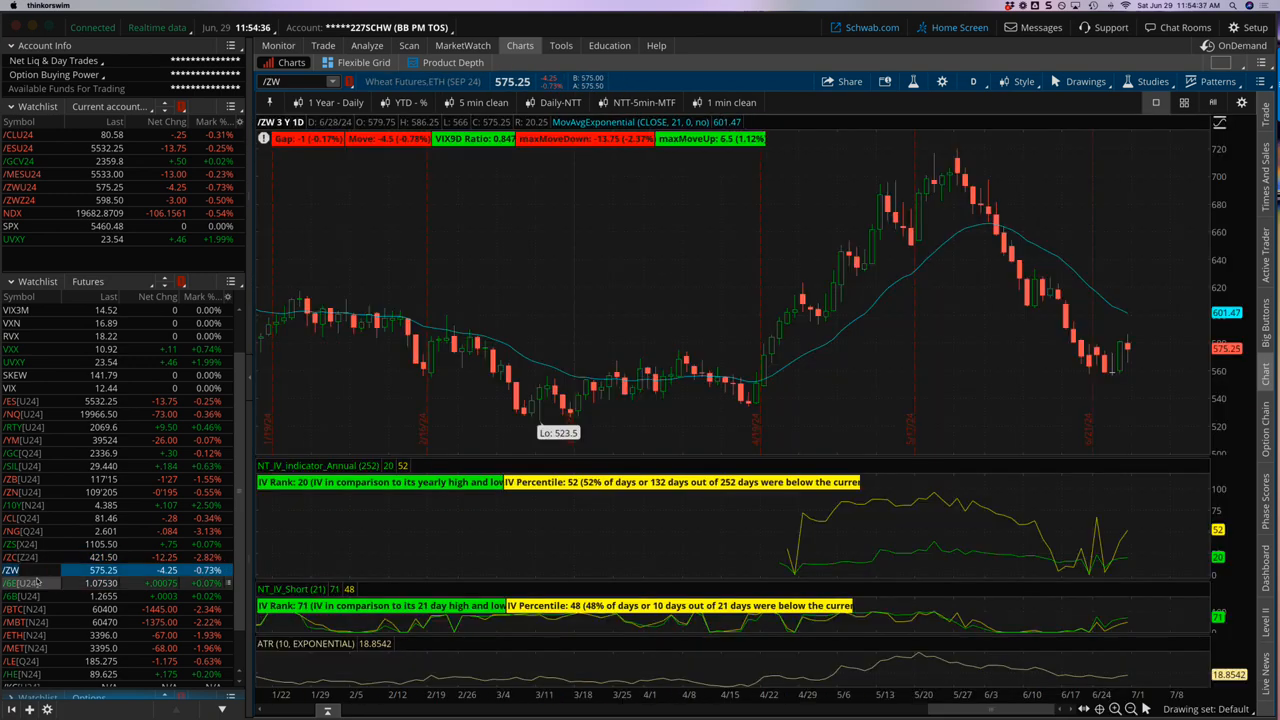
{"action": "left_click", "coordinate": [12, 583]}
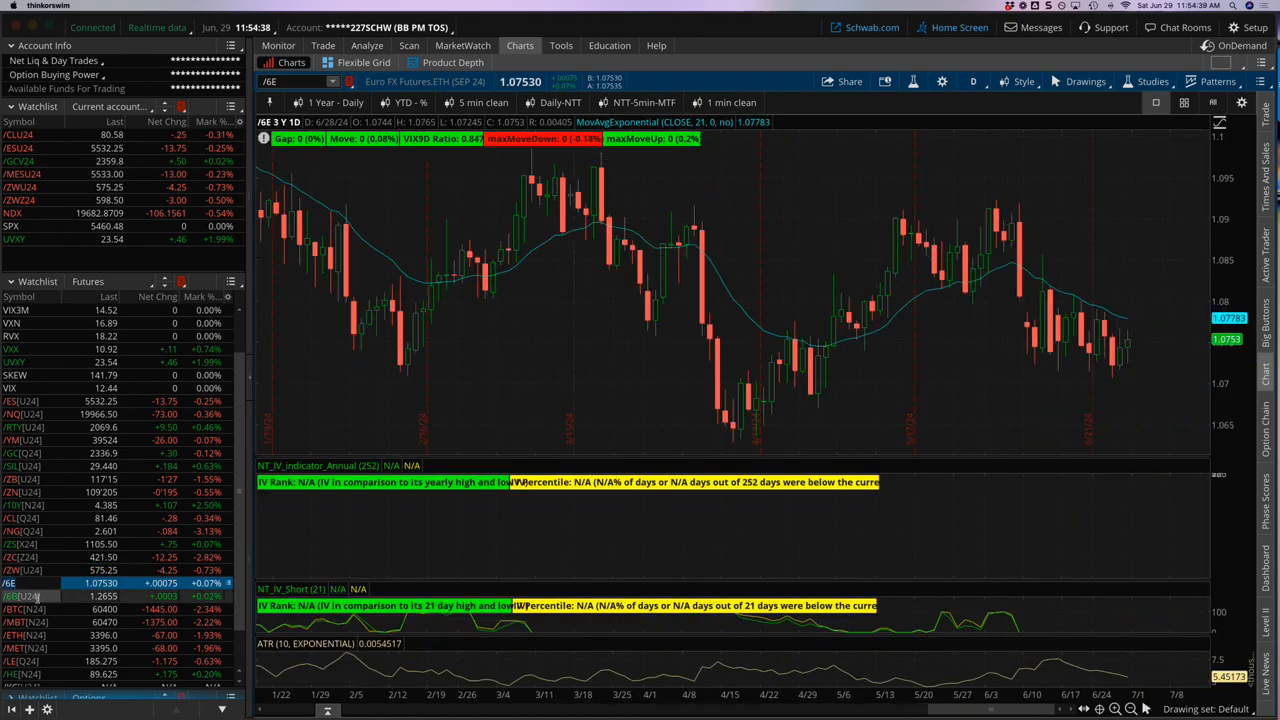
{"action": "left_click", "coordinate": [10, 596]}
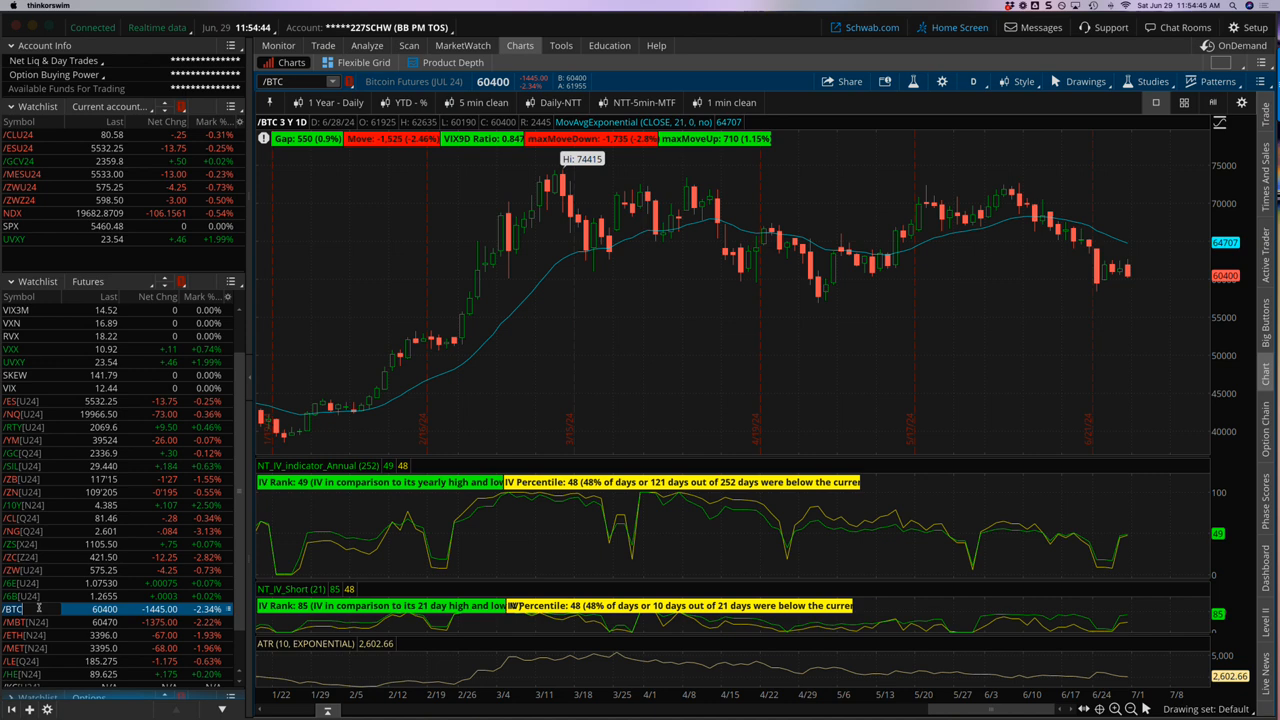
{"action": "mouse_move", "coordinate": [60, 388]}
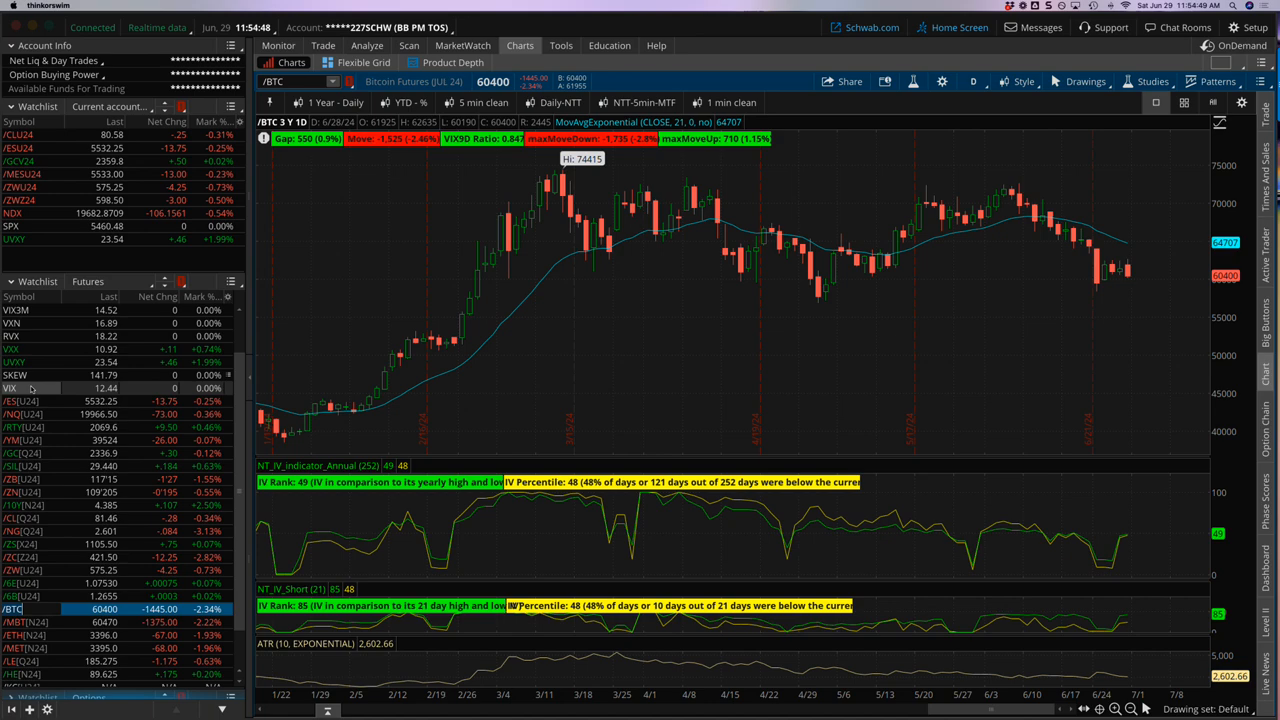
{"action": "left_click", "coordinate": [10, 388]}
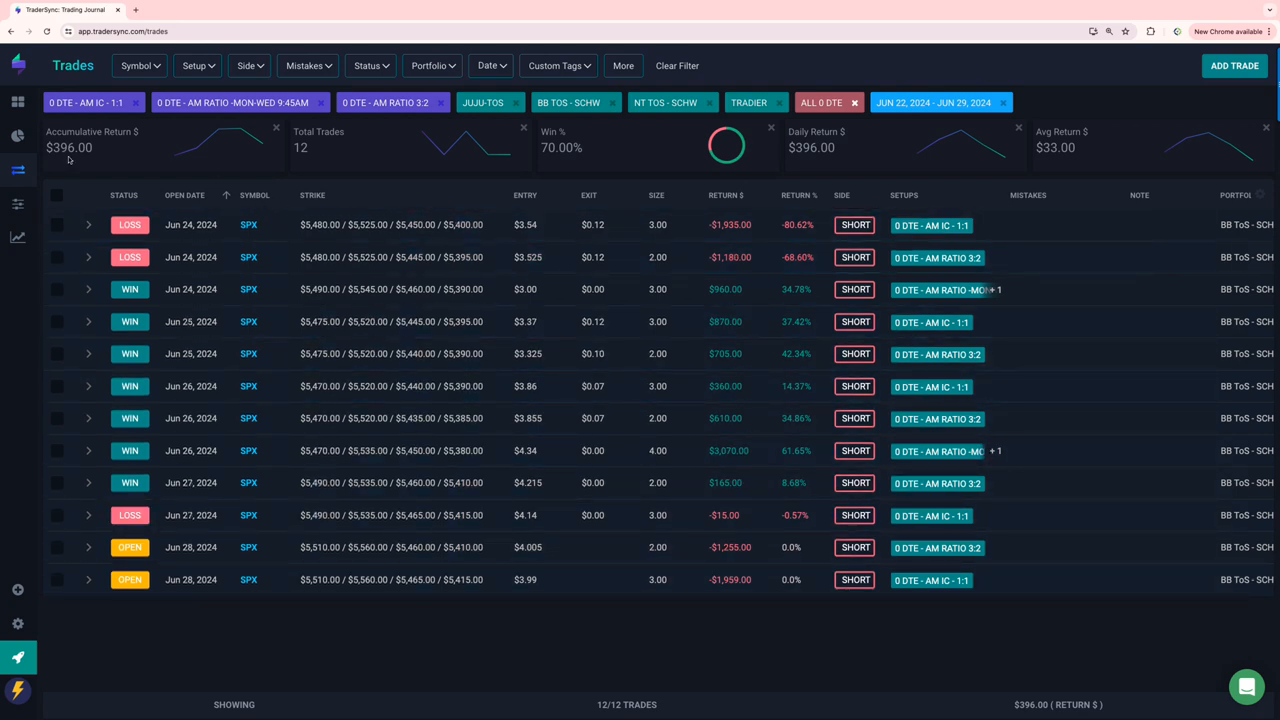
{"action": "mouse_move", "coordinate": [74, 189]}
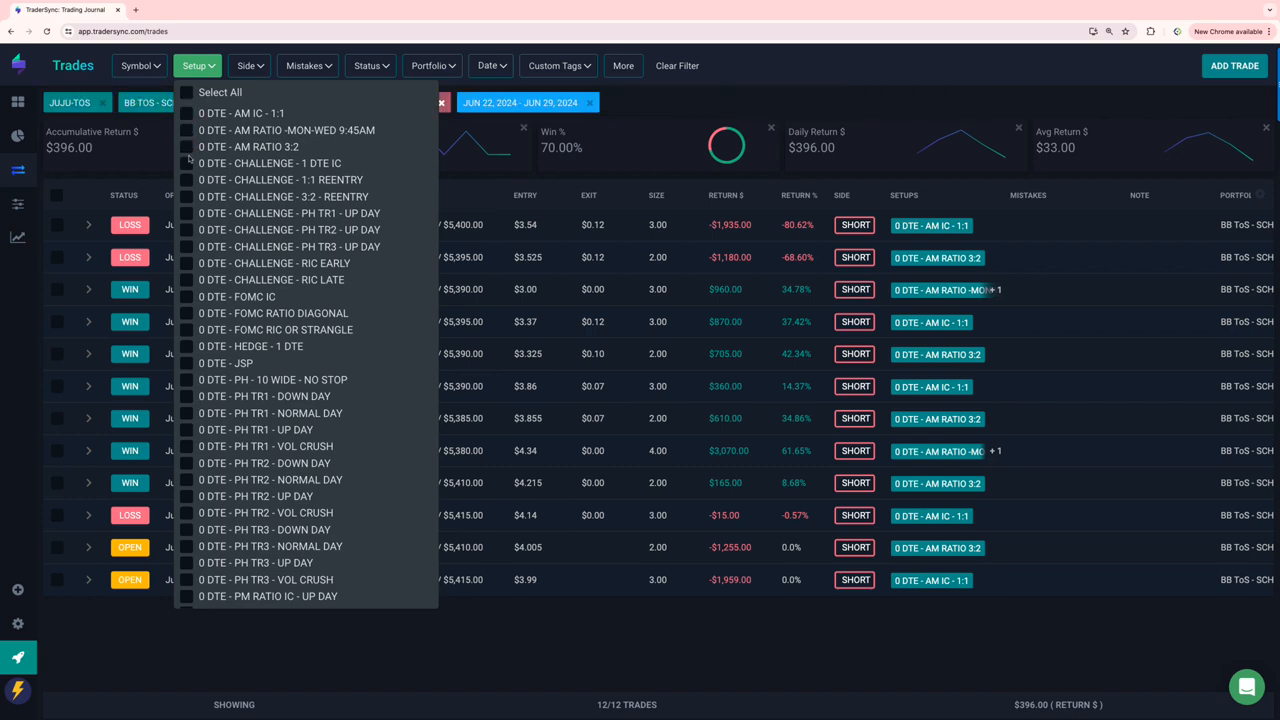
Filter the journal to the 0 DTE - CHALLENGE - 1:1 REENTRY setup, showing 8 SPX trades
{"action": "left_click", "coordinate": [187, 163]}
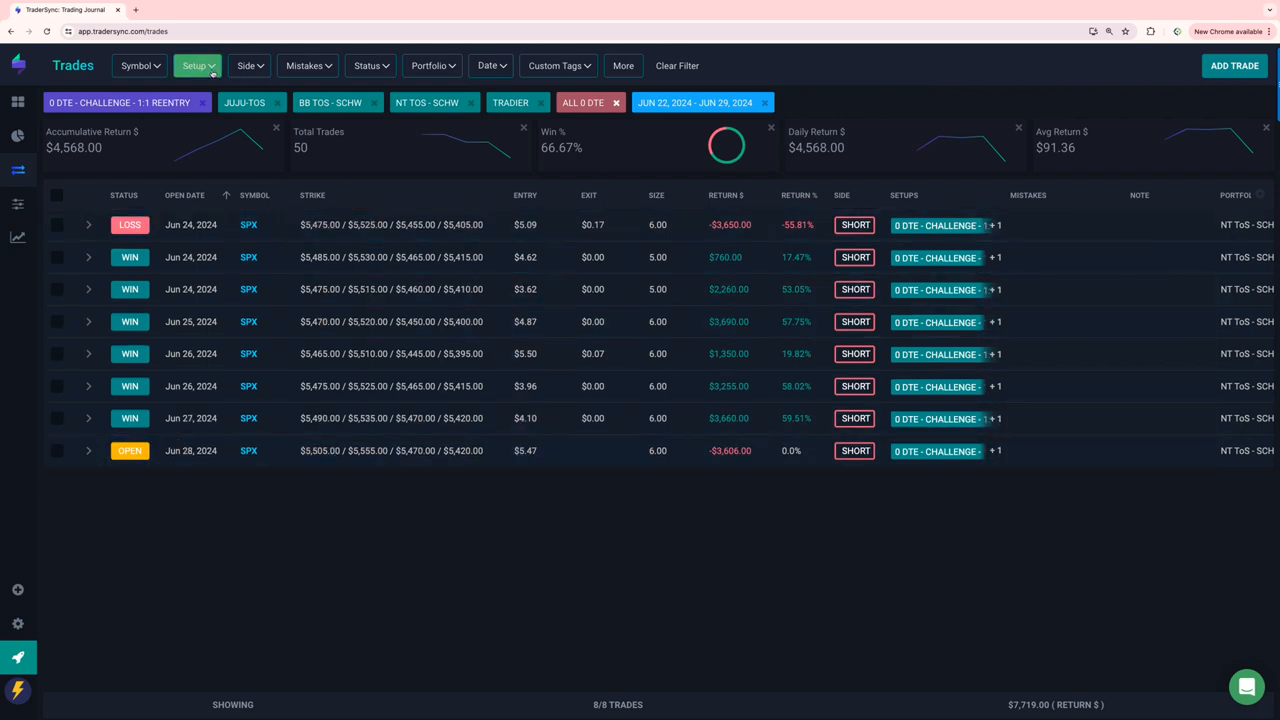
Toggle the 3:2 reentry and RIC EARLY challenge setups, leaving only 0 DTE - HEDGE - 1 DTE
{"action": "left_click", "coordinate": [197, 65]}
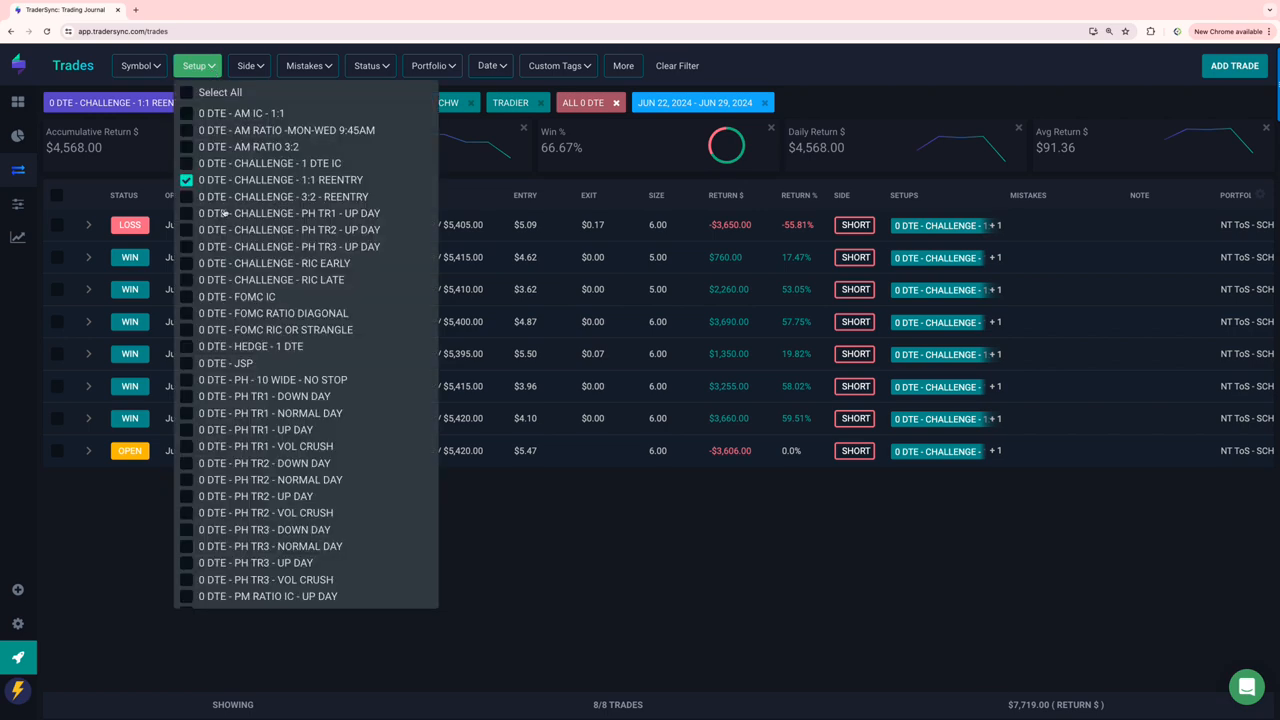
{"action": "left_click", "coordinate": [187, 196]}
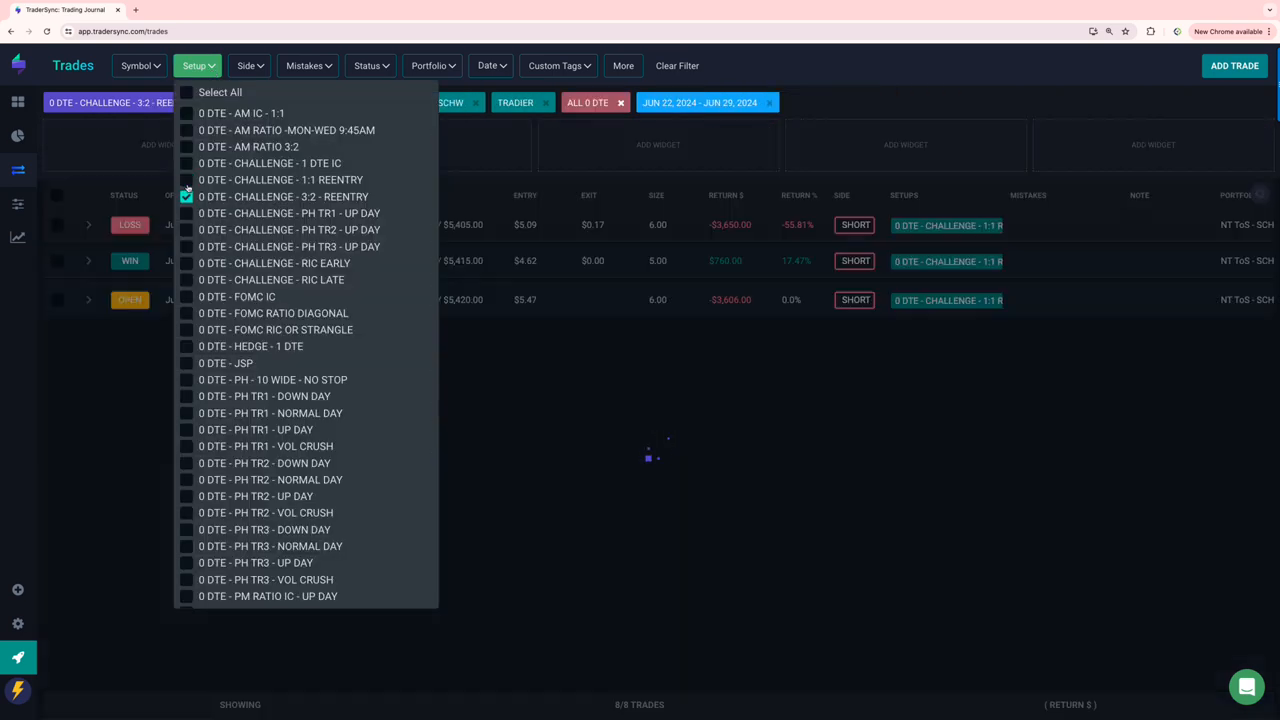
{"action": "left_click", "coordinate": [186, 196]}
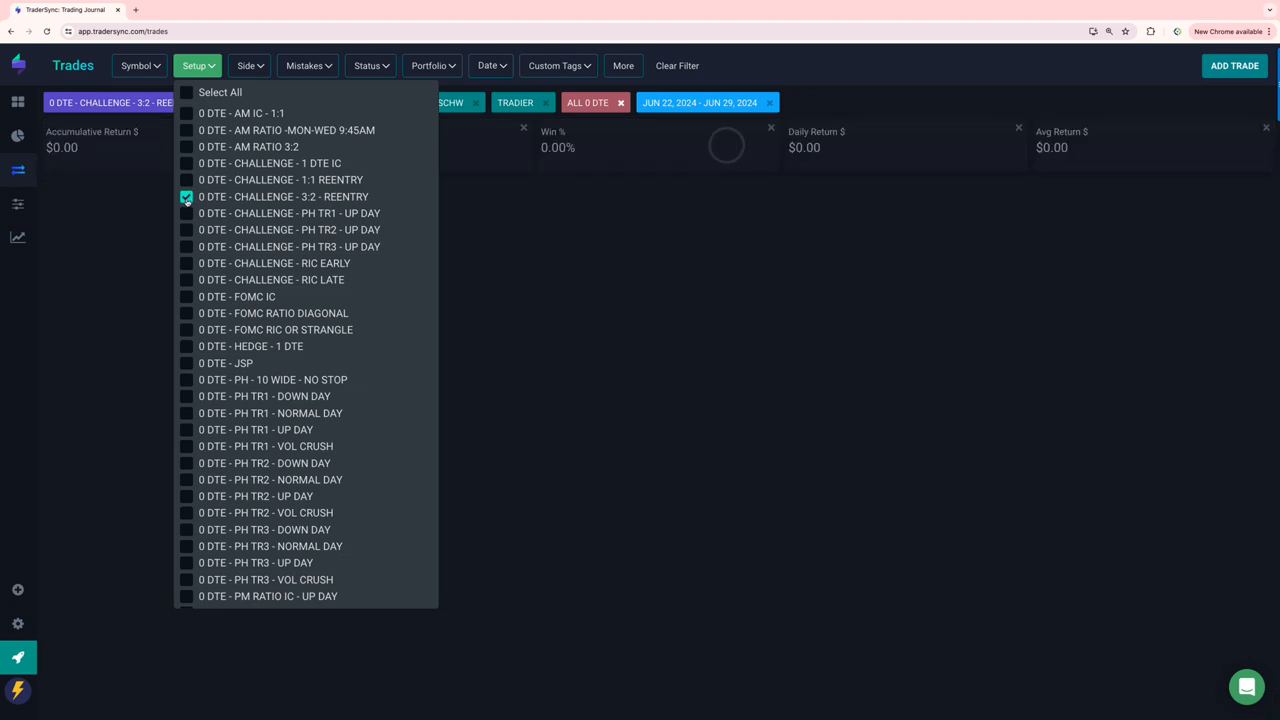
{"action": "left_click", "coordinate": [186, 213]}
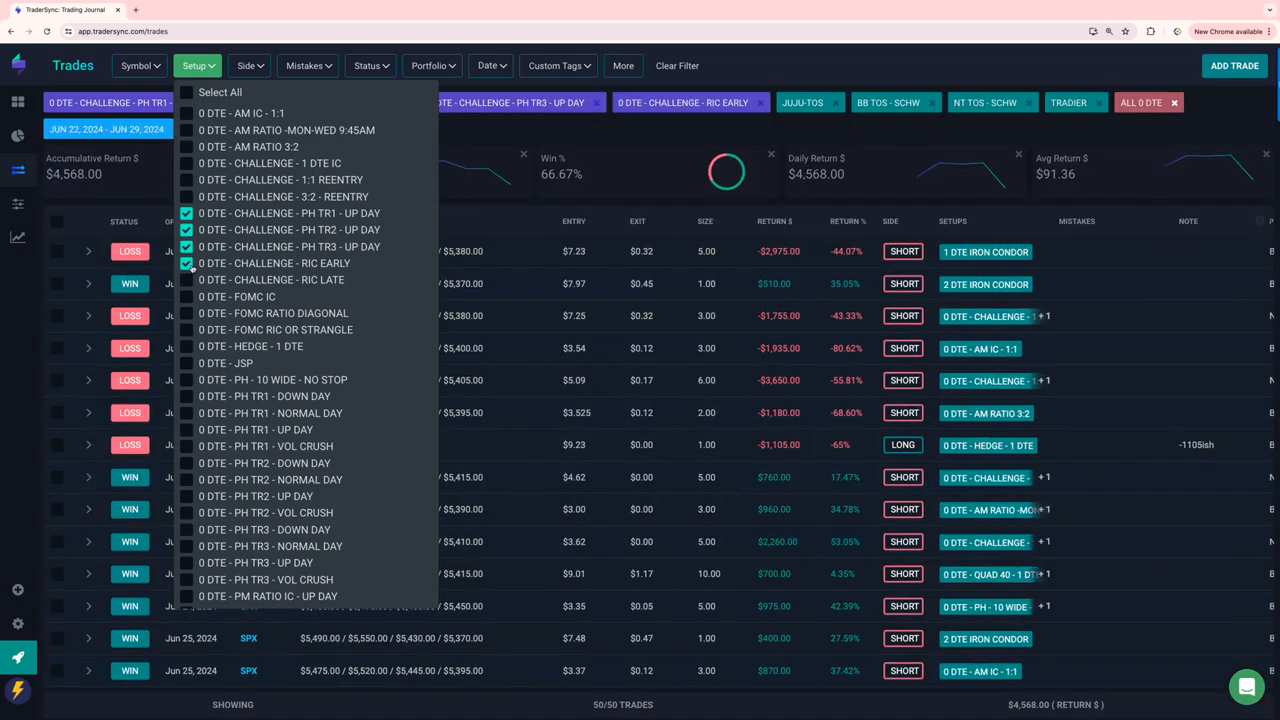
{"action": "left_click", "coordinate": [186, 263]}
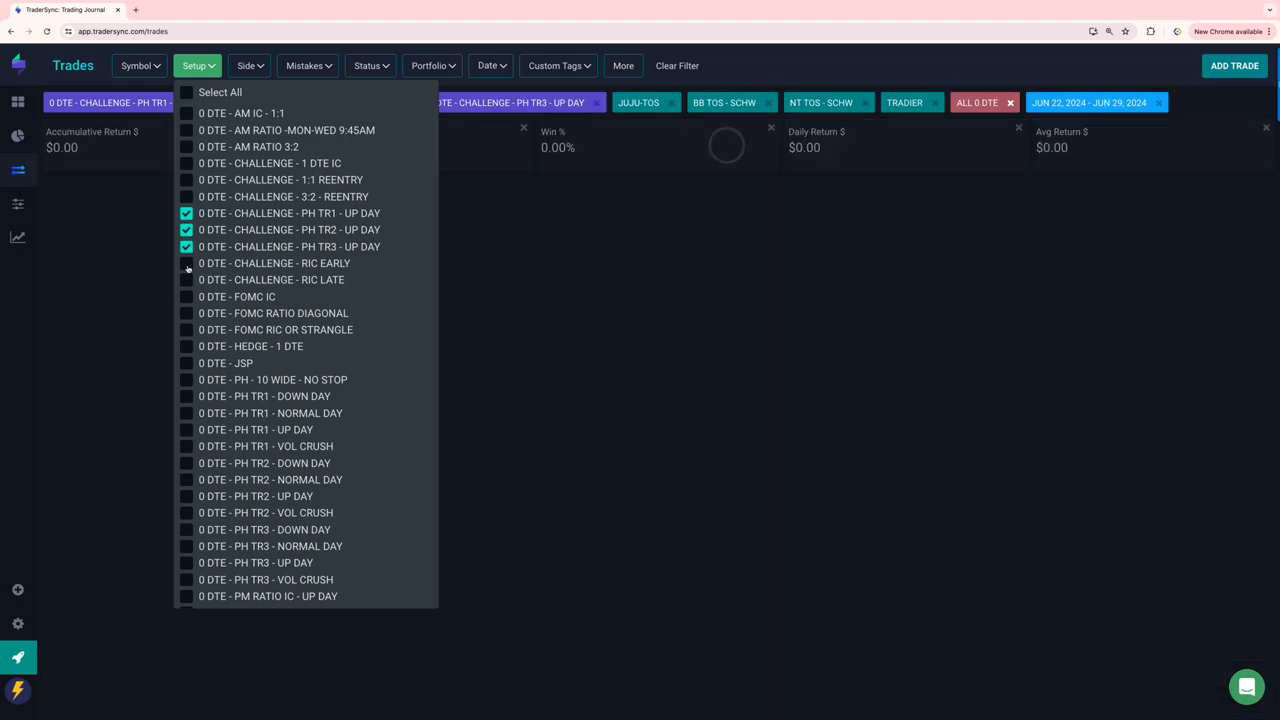
{"action": "mouse_move", "coordinate": [196, 291]}
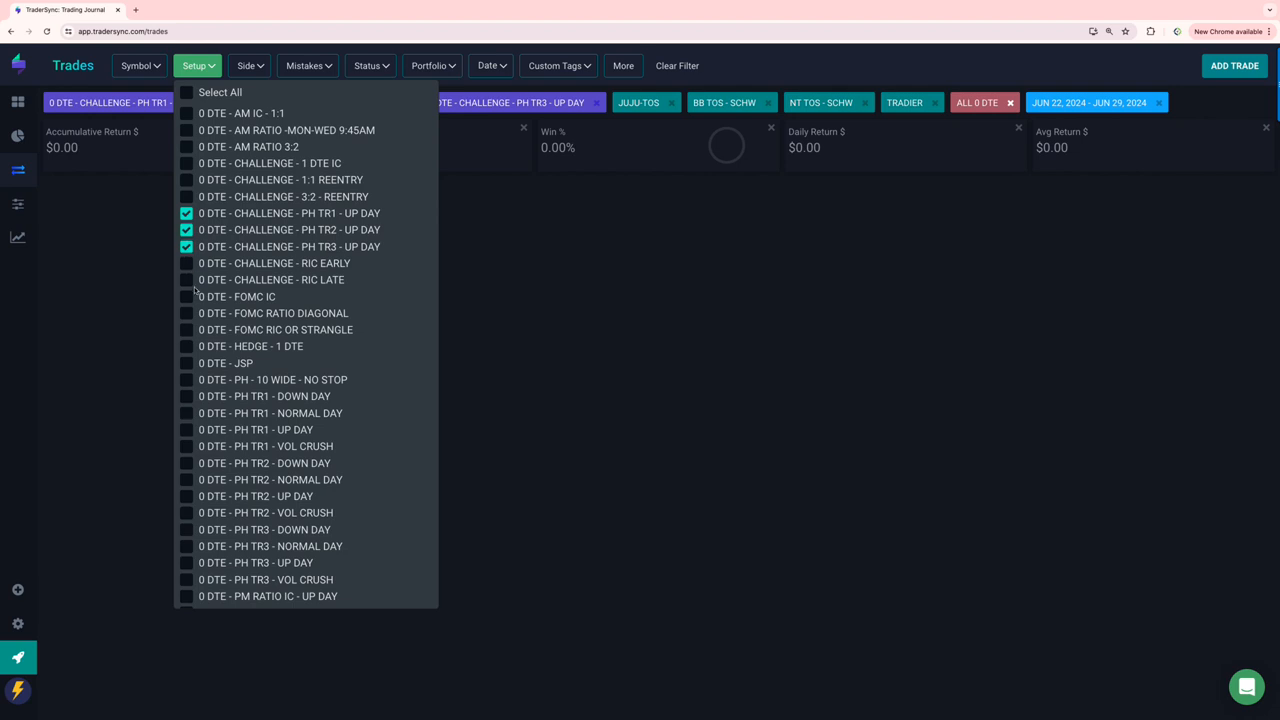
{"action": "left_click", "coordinate": [186, 346]}
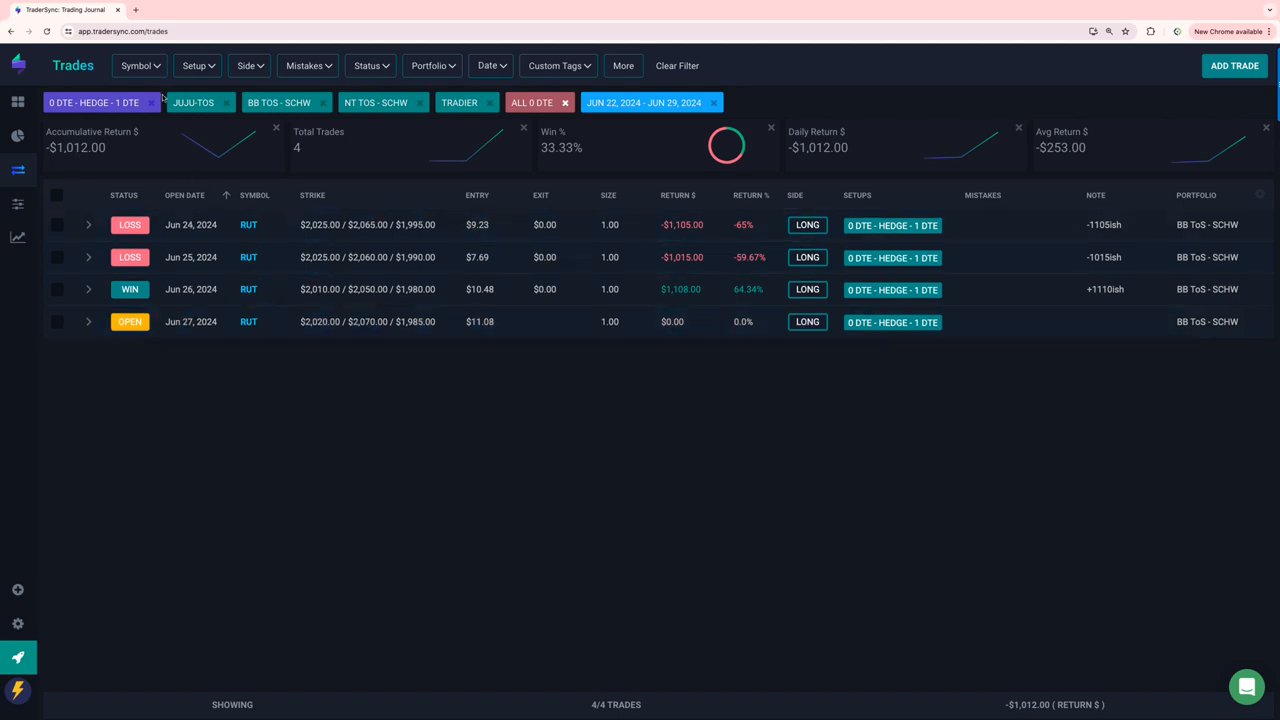
Remove QUAD 40 - 1 DTE from the Setup filter and add the 0 DTE - RIC setup
{"action": "left_click", "coordinate": [194, 65]}
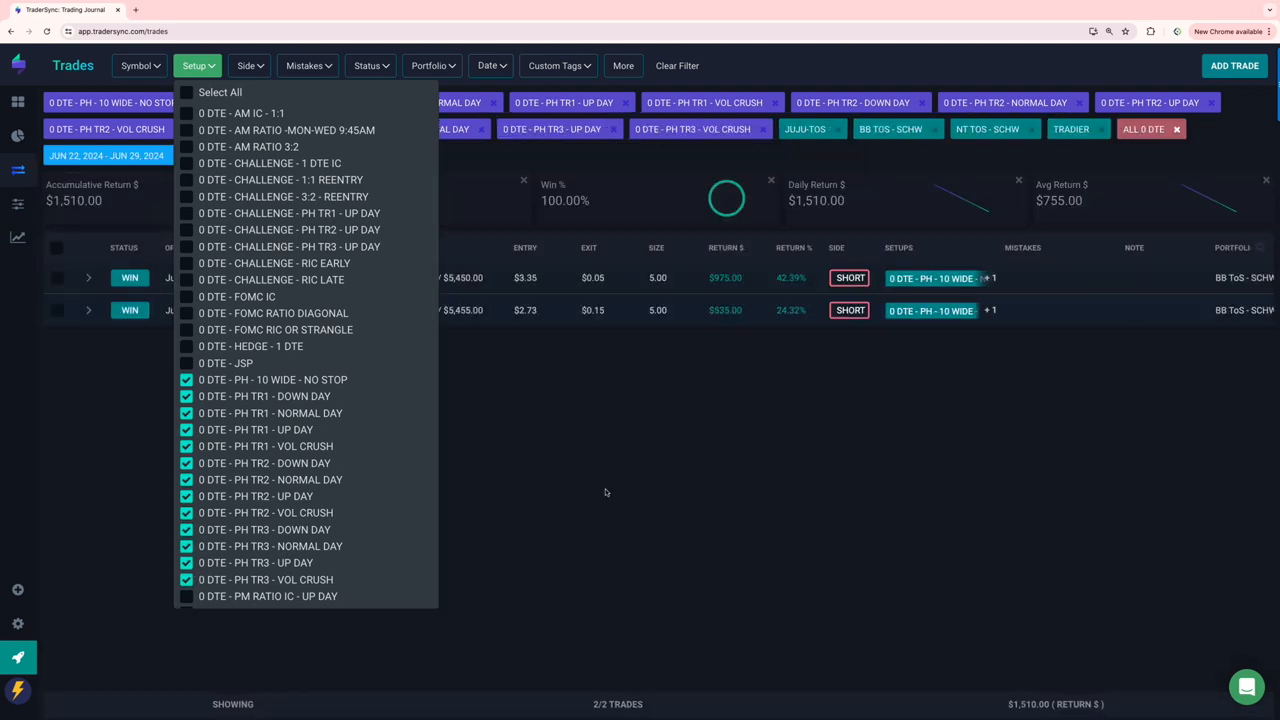
{"action": "mouse_move", "coordinate": [635, 482]}
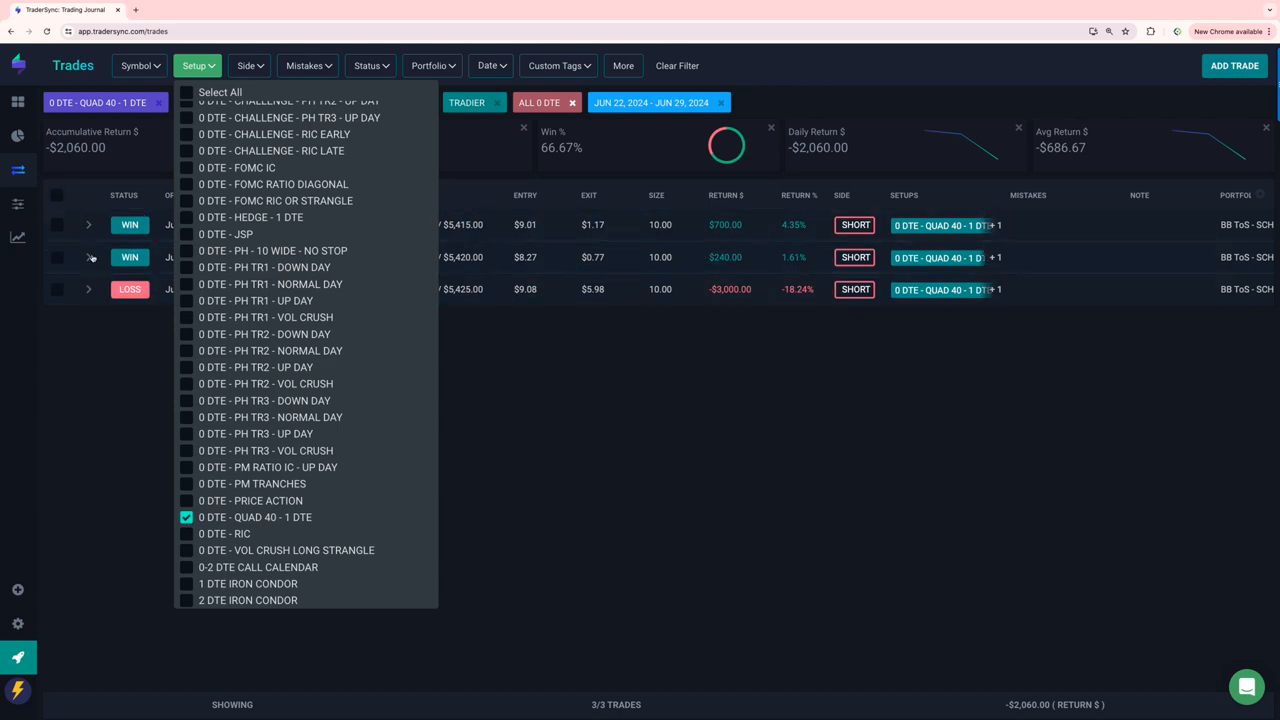
{"action": "left_click", "coordinate": [186, 517]}
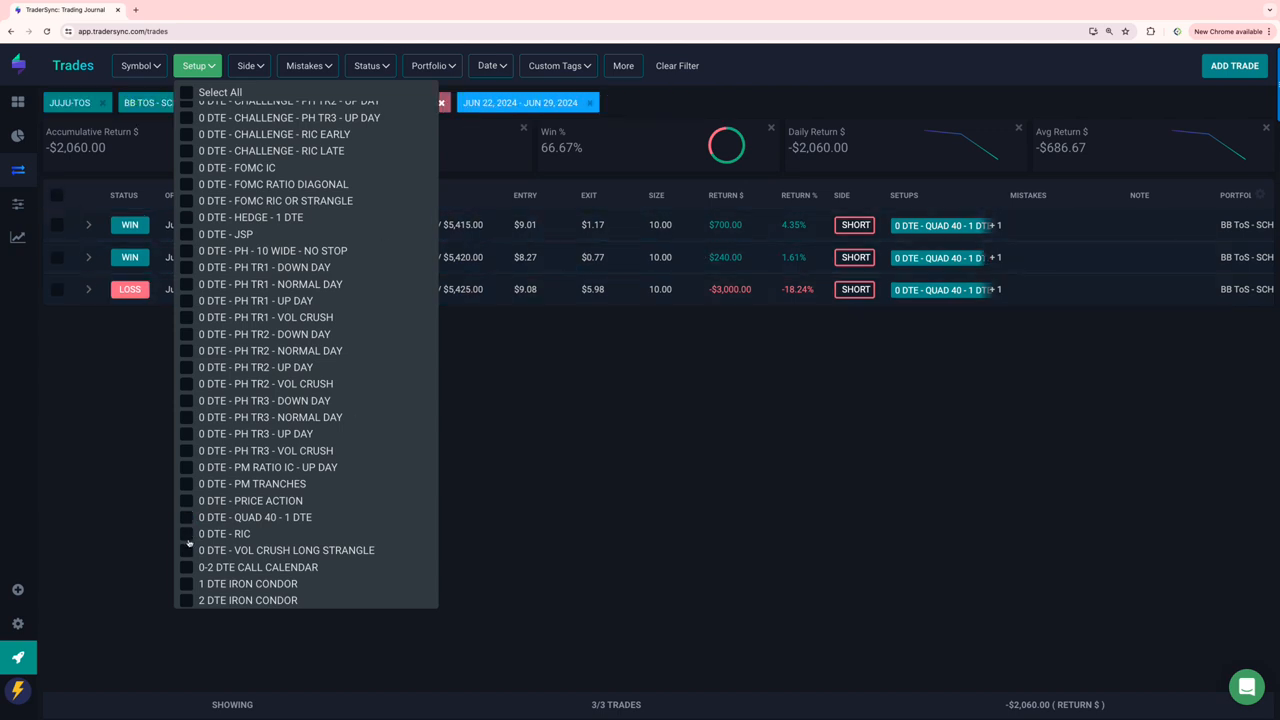
{"action": "left_click", "coordinate": [186, 533]}
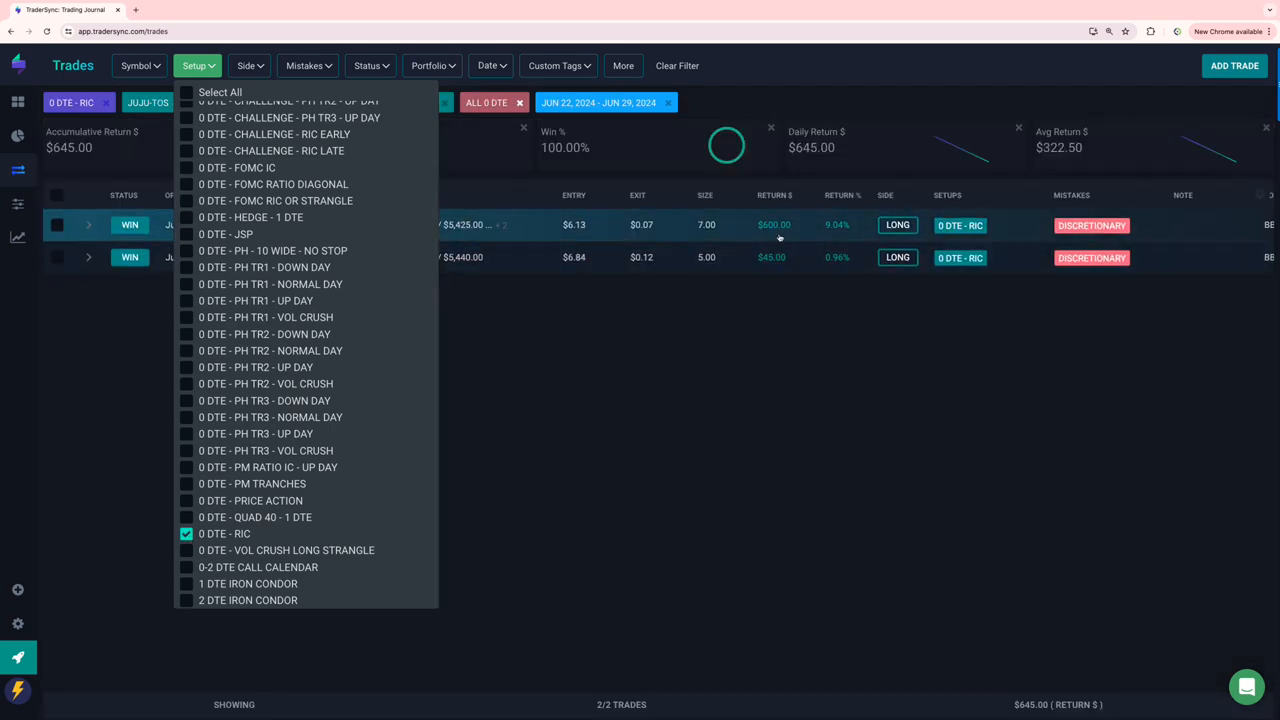
{"action": "mouse_move", "coordinate": [347, 514]}
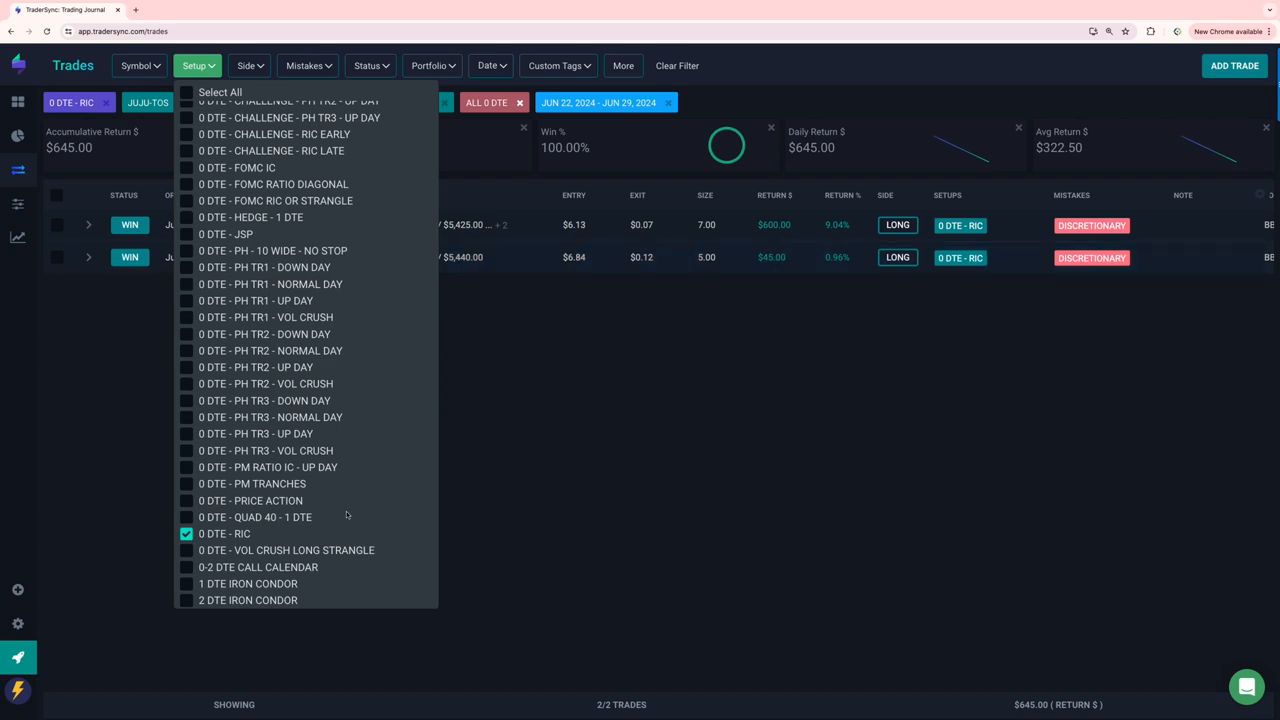
Step through 0-2 DTE CALL CALENDAR and 1 DTE IRON CONDOR, ending on 2 DTE IRON CONDOR
{"action": "scroll", "scroll_direction": "down", "scroll_amount": 3}
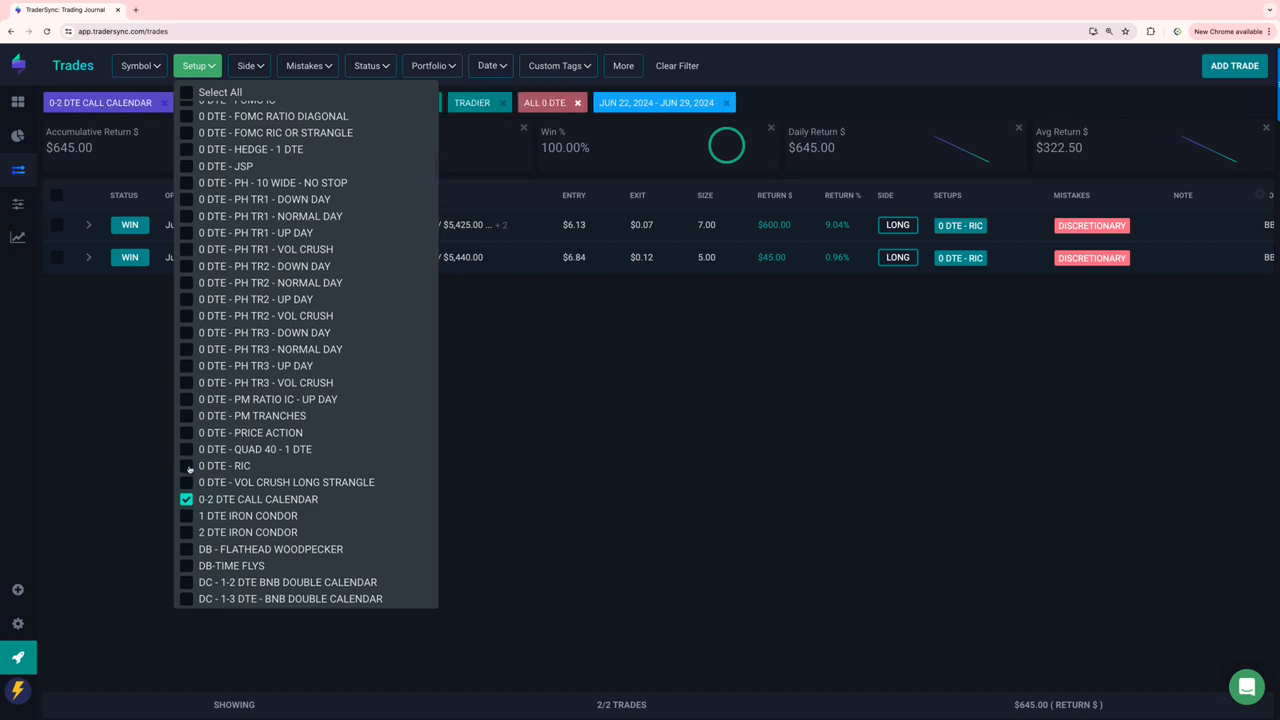
{"action": "left_click", "coordinate": [186, 465]}
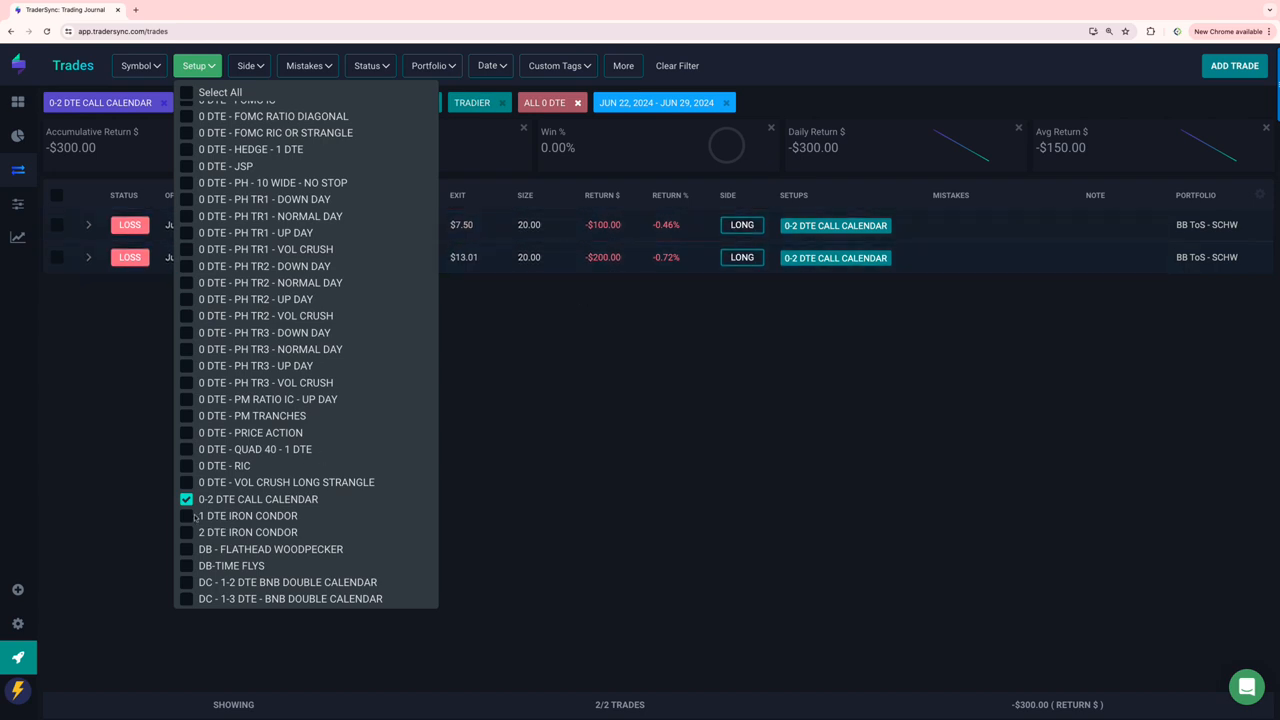
{"action": "left_click", "coordinate": [186, 515]}
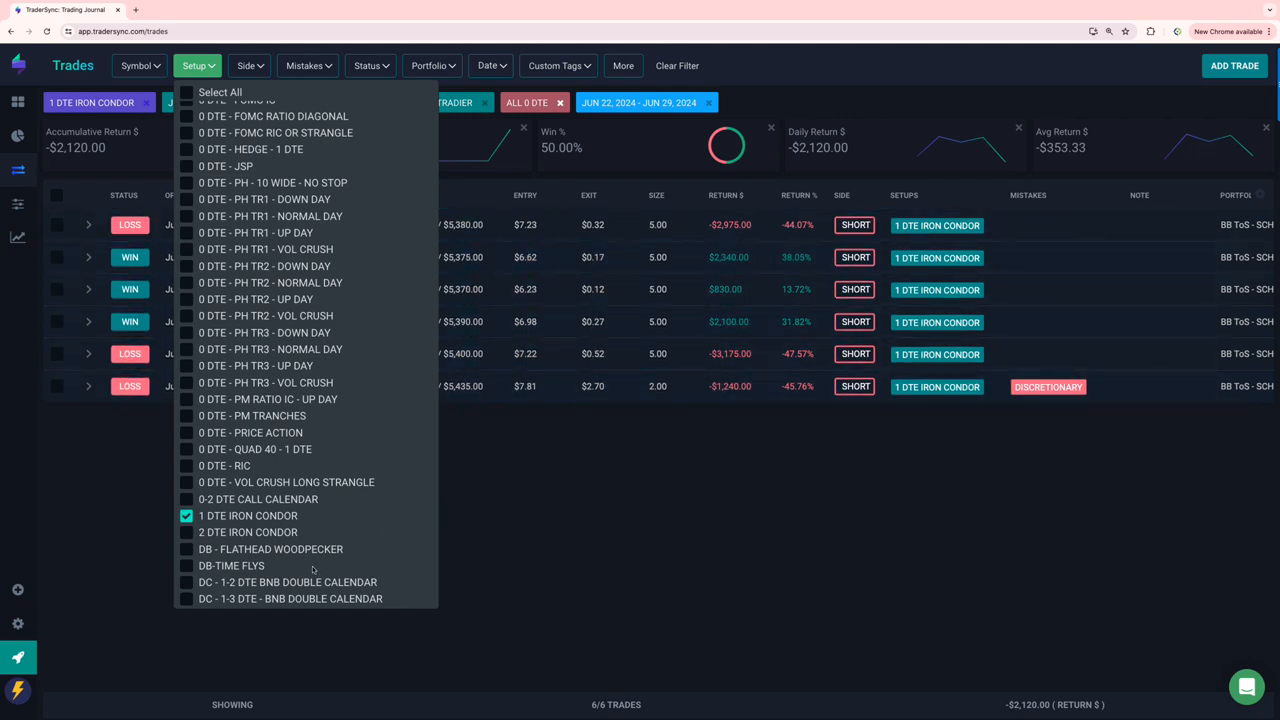
{"action": "left_click", "coordinate": [186, 532]}
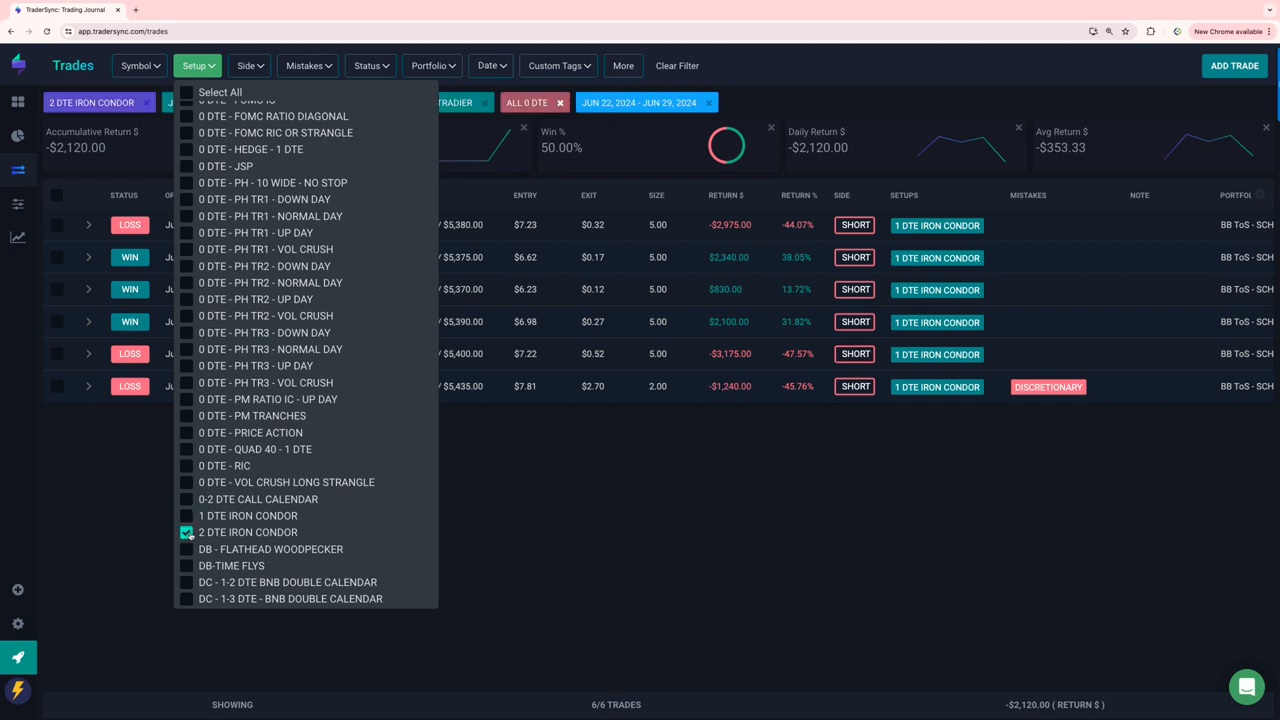
{"action": "left_click", "coordinate": [187, 515]}
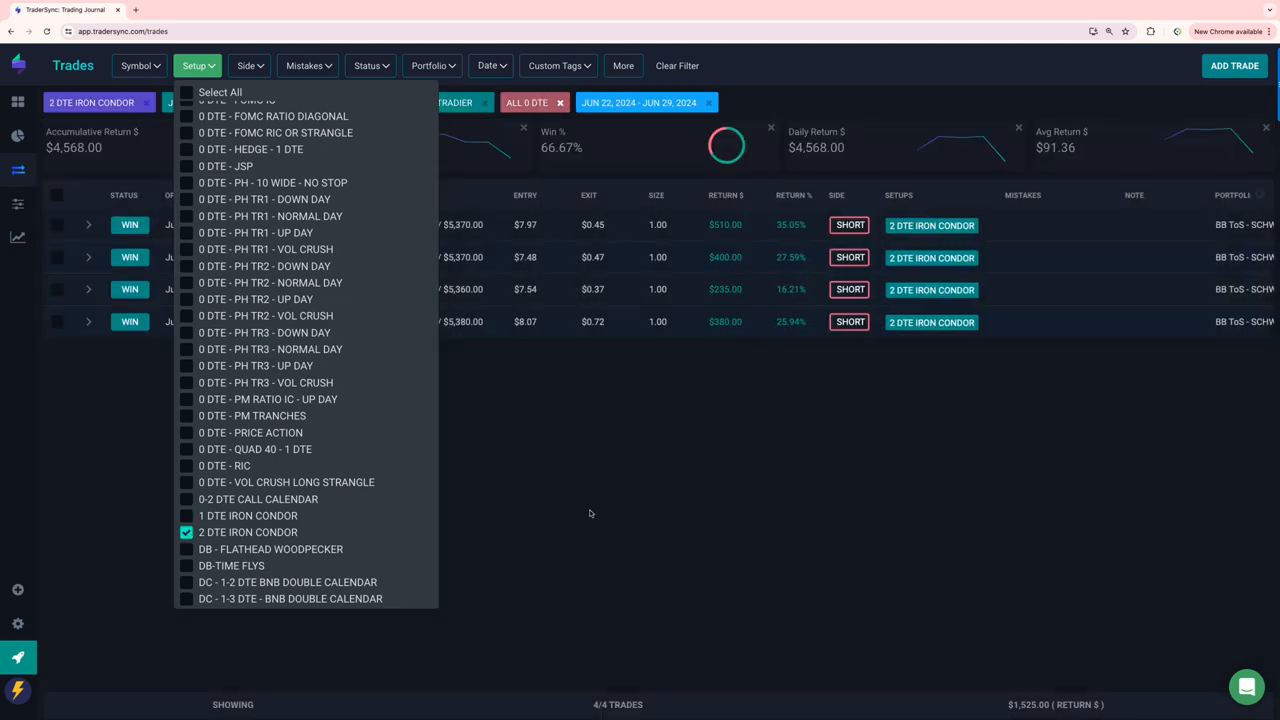
{"action": "left_click", "coordinate": [590, 513]}
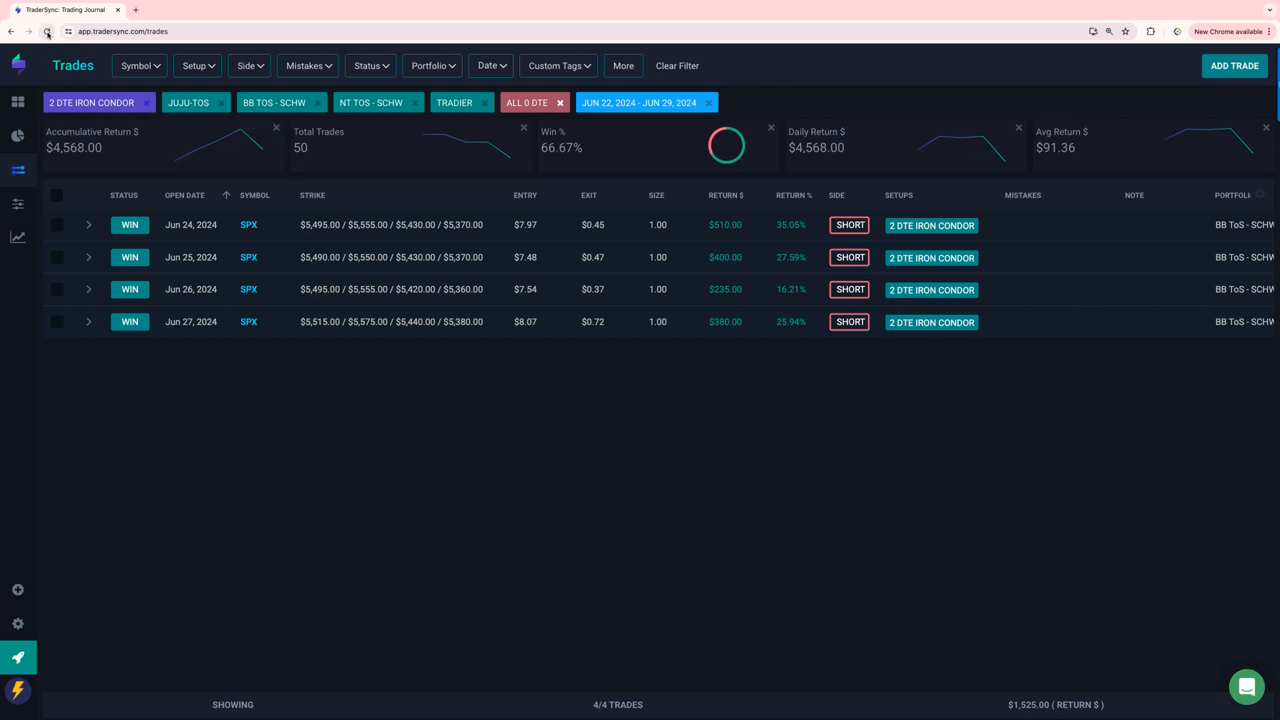
Reload the page and add all the DC calendar setups to the Setup filter
{"action": "left_click", "coordinate": [47, 31]}
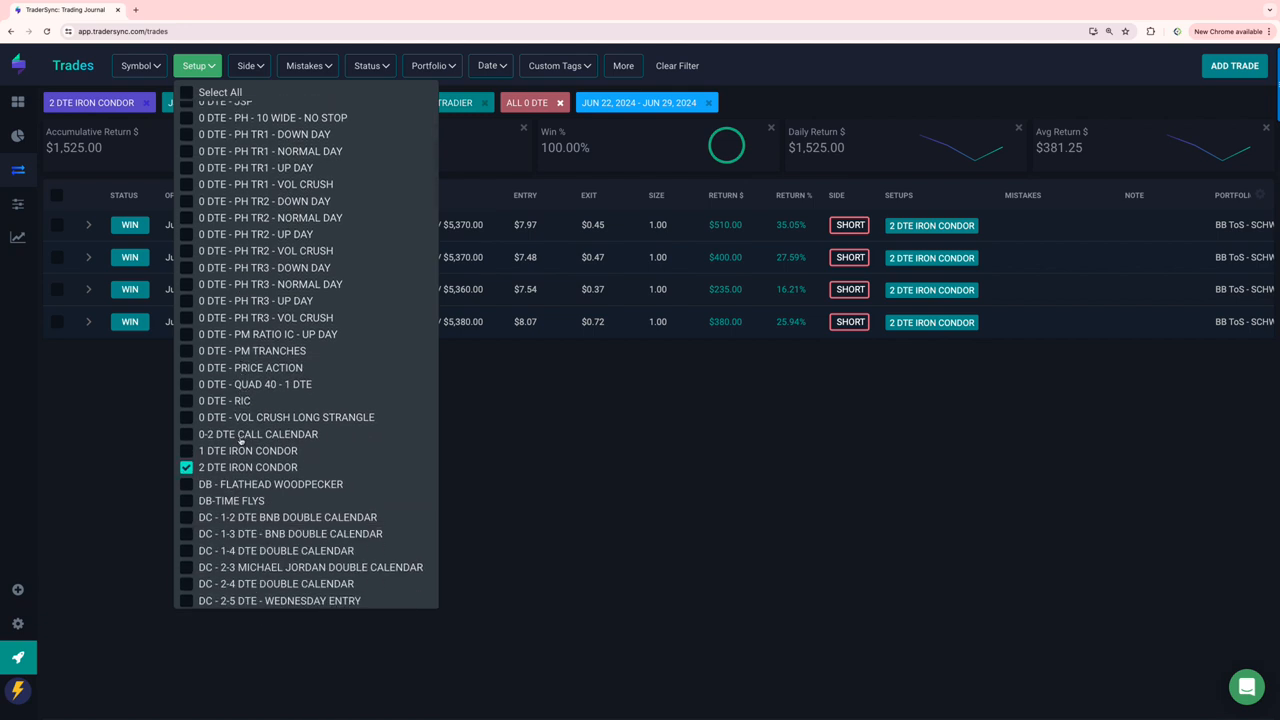
{"action": "scroll", "scroll_direction": "down", "scroll_amount": 3}
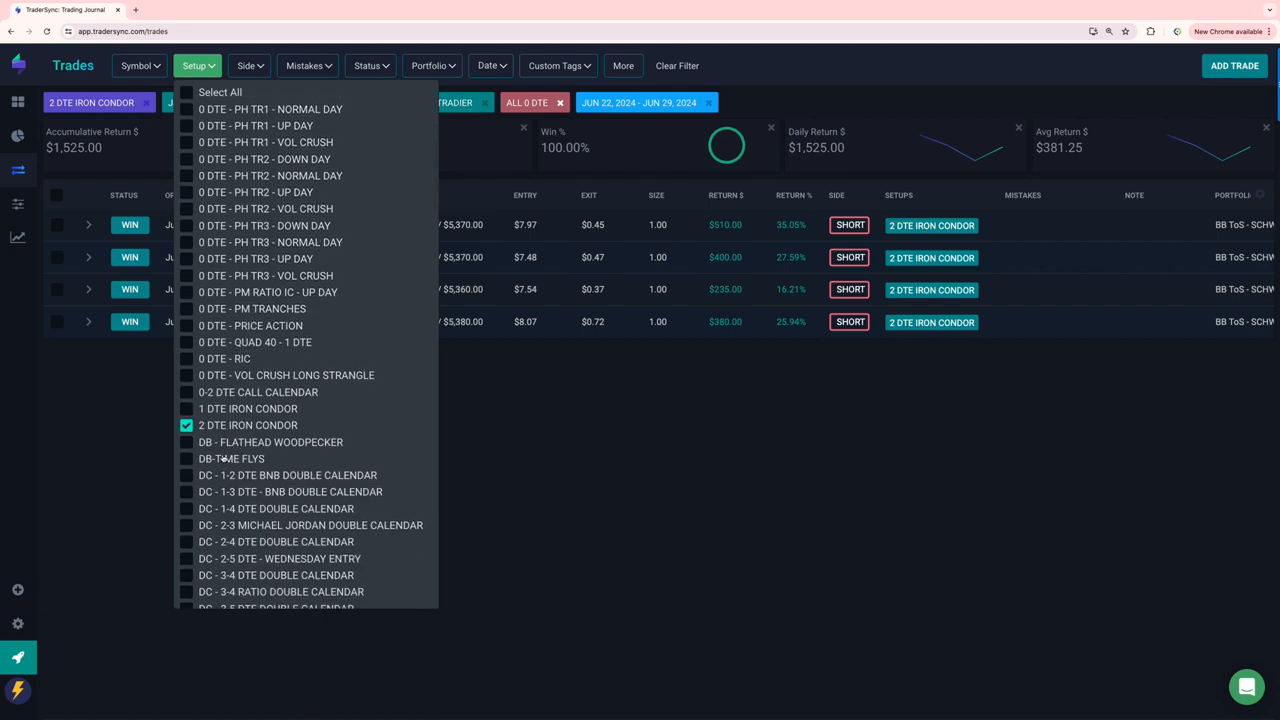
{"action": "left_click", "coordinate": [186, 425]}
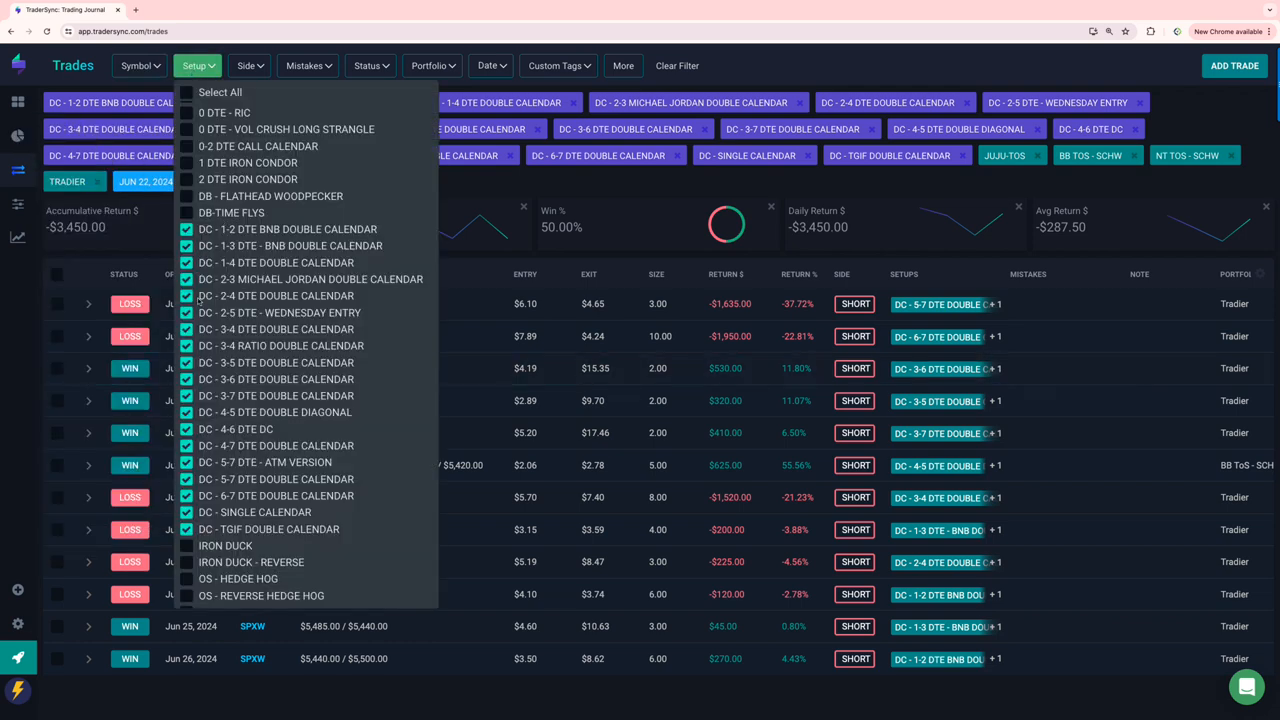
Clear the DC setups, add VOLATILITY CONTRACTION, and apply the setup filter
{"action": "left_click", "coordinate": [220, 92]}
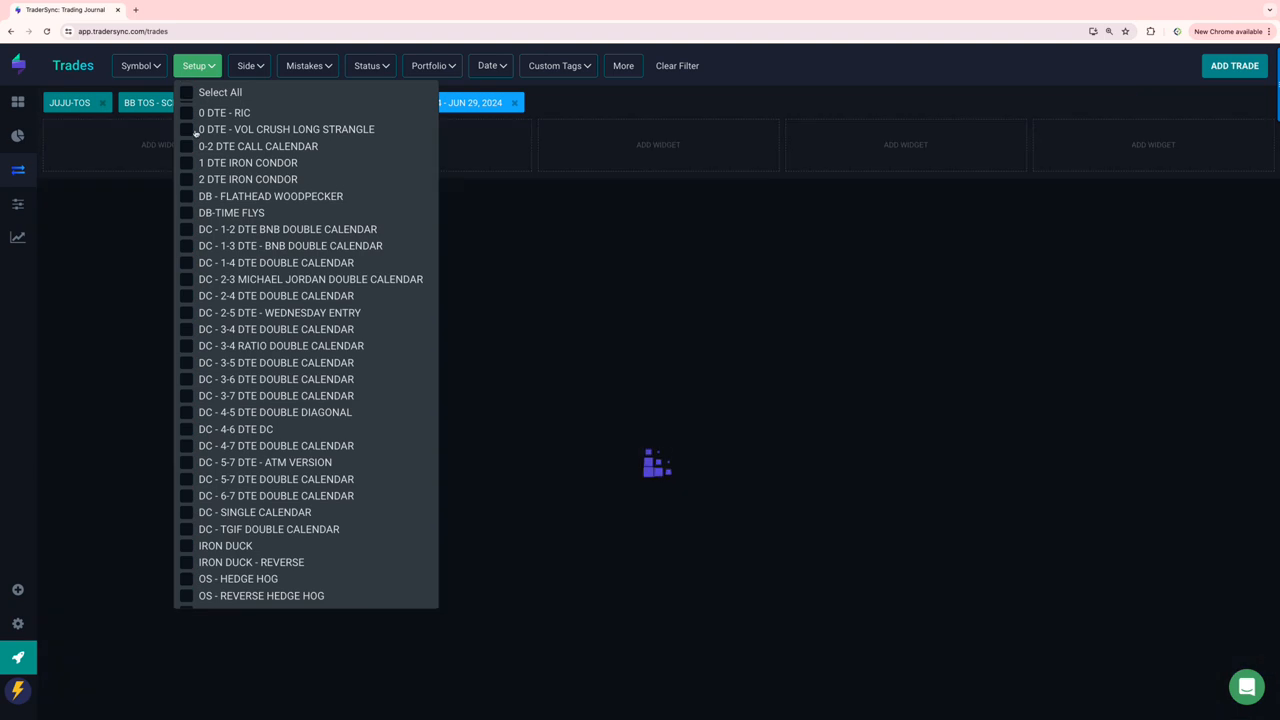
{"action": "scroll", "scroll_direction": "down", "scroll_amount": 3}
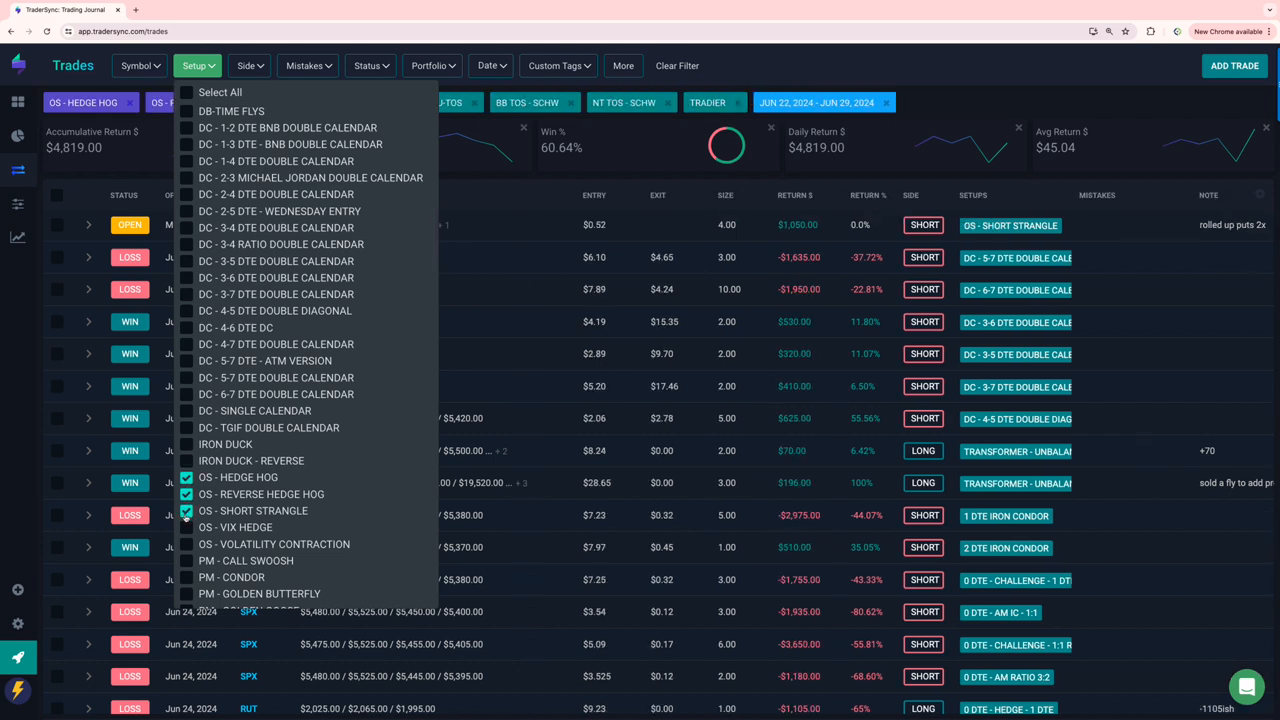
{"action": "left_click", "coordinate": [186, 544]}
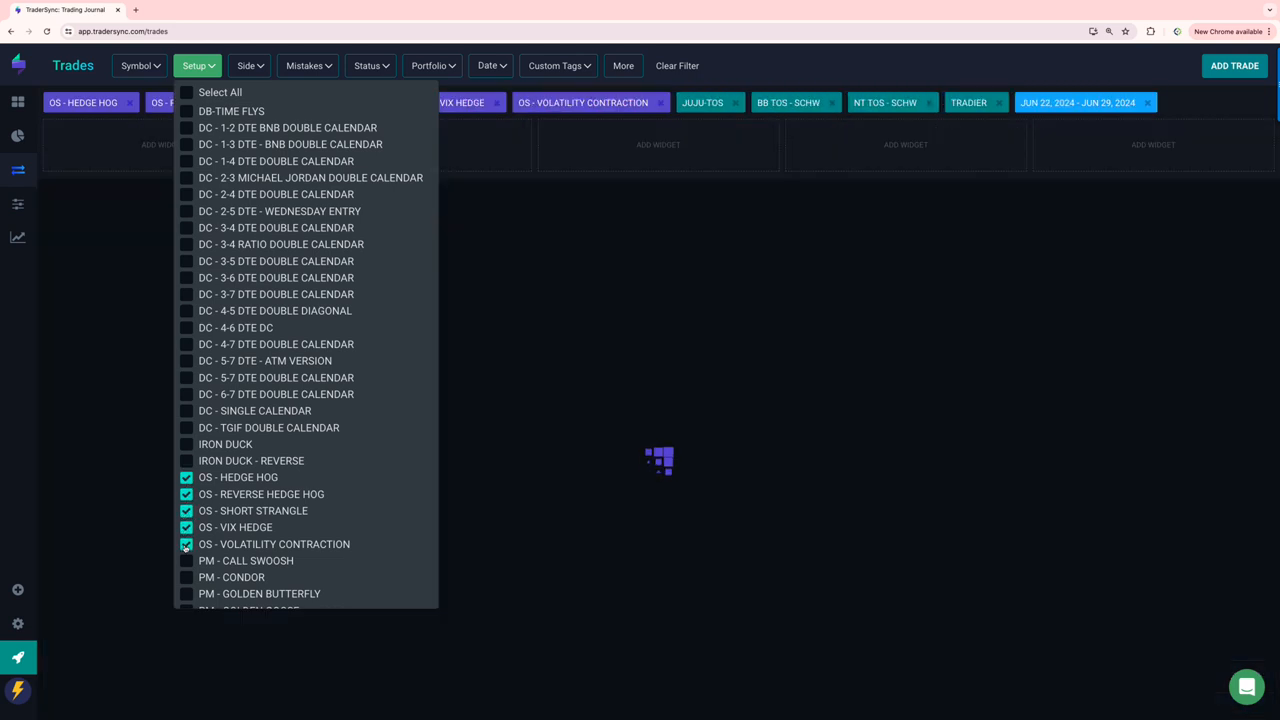
{"action": "left_click", "coordinate": [523, 428]}
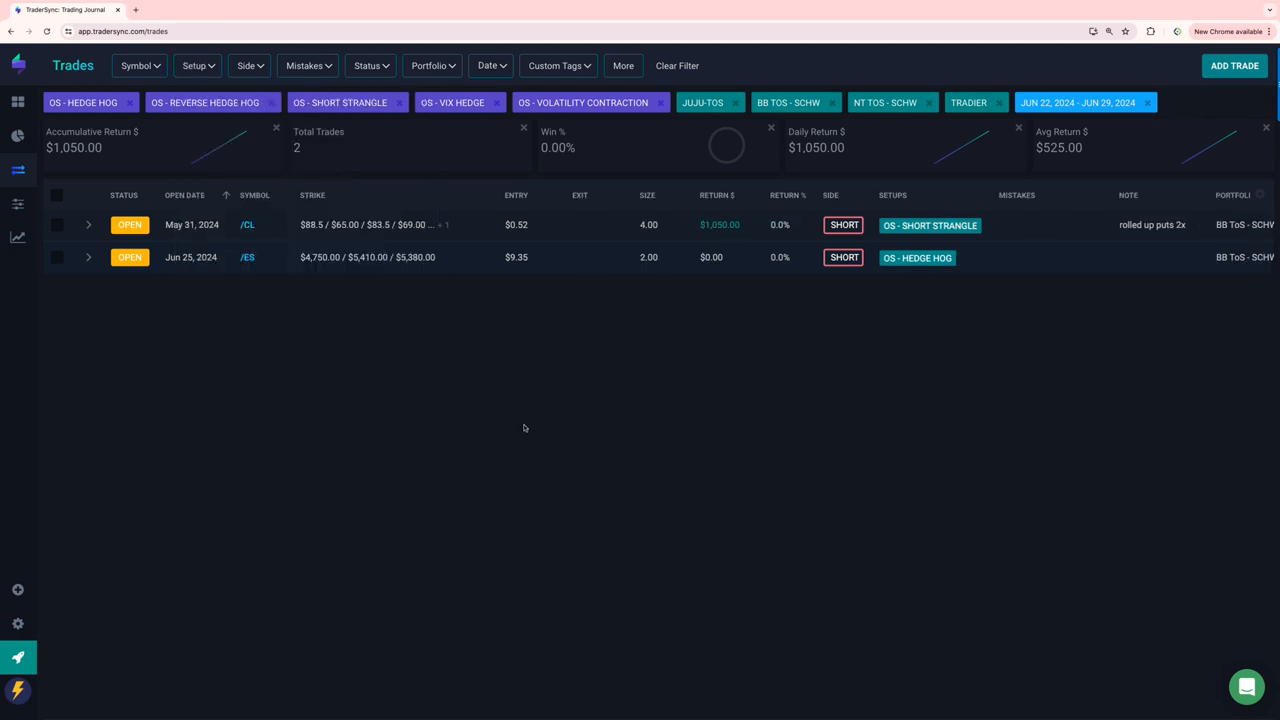
Uncheck the OS setups so all 107 trades from the week are listed
{"action": "left_click", "coordinate": [197, 65]}
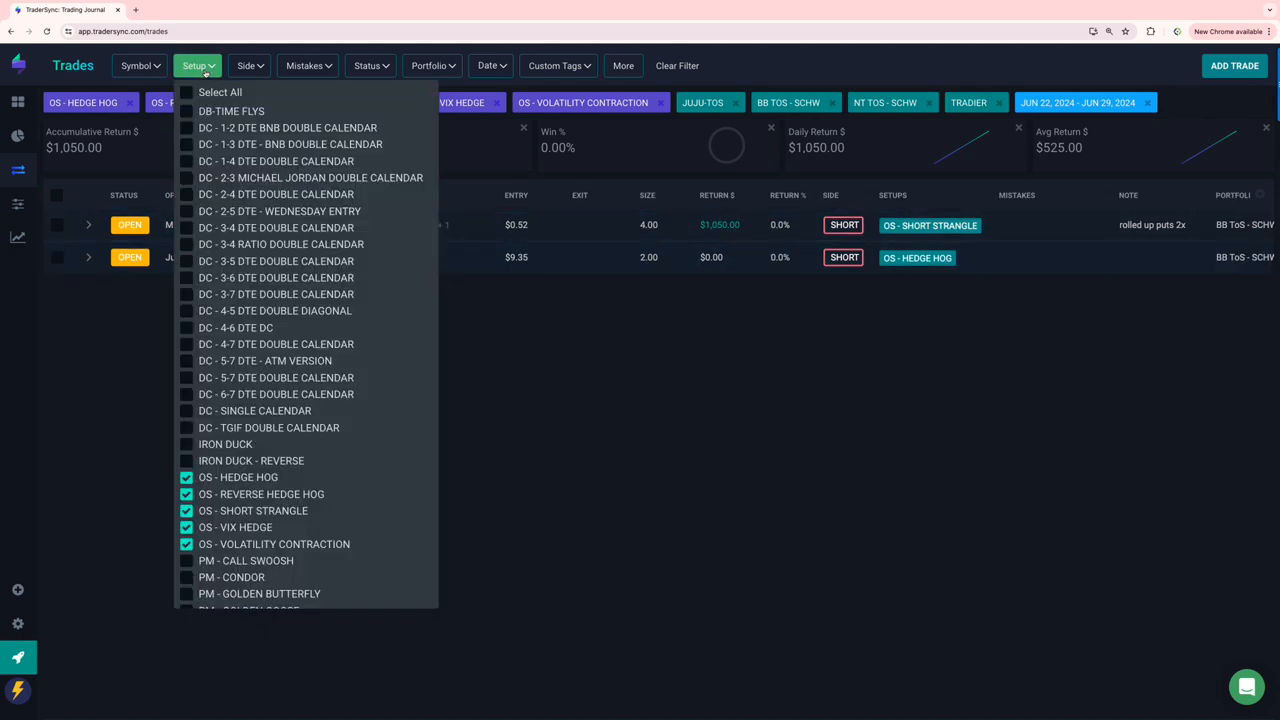
{"action": "scroll", "scroll_direction": "down", "scroll_amount": 3}
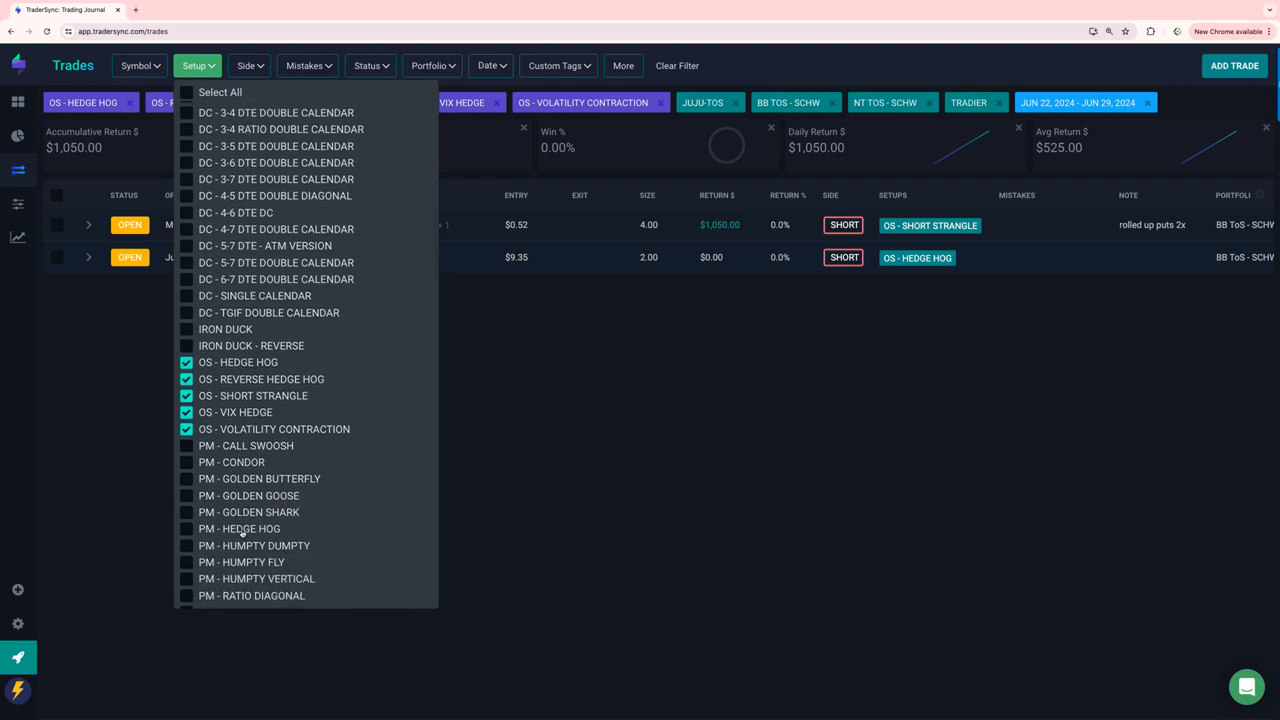
{"action": "scroll", "scroll_direction": "down", "scroll_amount": 3}
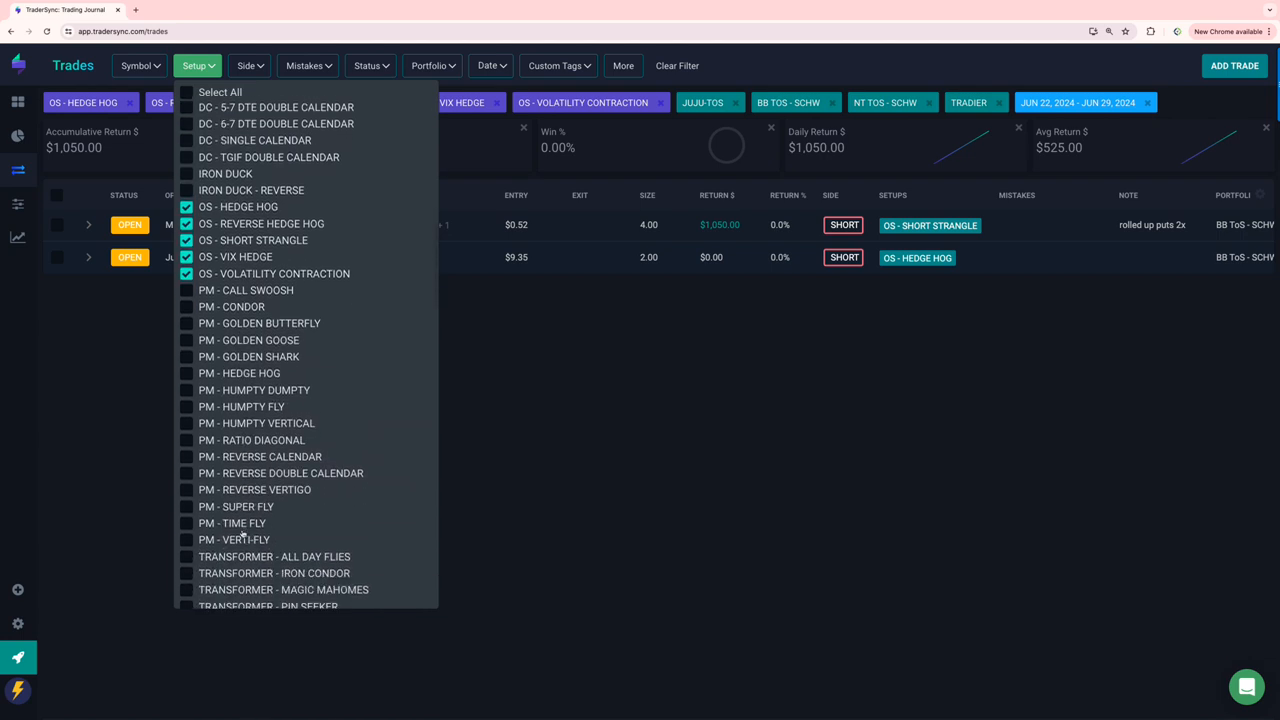
{"action": "scroll", "scroll_direction": "up", "scroll_amount": 3}
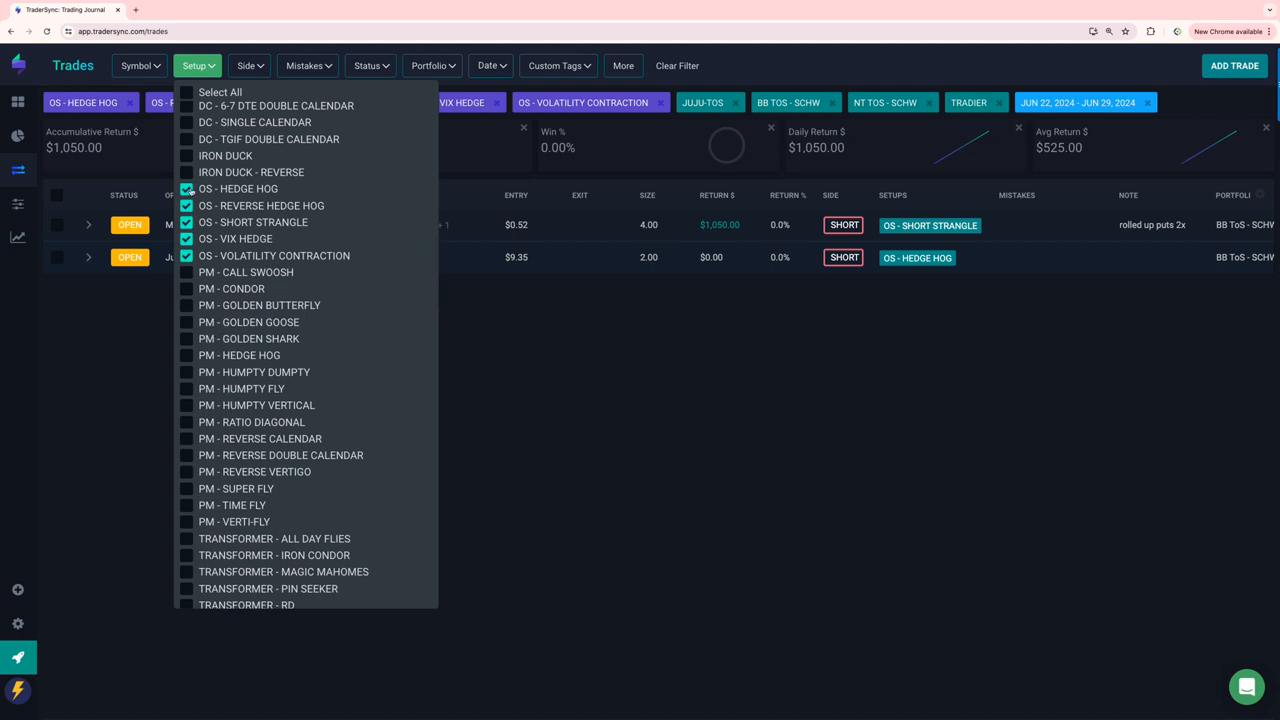
{"action": "left_click", "coordinate": [186, 189]}
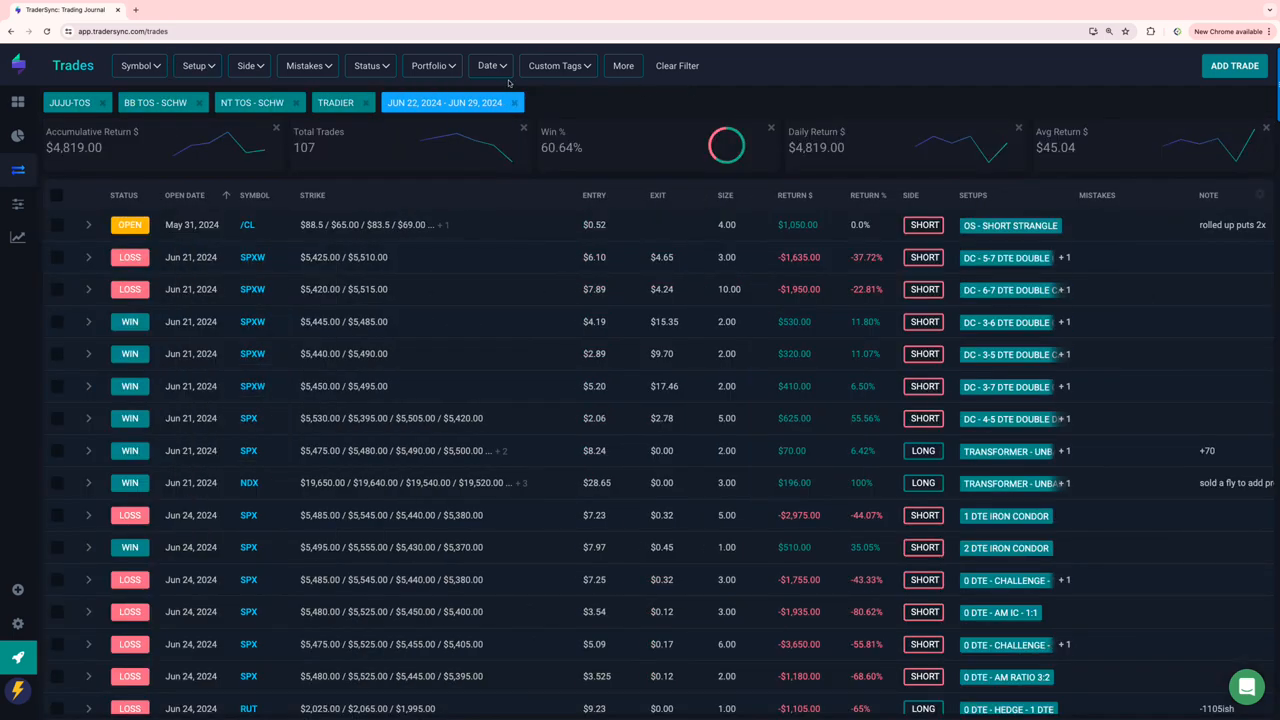
Filter by the ALL TRANSFORMERS custom tag and browse the setup list for TRANSFORMER - IRON CONDOR
{"action": "left_click", "coordinate": [558, 65]}
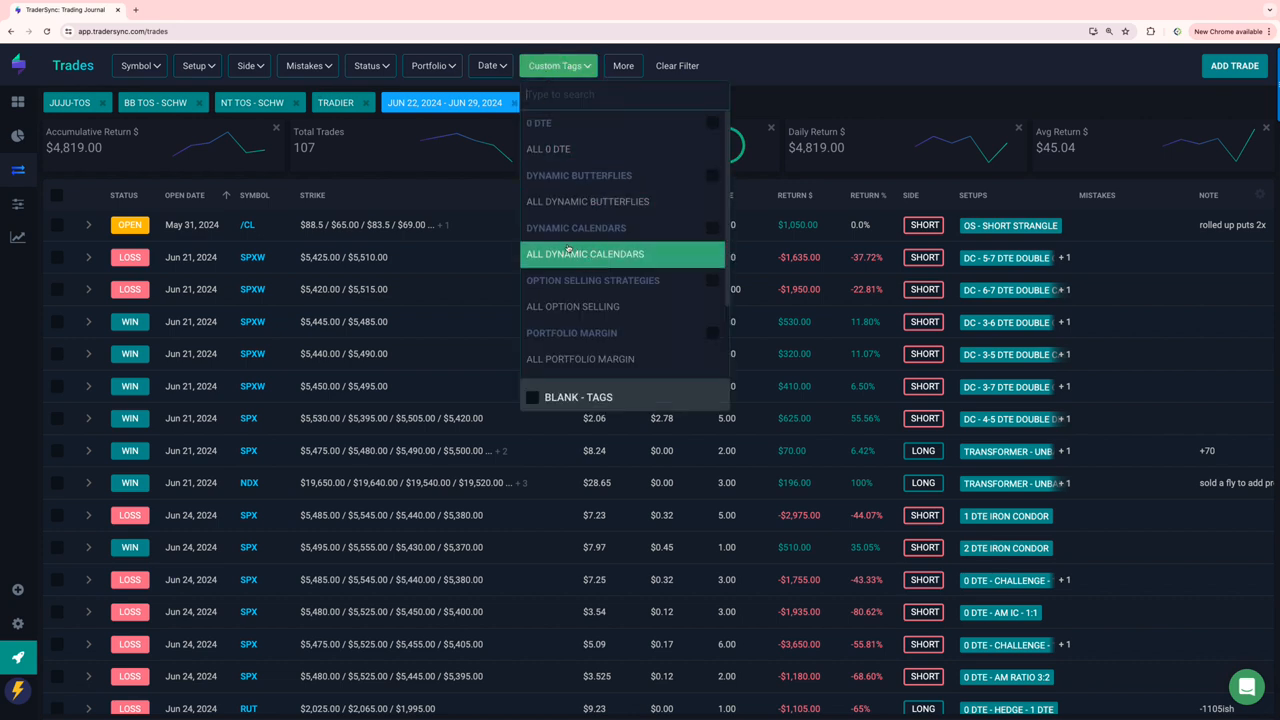
{"action": "scroll", "scroll_direction": "down", "scroll_amount": 3}
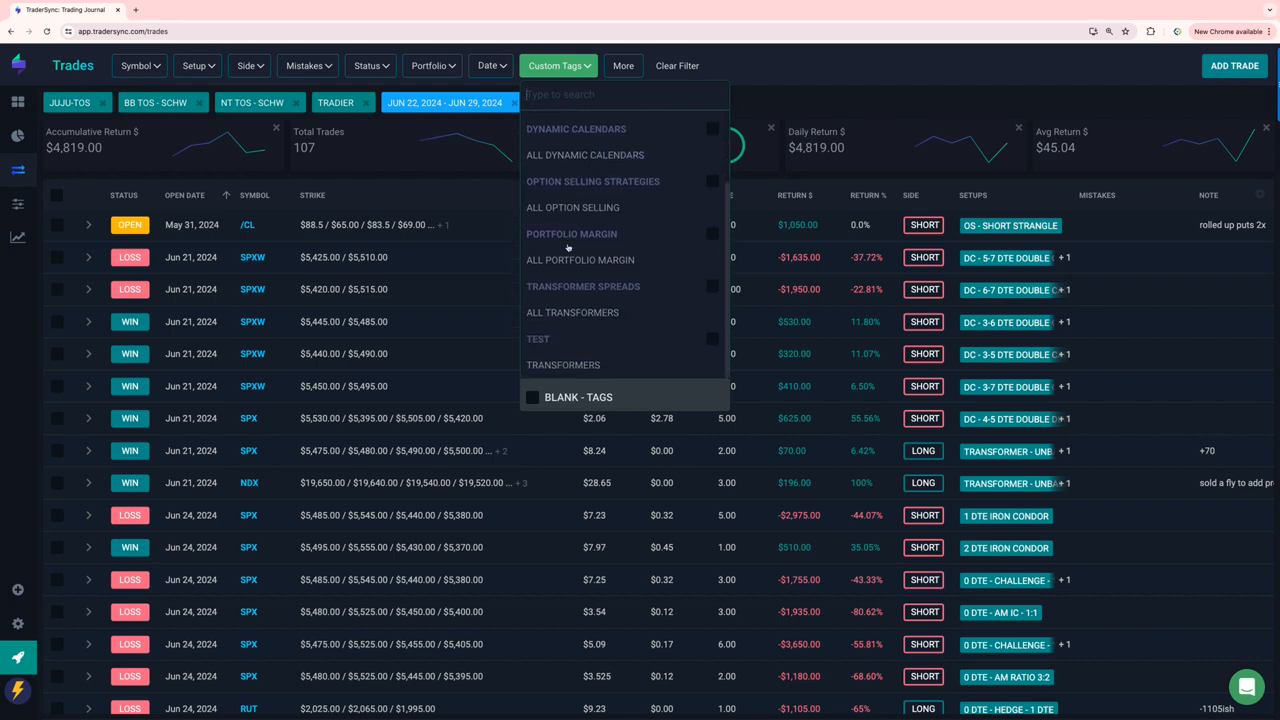
{"action": "left_click", "coordinate": [573, 312]}
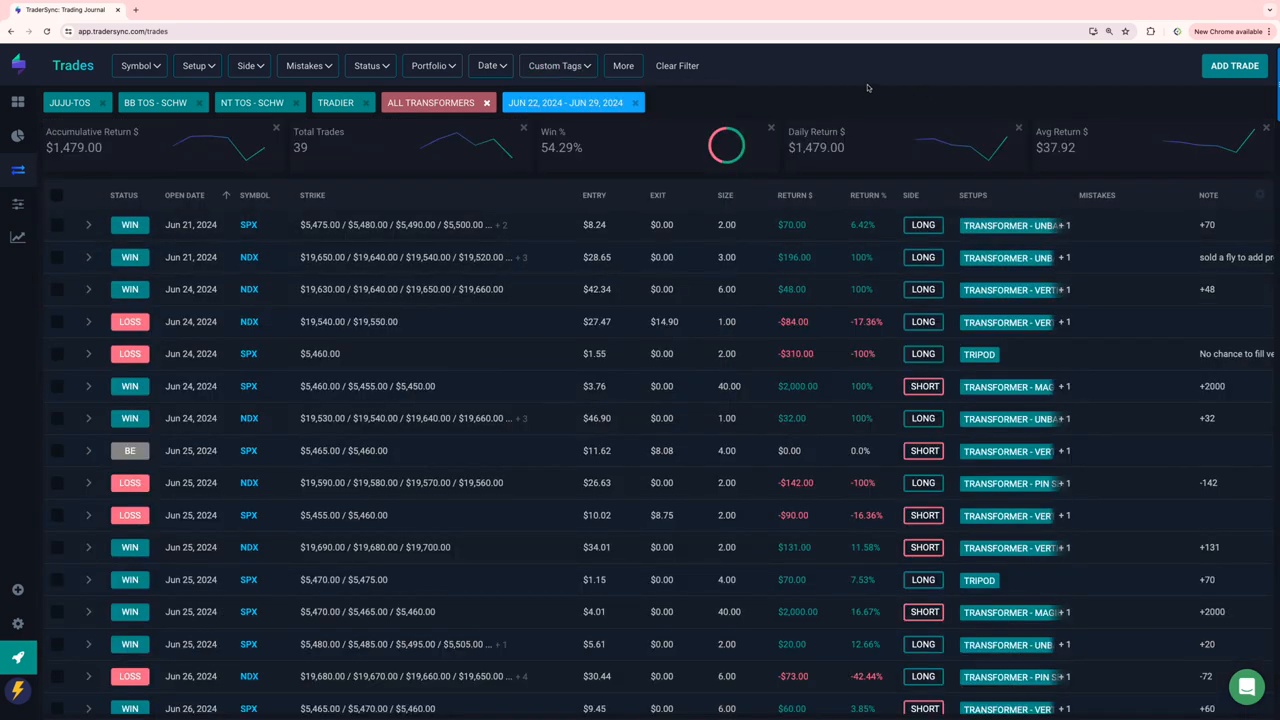
{"action": "mouse_move", "coordinate": [685, 110]}
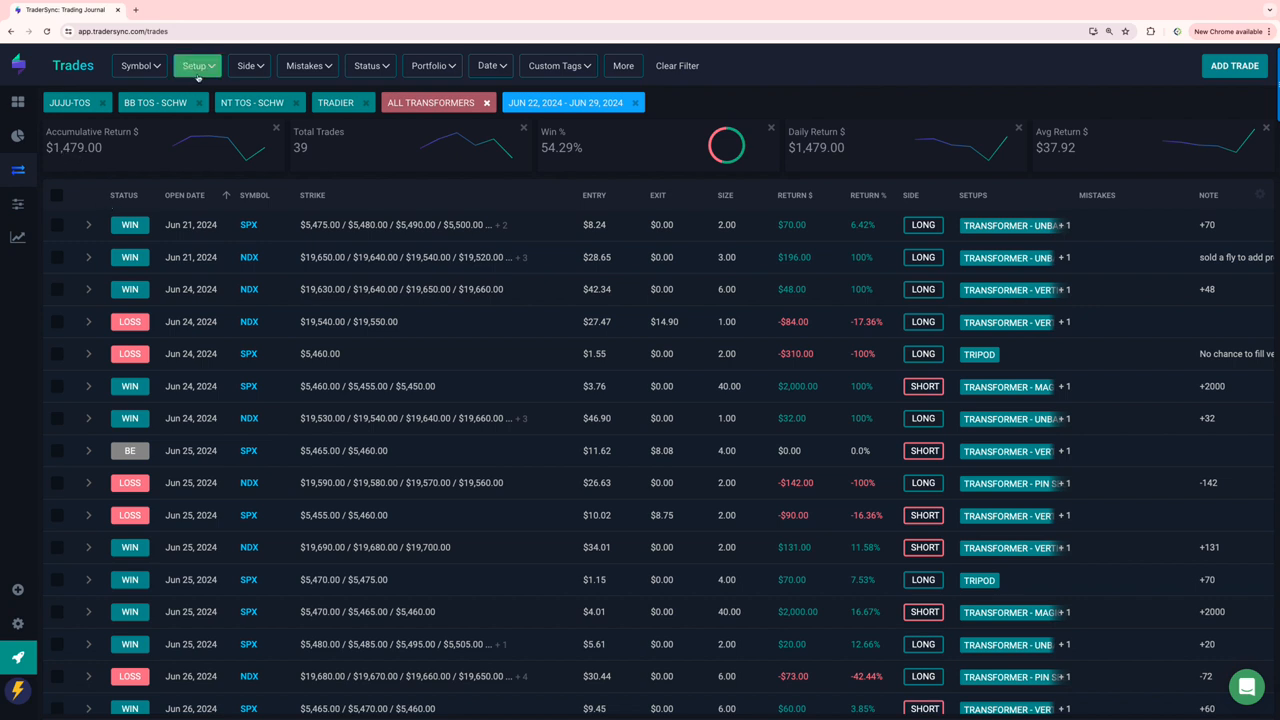
{"action": "mouse_move", "coordinate": [228, 108]}
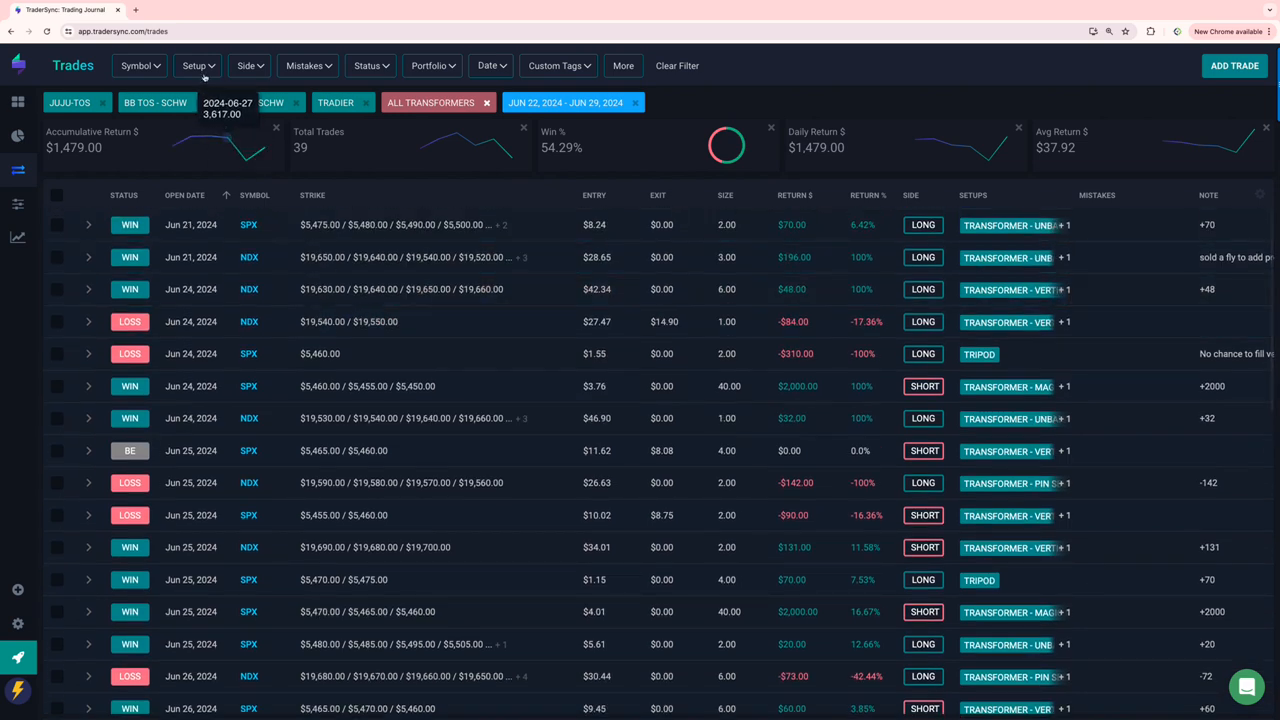
{"action": "left_click", "coordinate": [194, 65]}
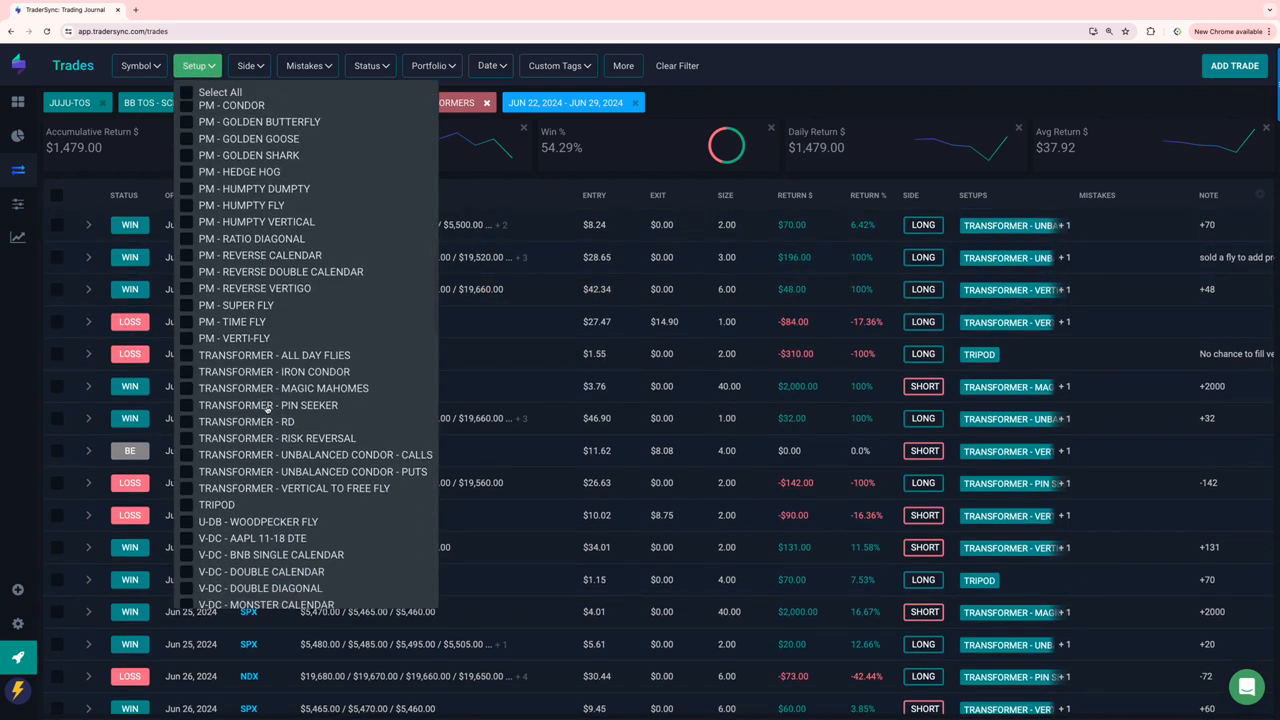
{"action": "scroll", "scroll_direction": "up", "scroll_amount": 3}
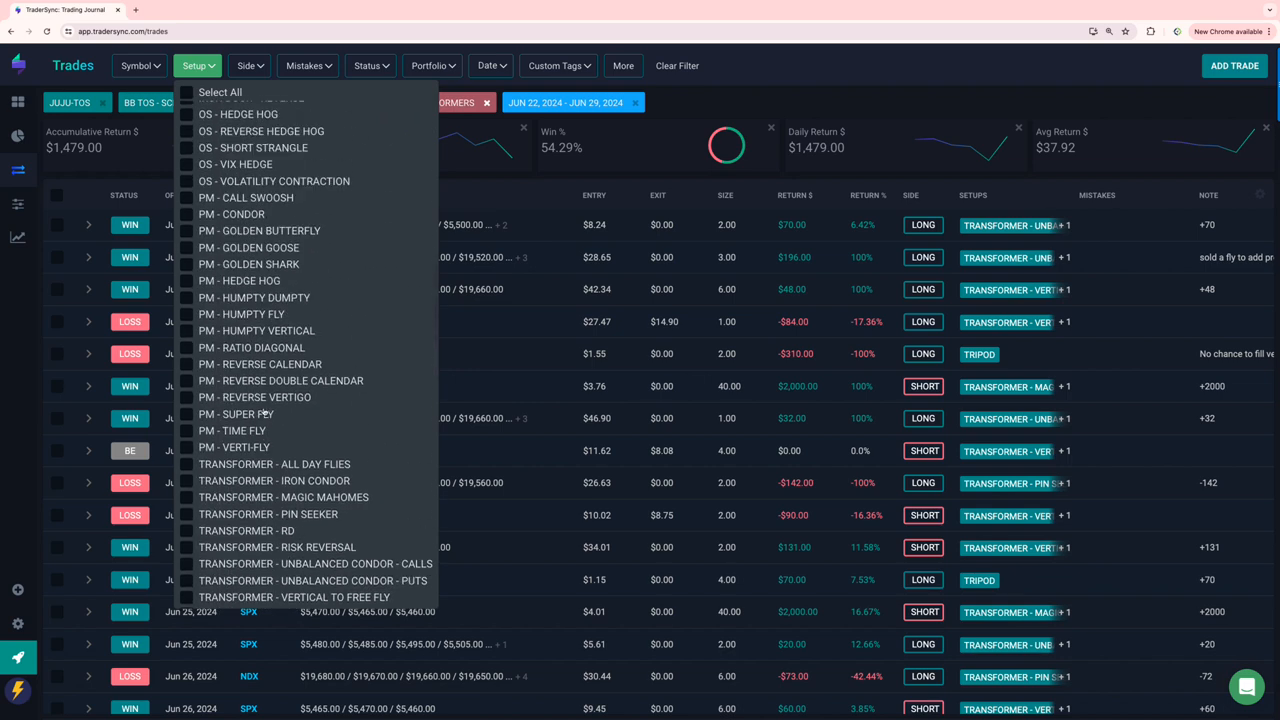
{"action": "scroll", "scroll_direction": "down", "scroll_amount": 3}
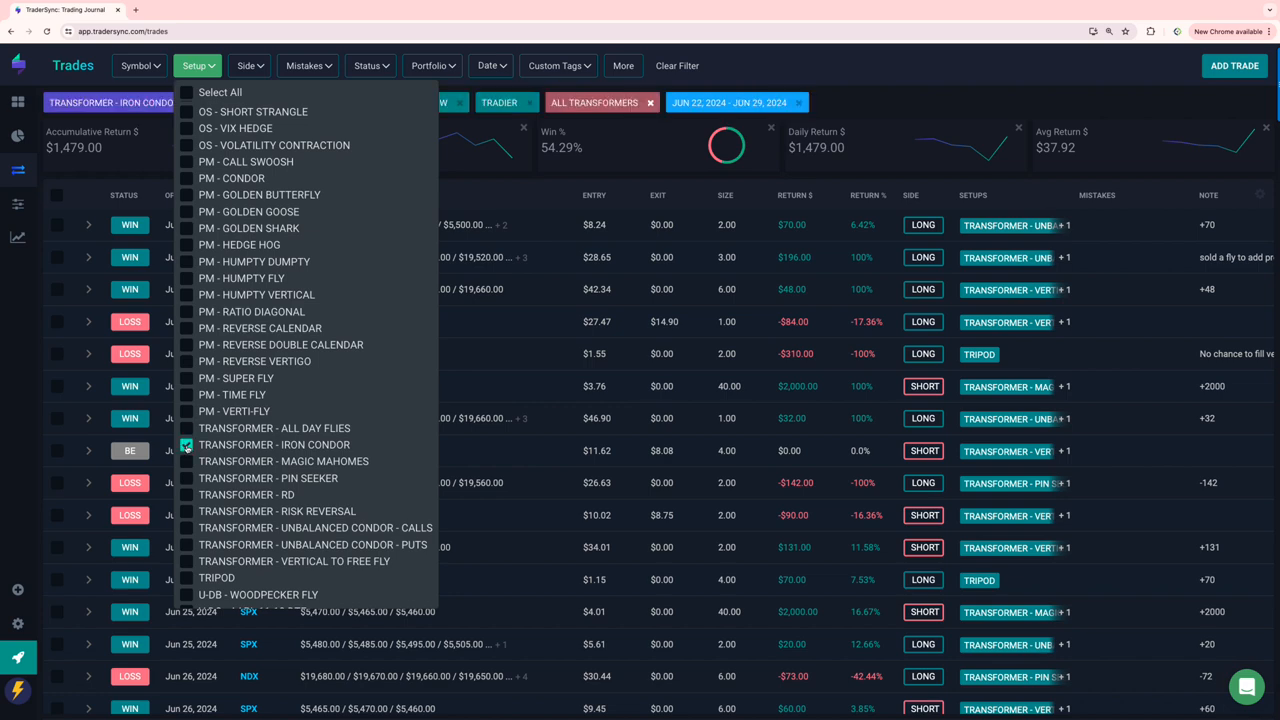
Review the Iron Condor trades, then switch the setup filter to TRANSFORMER - MAGIC MAHOMES
{"action": "left_click", "coordinate": [187, 444]}
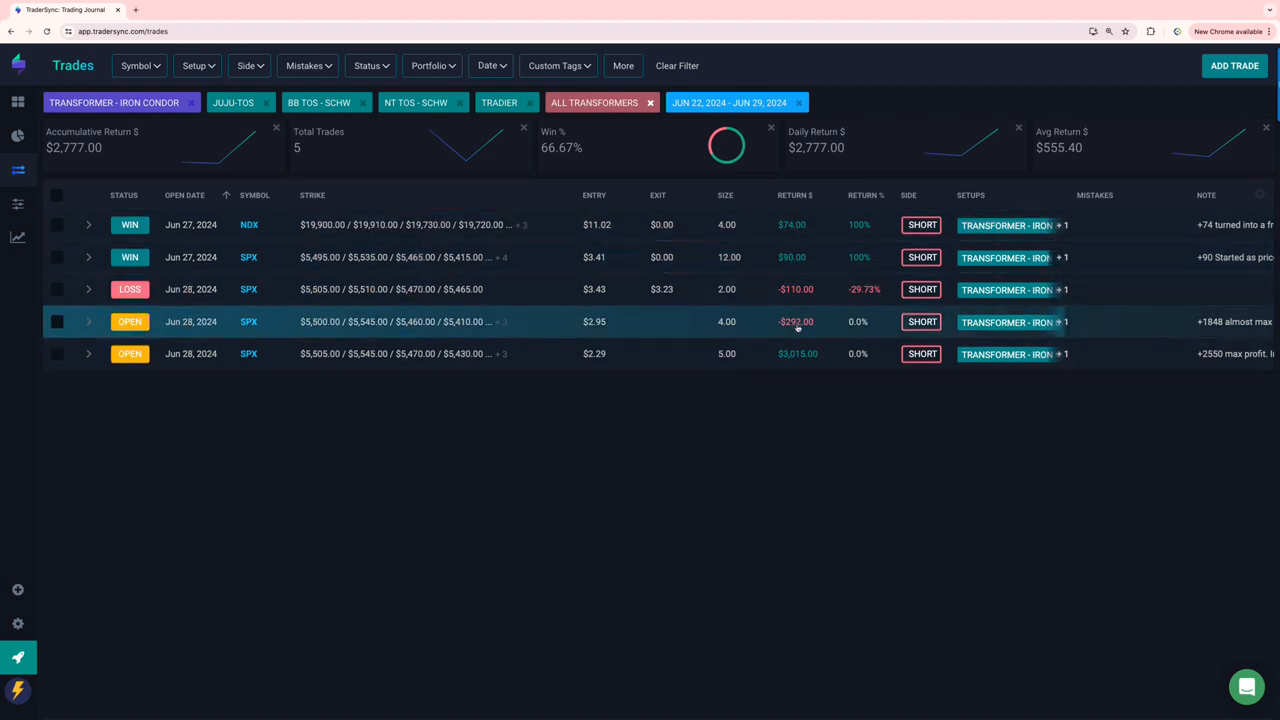
{"action": "mouse_move", "coordinate": [485, 336]}
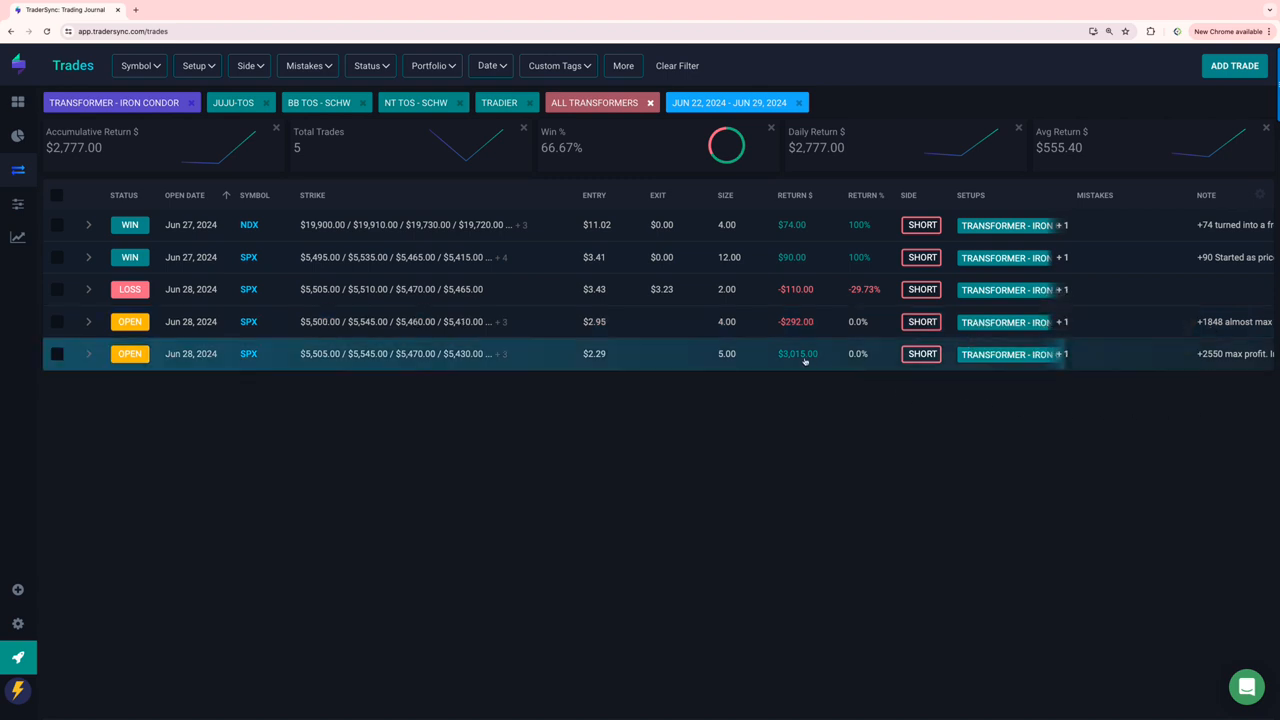
{"action": "mouse_move", "coordinate": [1235, 355]}
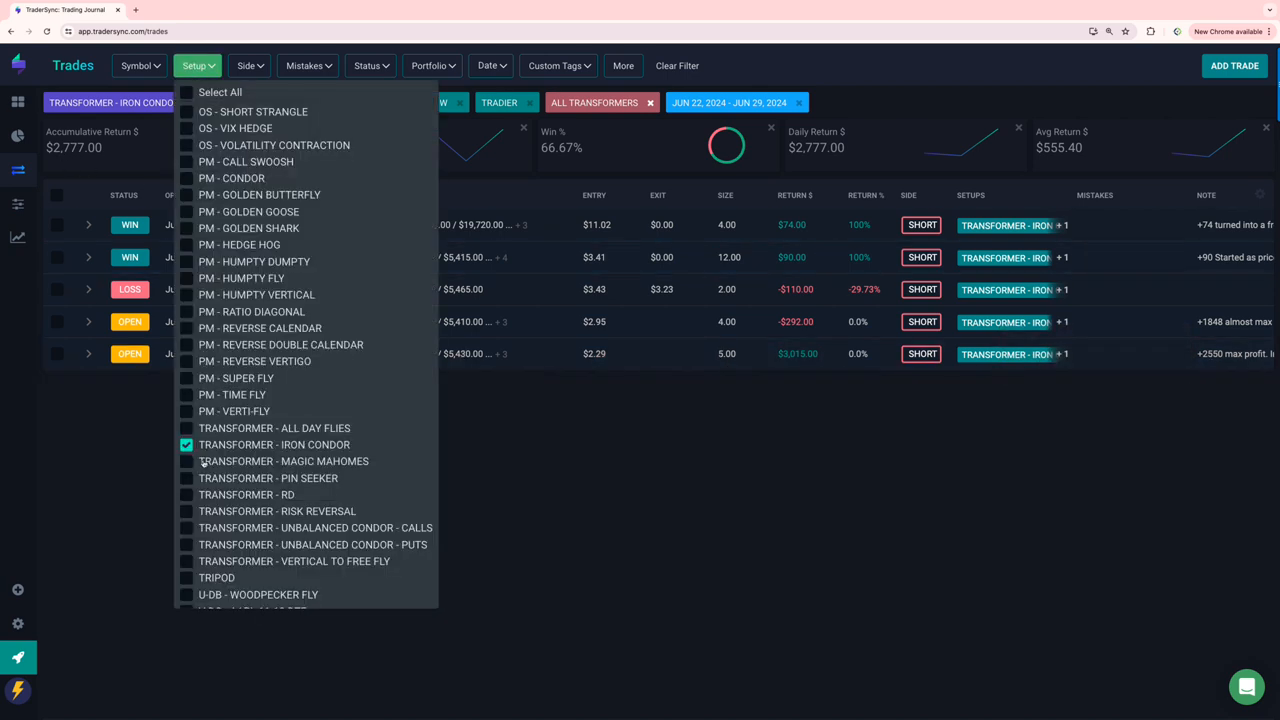
{"action": "left_click", "coordinate": [186, 461]}
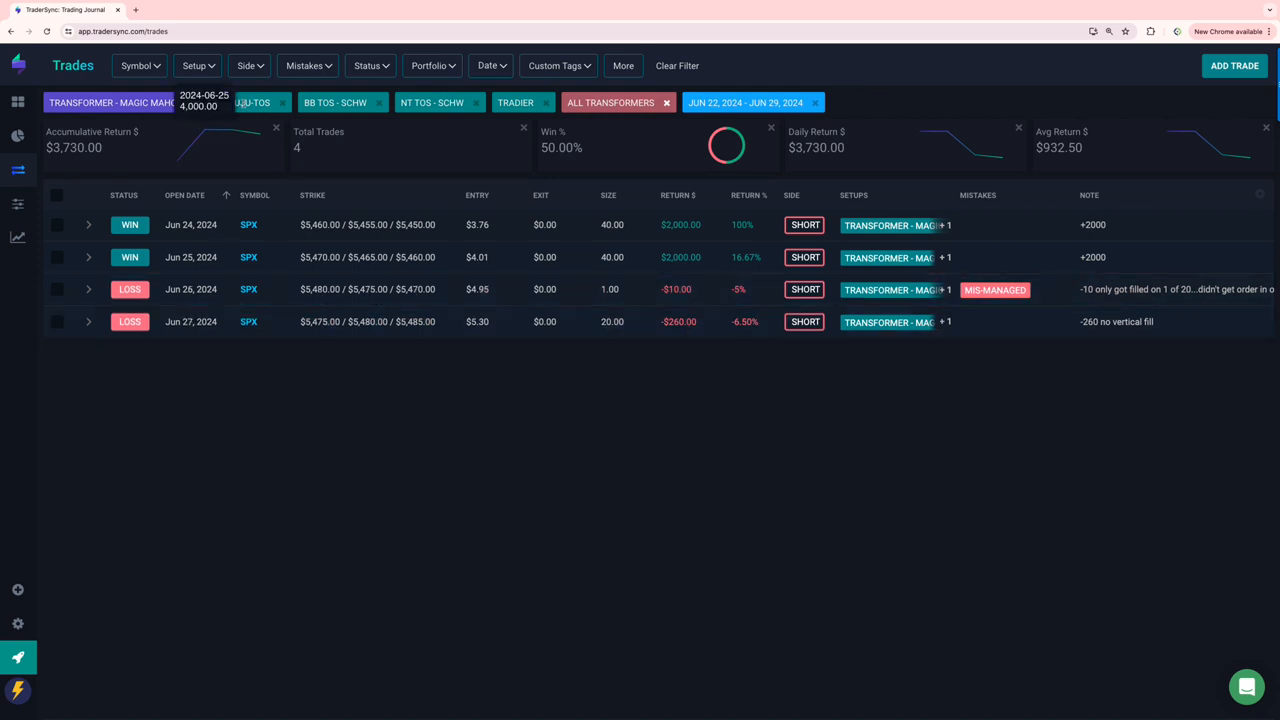
{"action": "mouse_move", "coordinate": [197, 65]}
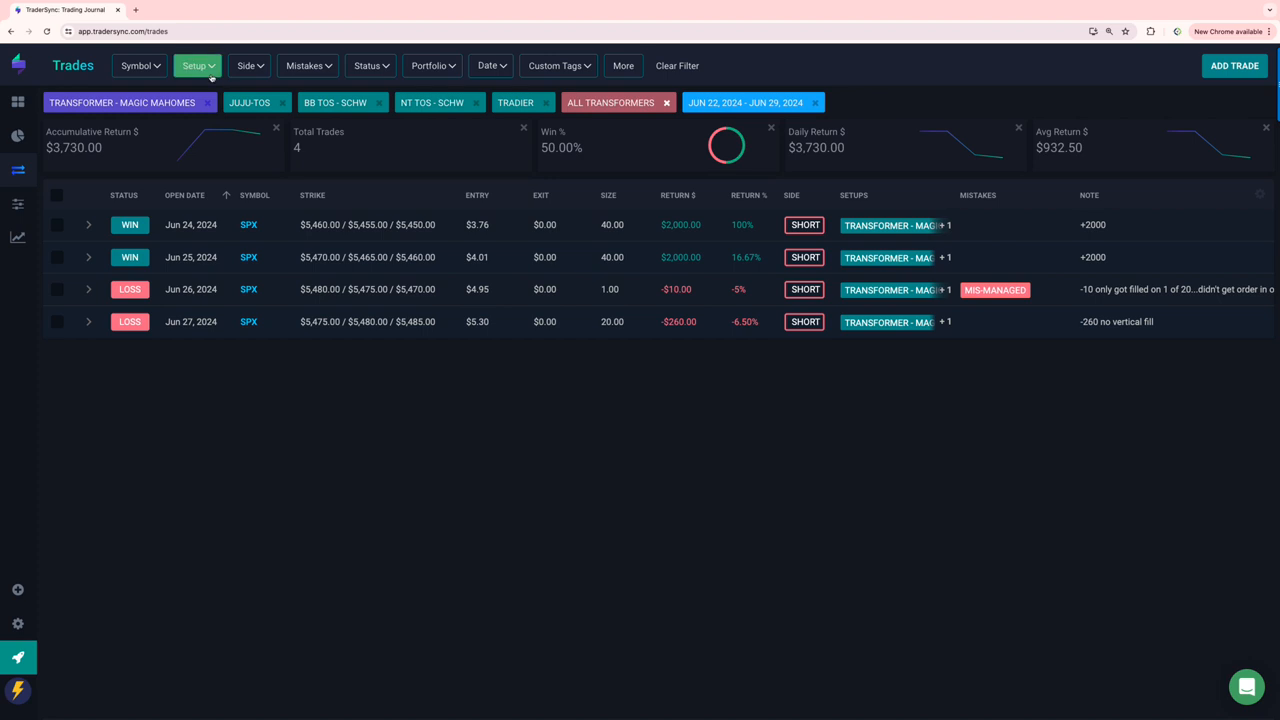
Try the PIN SEEKER setup, then switch to UNBALANCED CONDOR - CALLS
{"action": "left_click", "coordinate": [197, 65]}
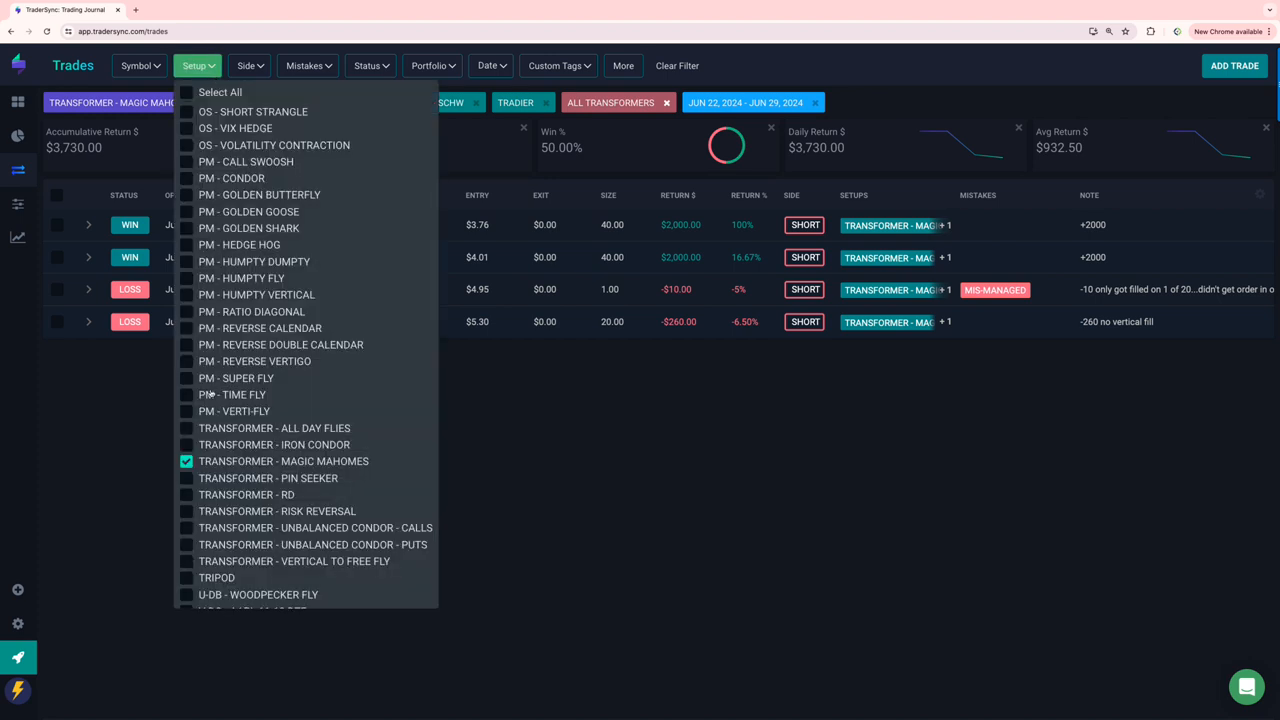
{"action": "left_click", "coordinate": [186, 478]}
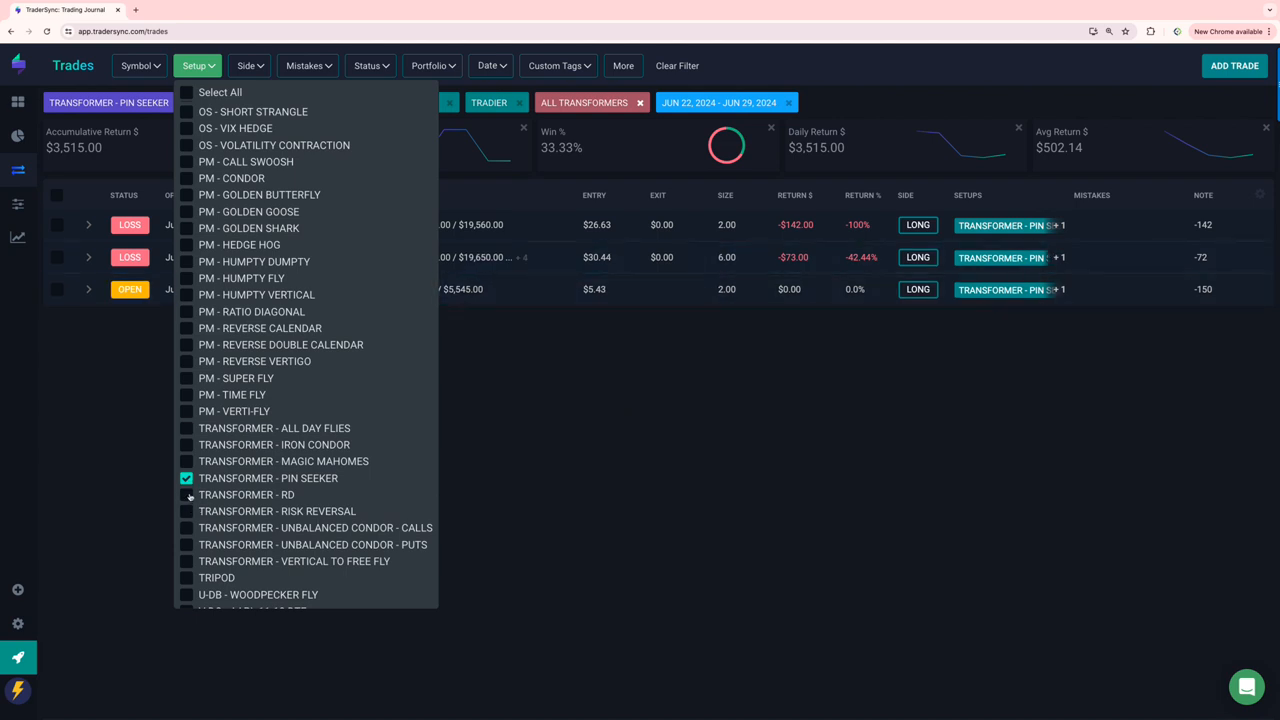
{"action": "left_click", "coordinate": [186, 478]}
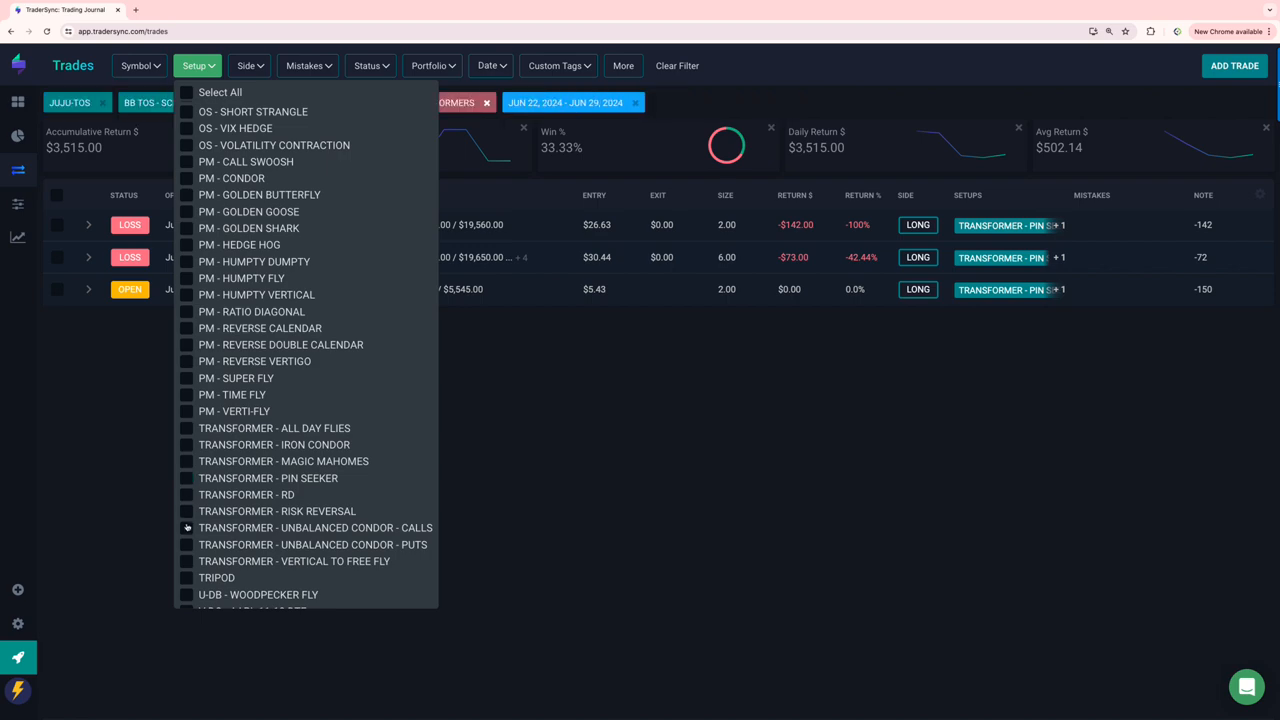
{"action": "left_click", "coordinate": [186, 544]}
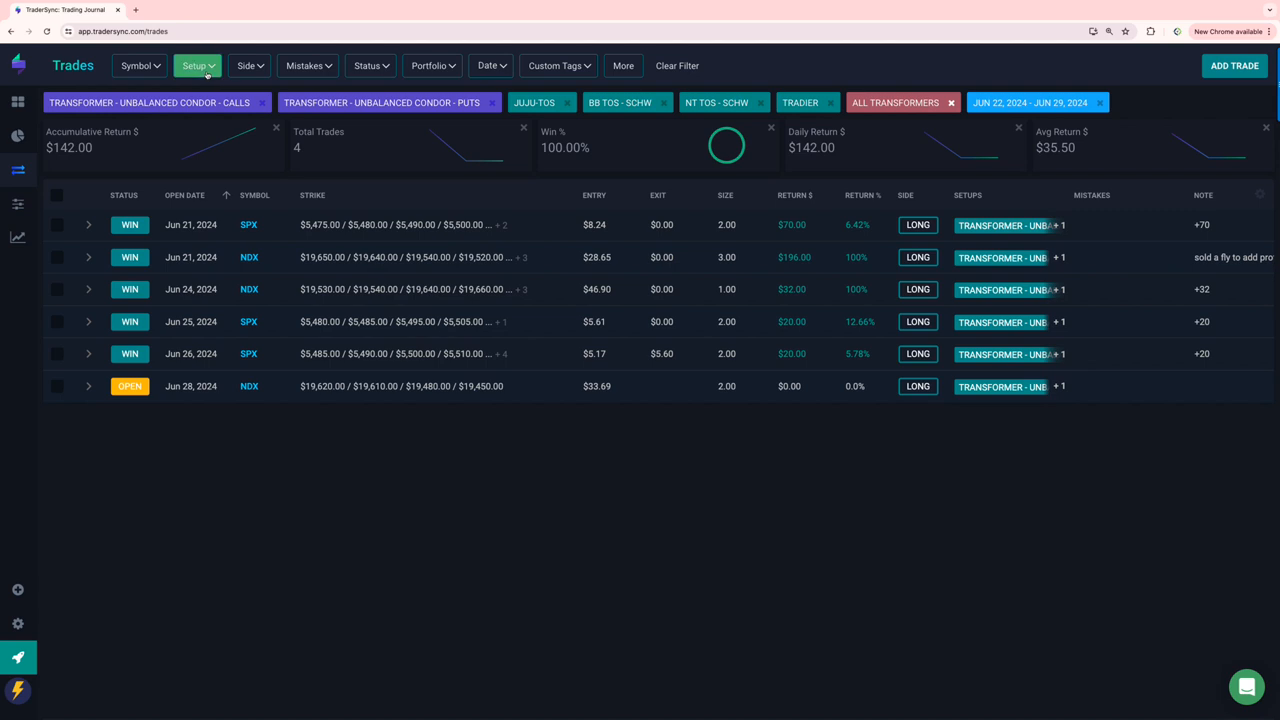
Switch to VERTICAL TO FREE FLY, then leave only TRIPOD in the setup filter
{"action": "left_click", "coordinate": [197, 65]}
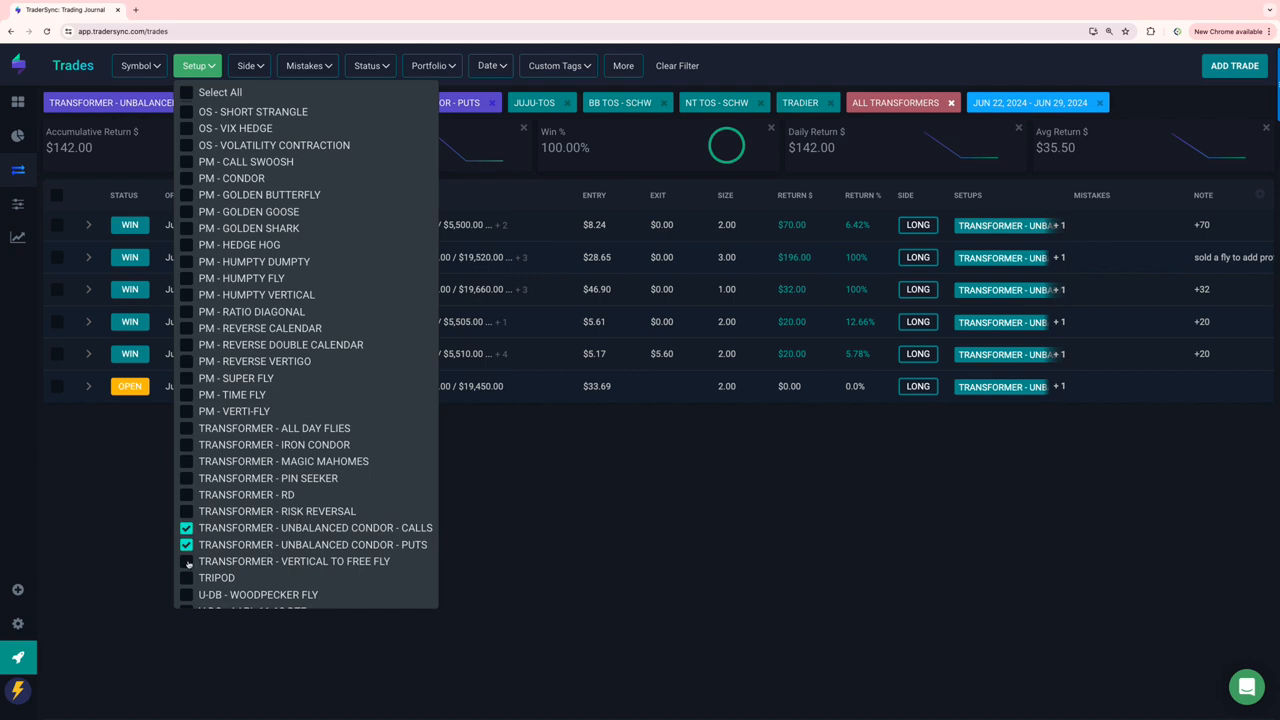
{"action": "left_click", "coordinate": [186, 561]}
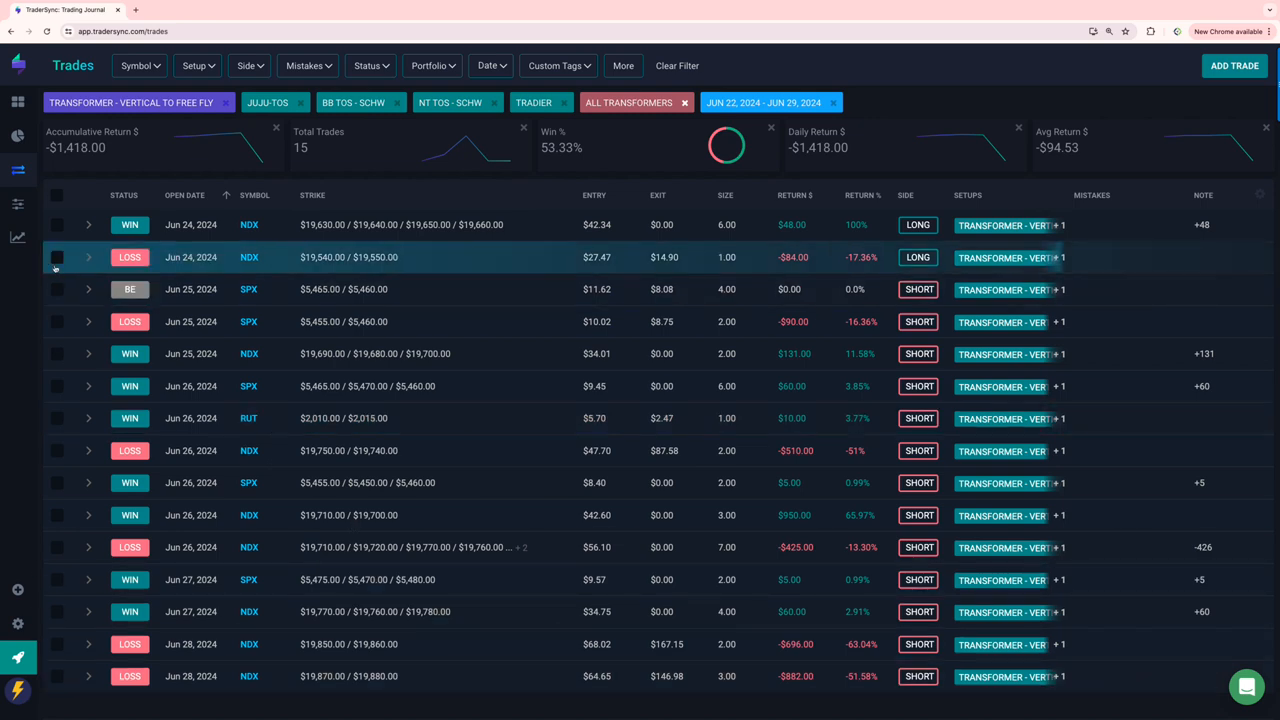
{"action": "left_click", "coordinate": [197, 65]}
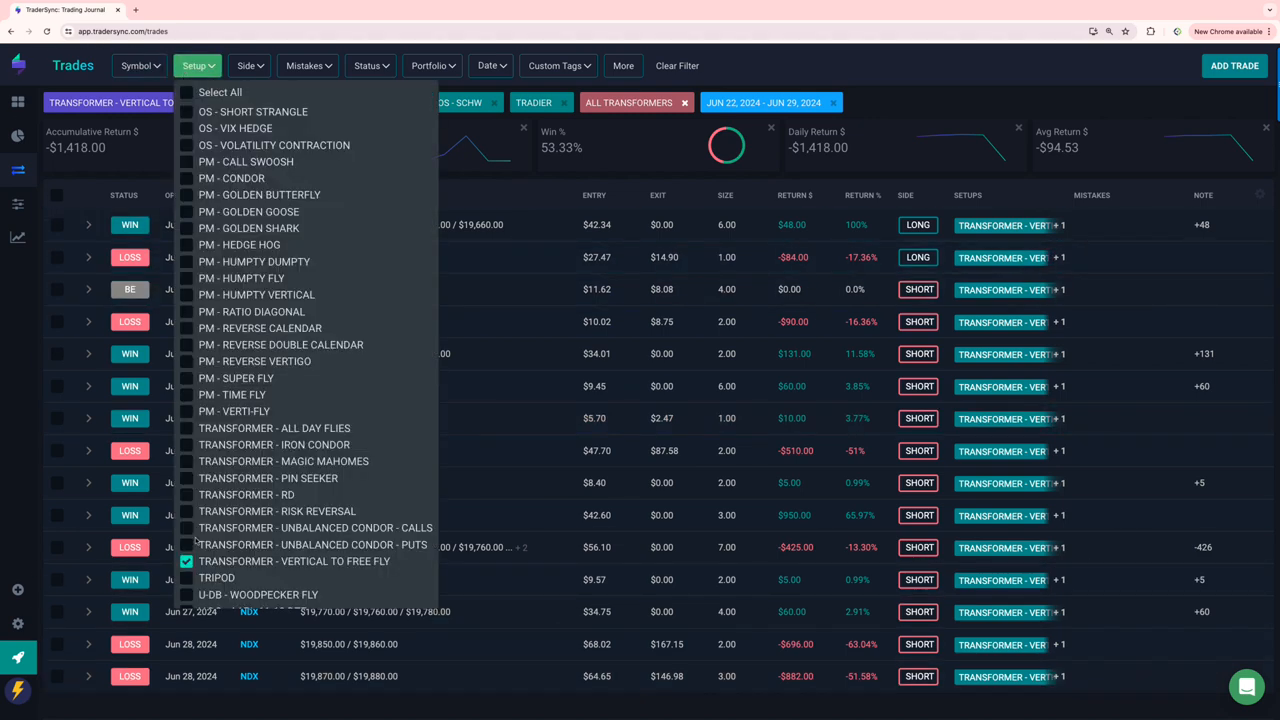
{"action": "left_click", "coordinate": [187, 578]}
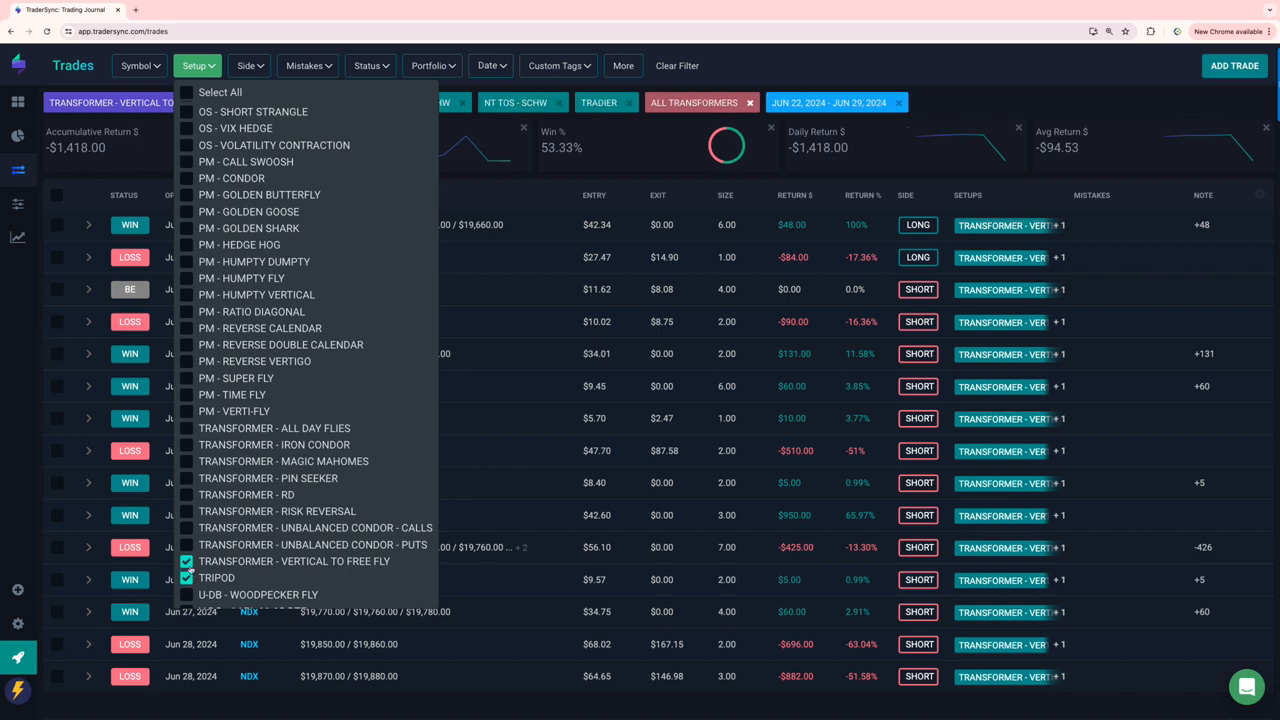
{"action": "left_click", "coordinate": [186, 561]}
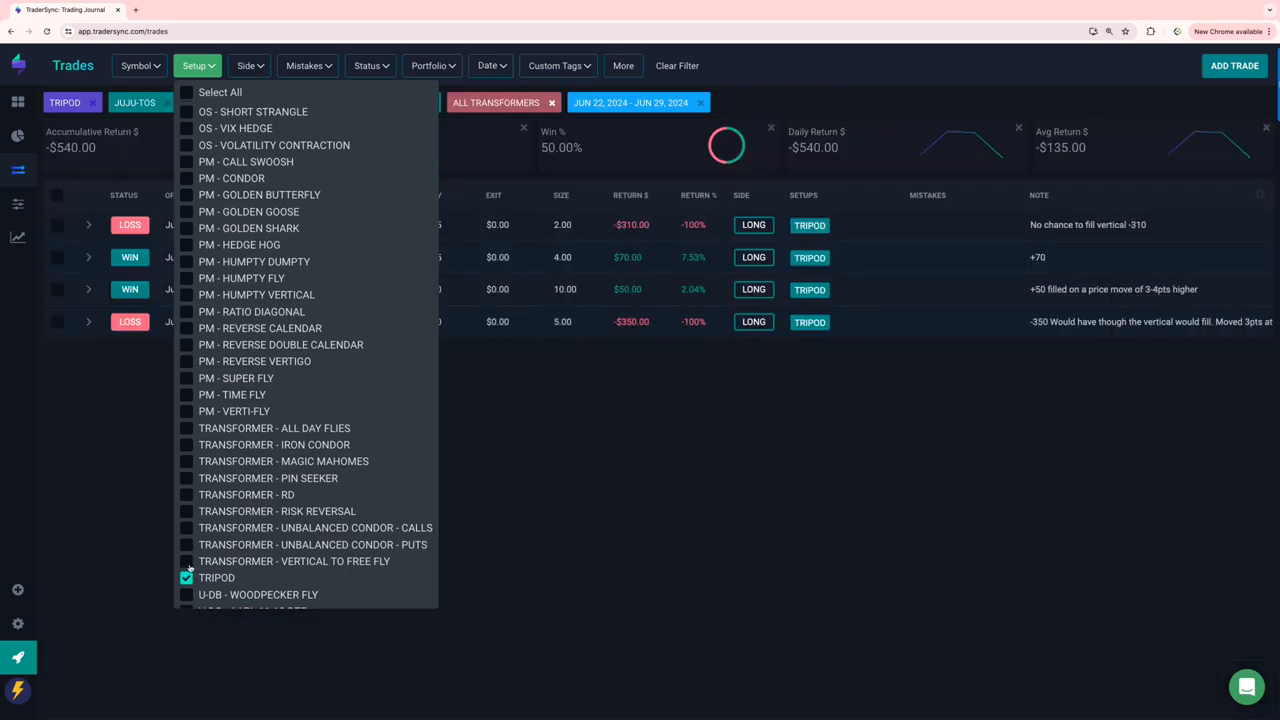